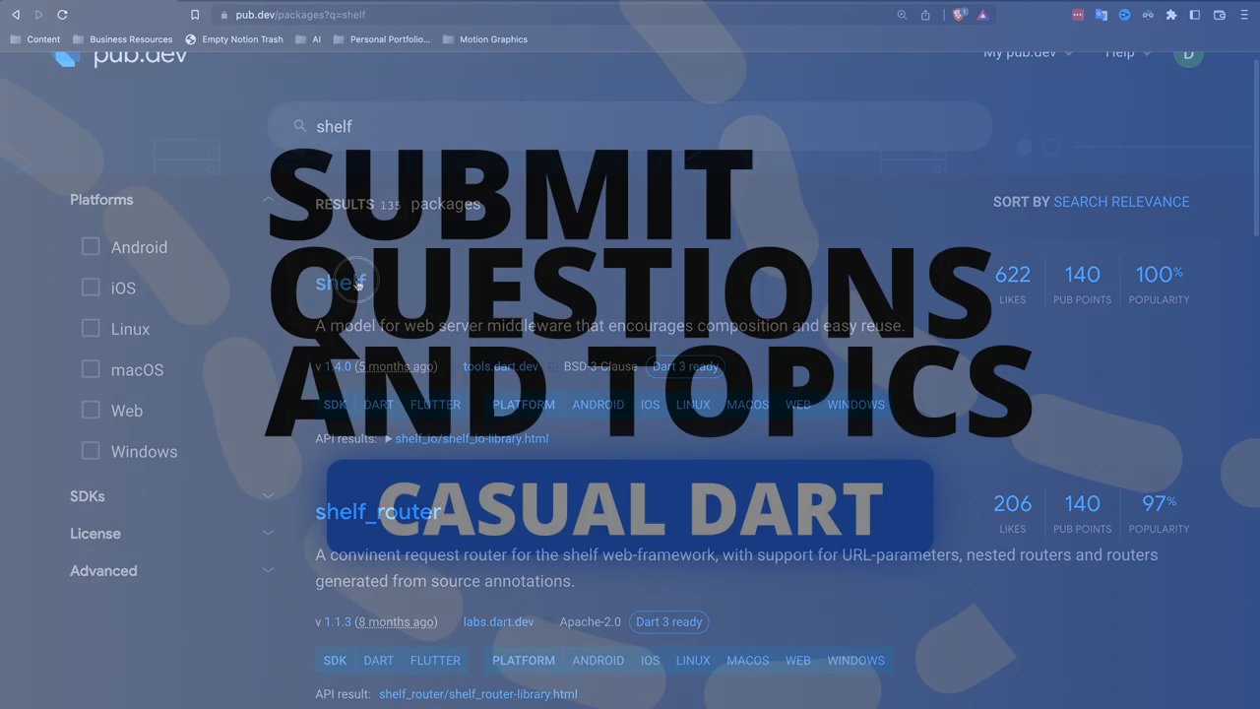
Step: Open the shelf 1.4.0 package page from the pub.dev 'shelf' search results
left_click(342, 282)
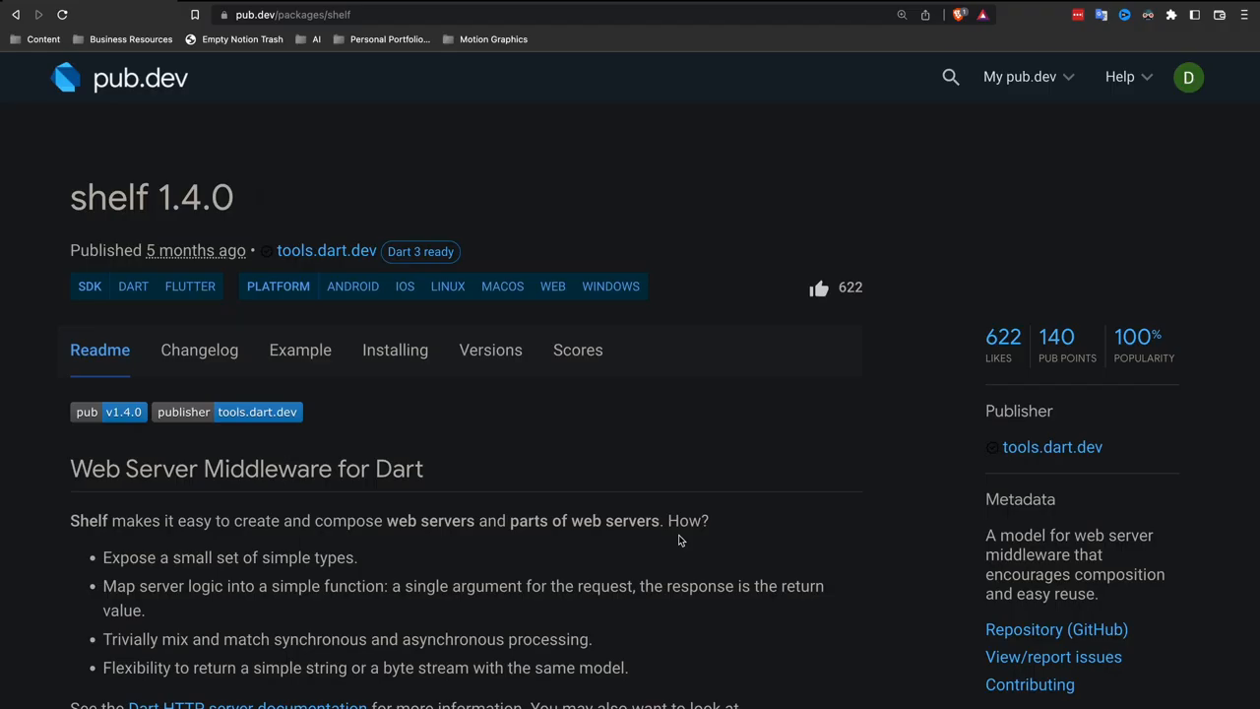
Step: Scroll the shelf readme past the example code to Handlers and Middleware
scroll("down", 3)
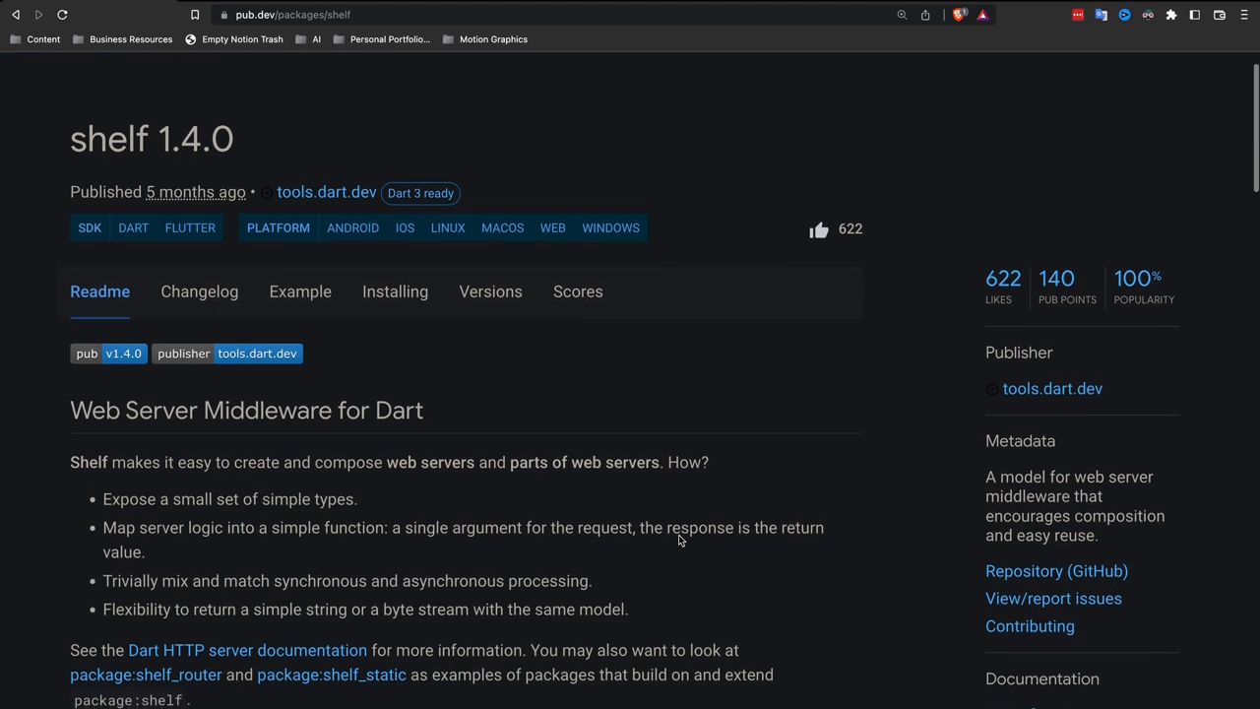
scroll("down", 3)
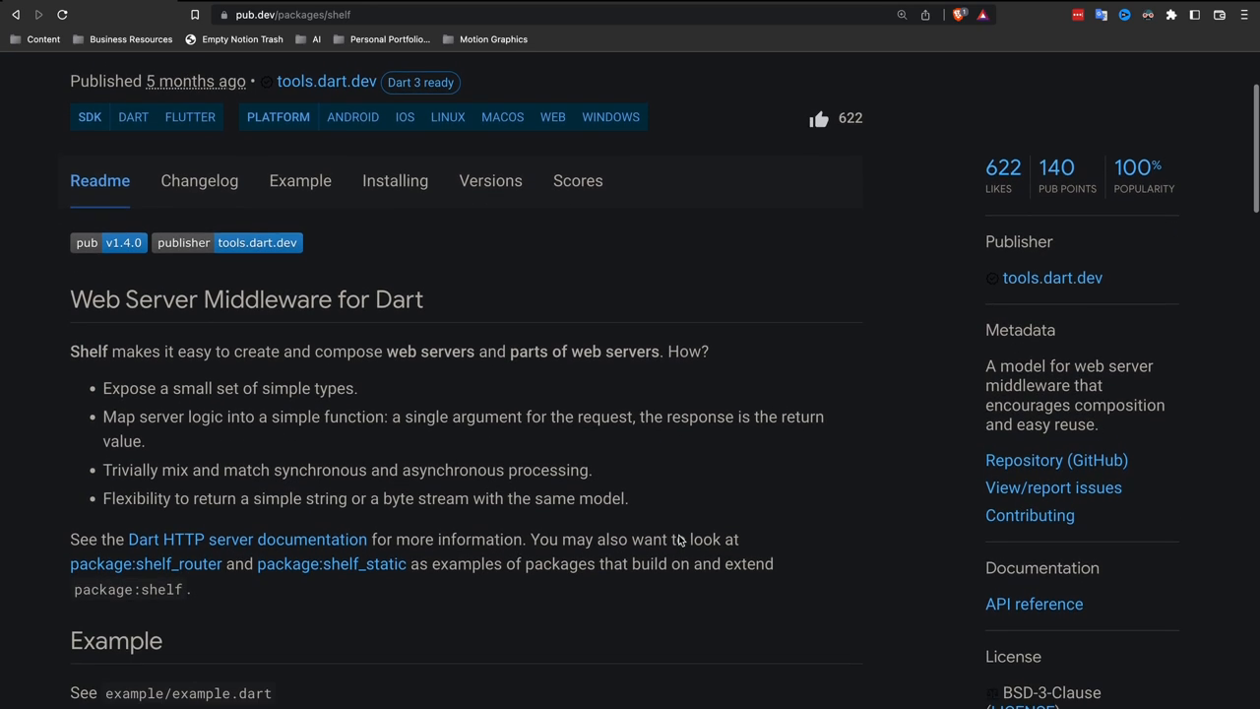
scroll("down", 3)
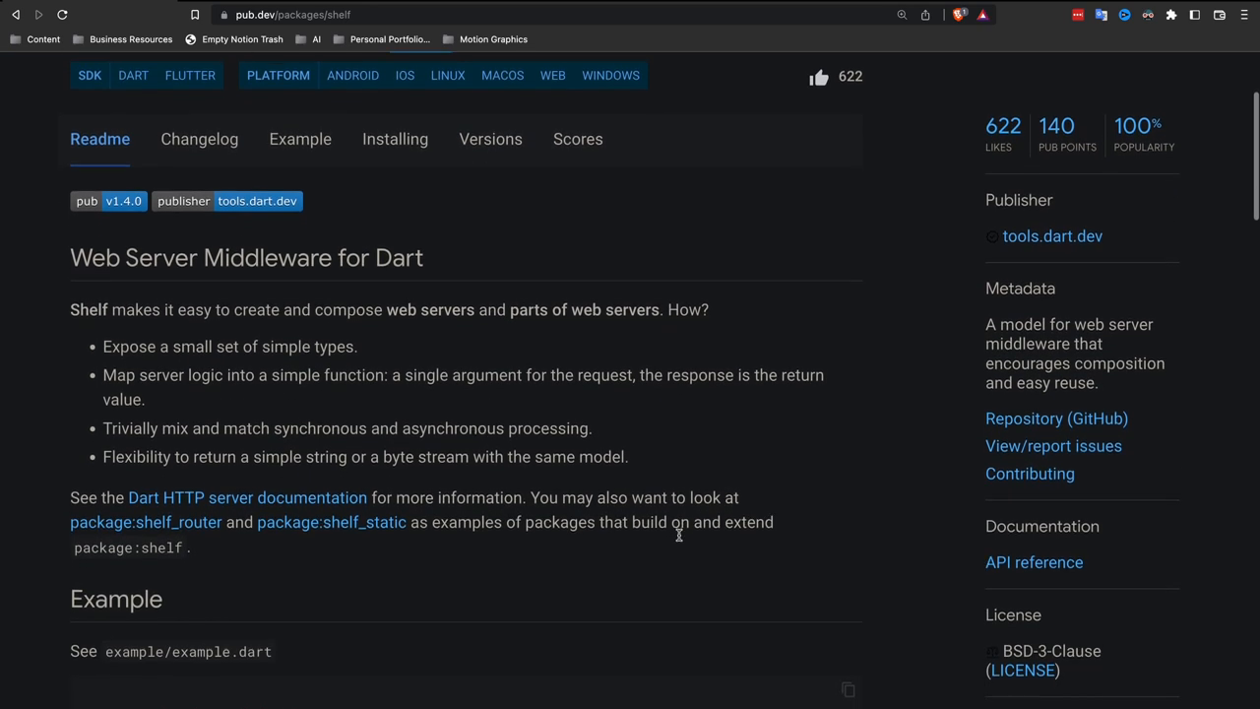
scroll("down", 3)
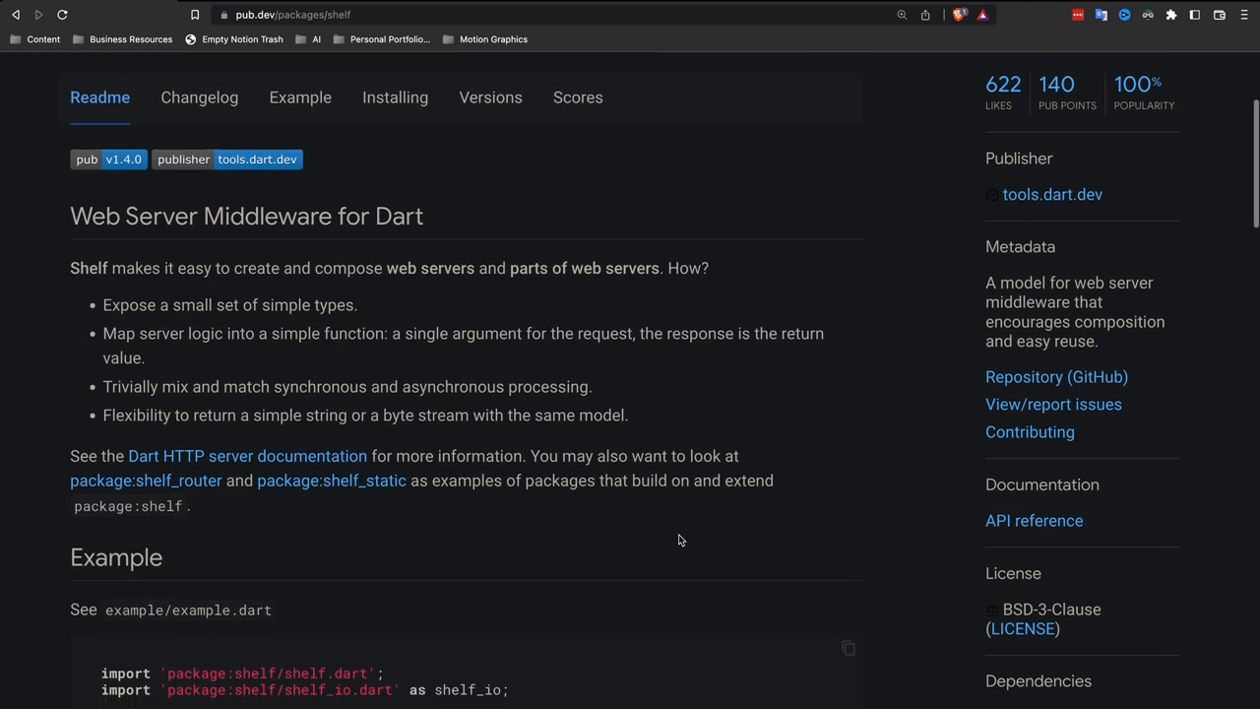
scroll("down", 3)
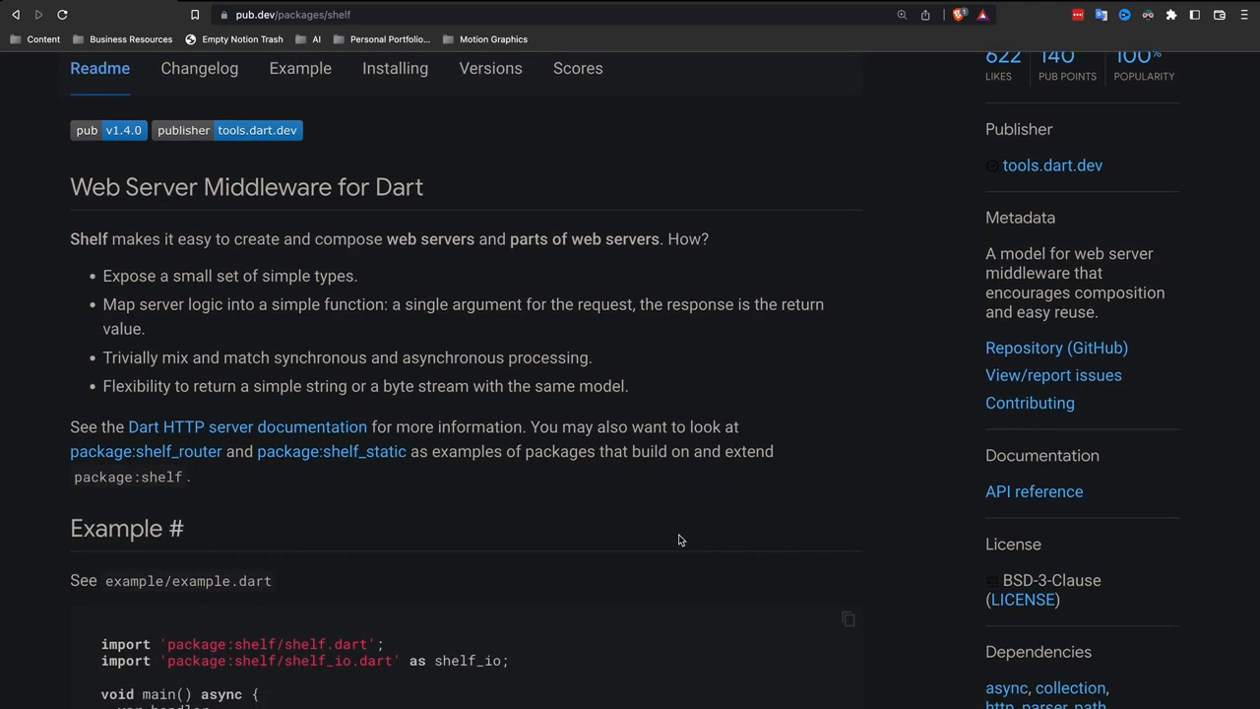
scroll("down", 3)
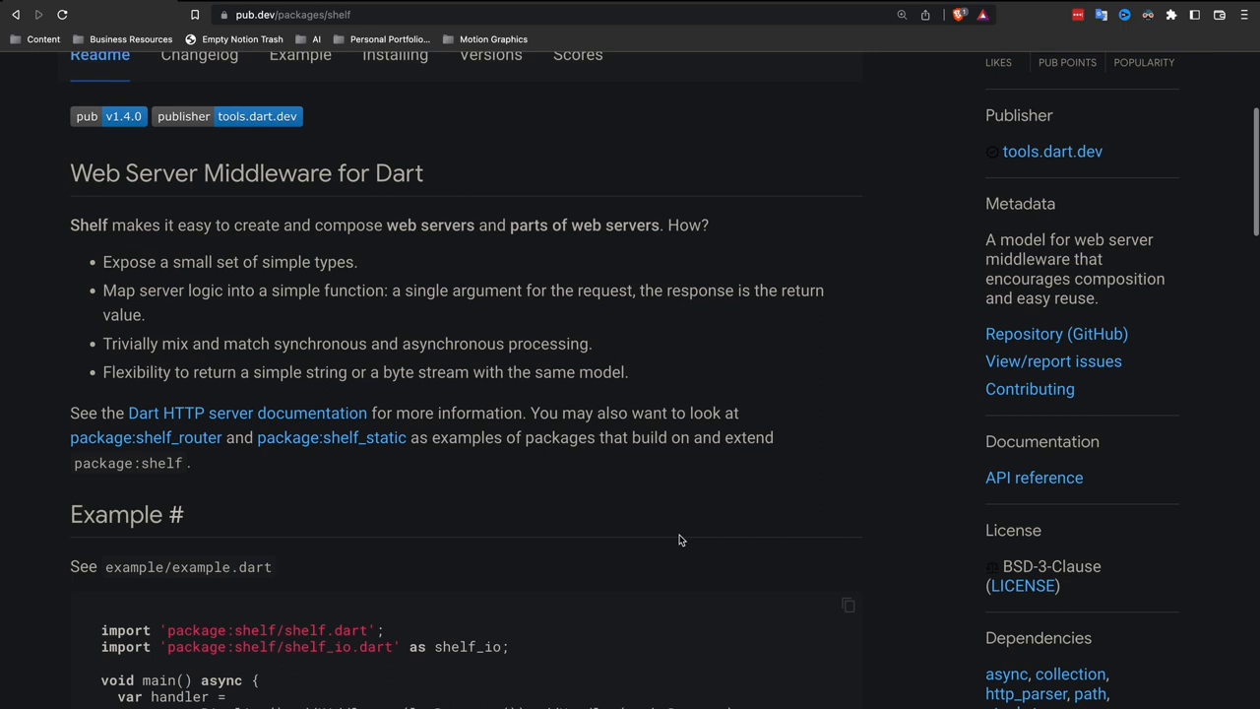
scroll("down", 3)
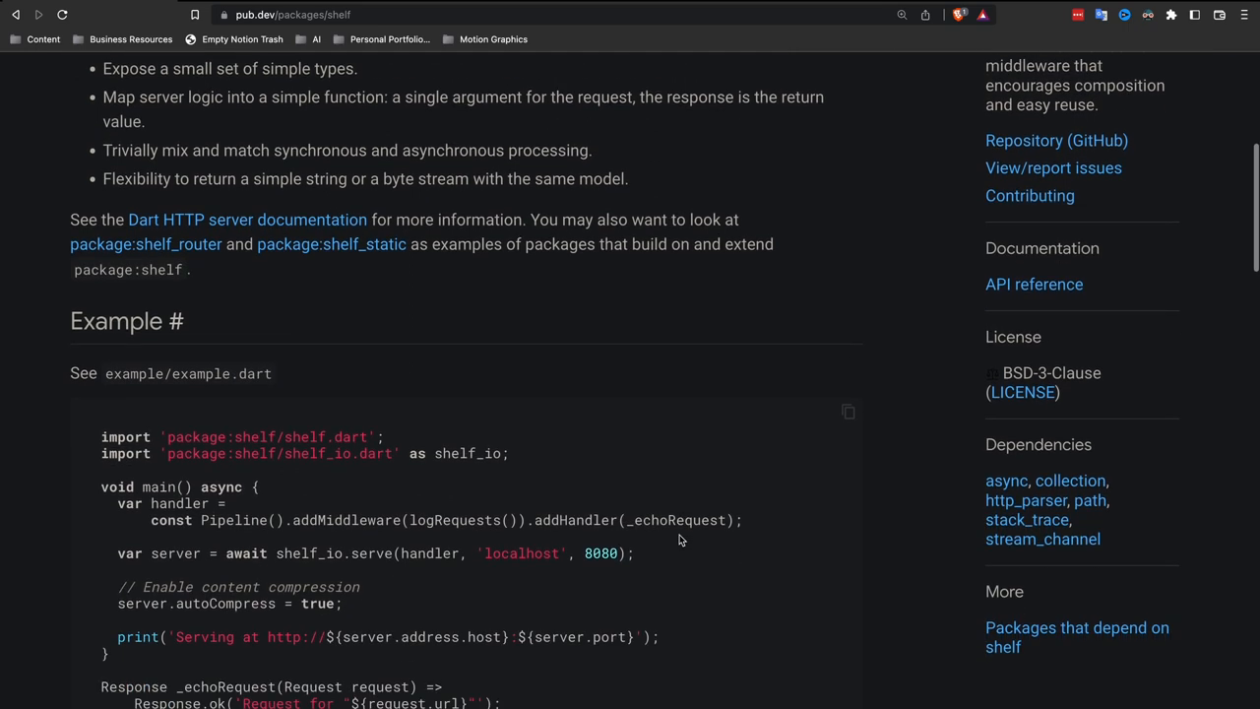
scroll("down", 3)
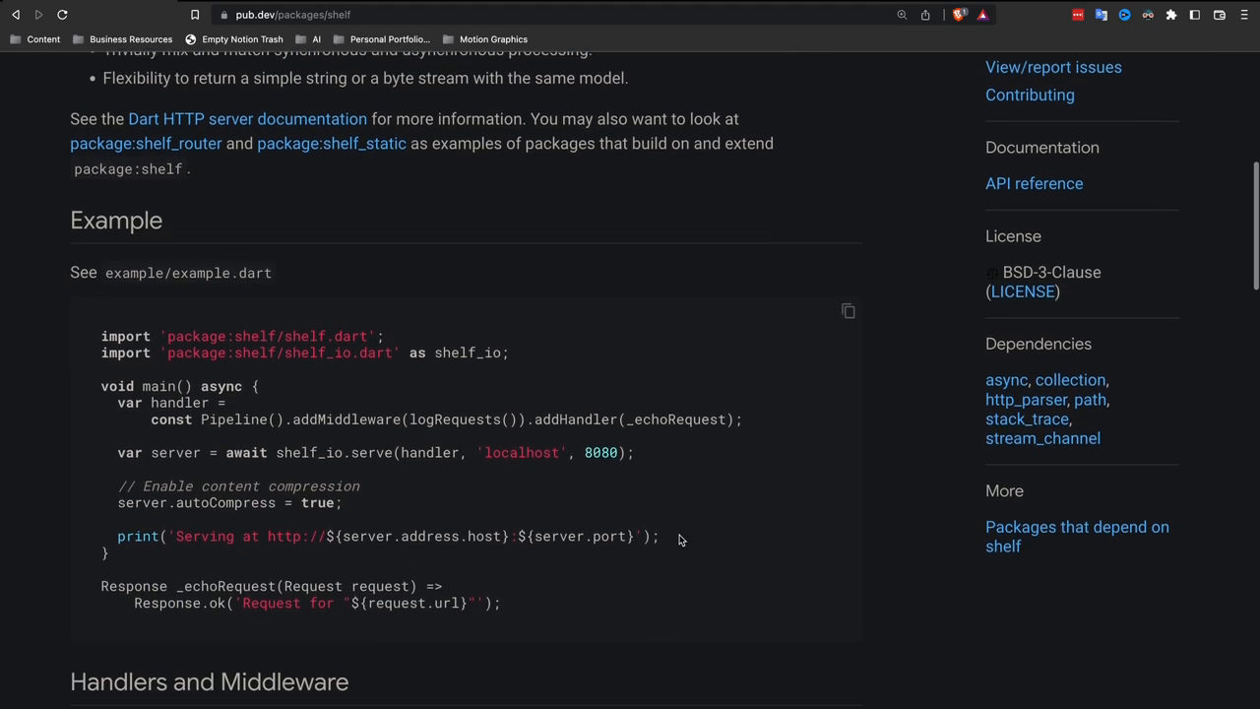
scroll("down", 3)
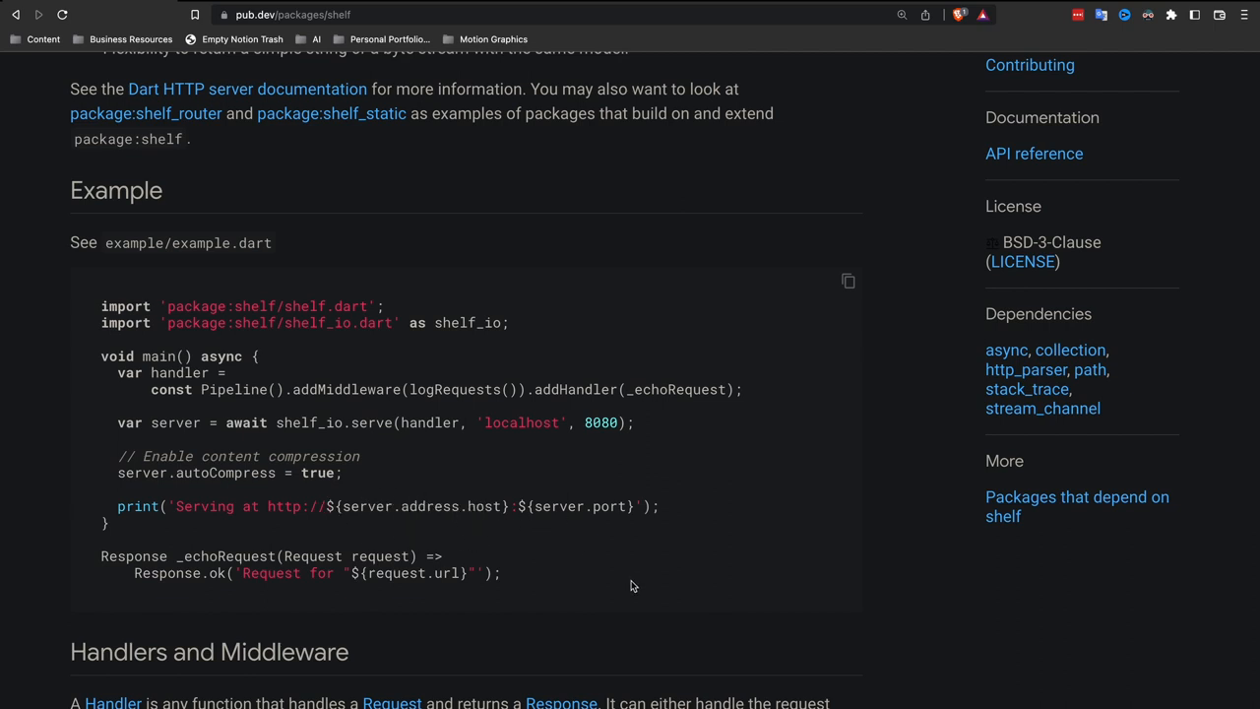
scroll("down", 3)
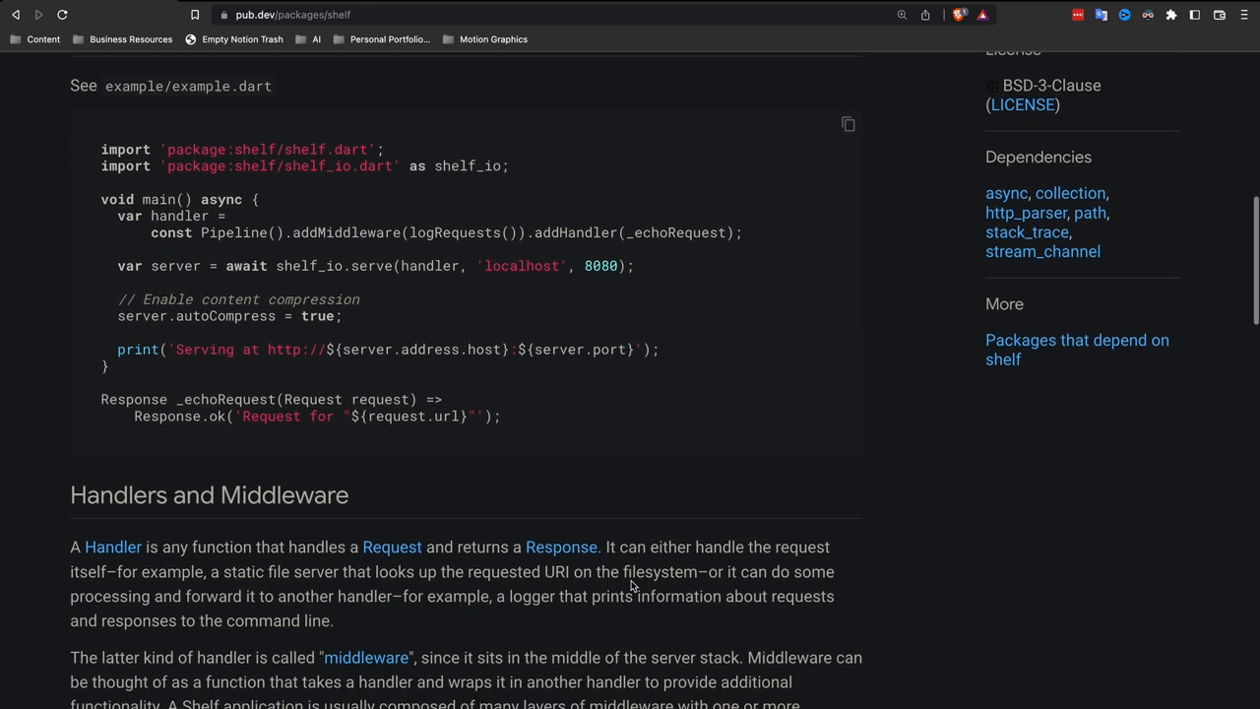
scroll("down", 3)
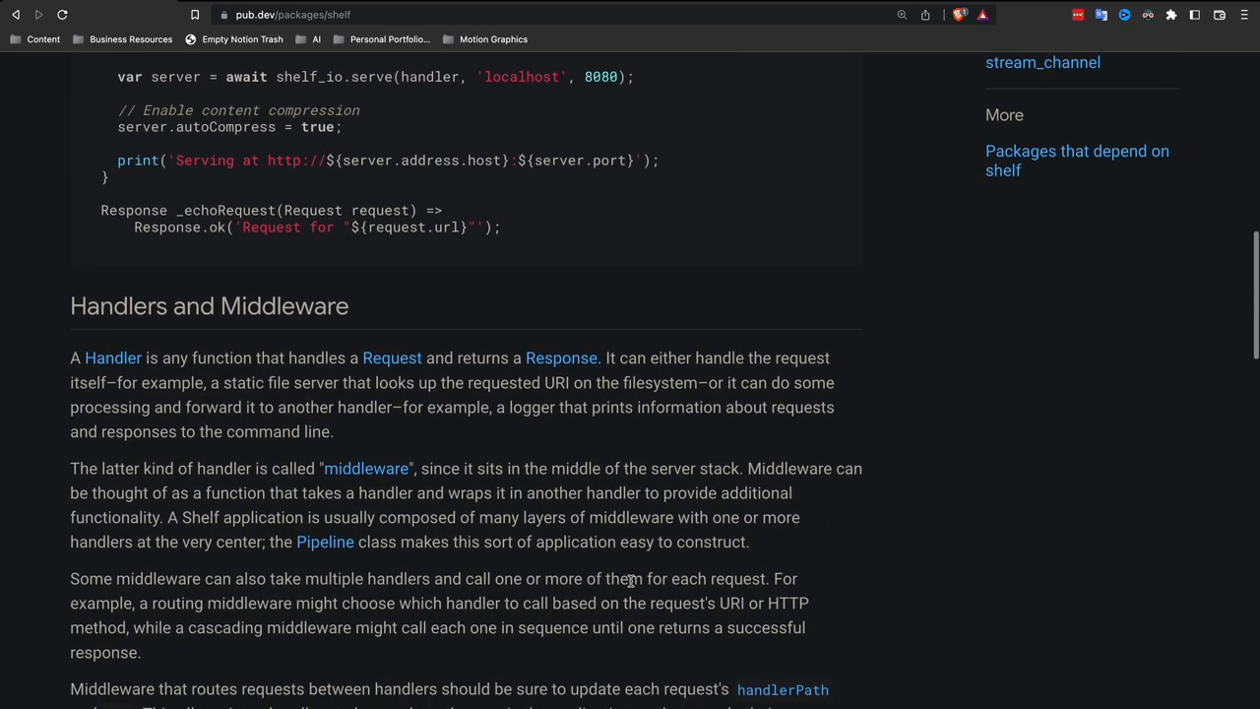
scroll("down", 3)
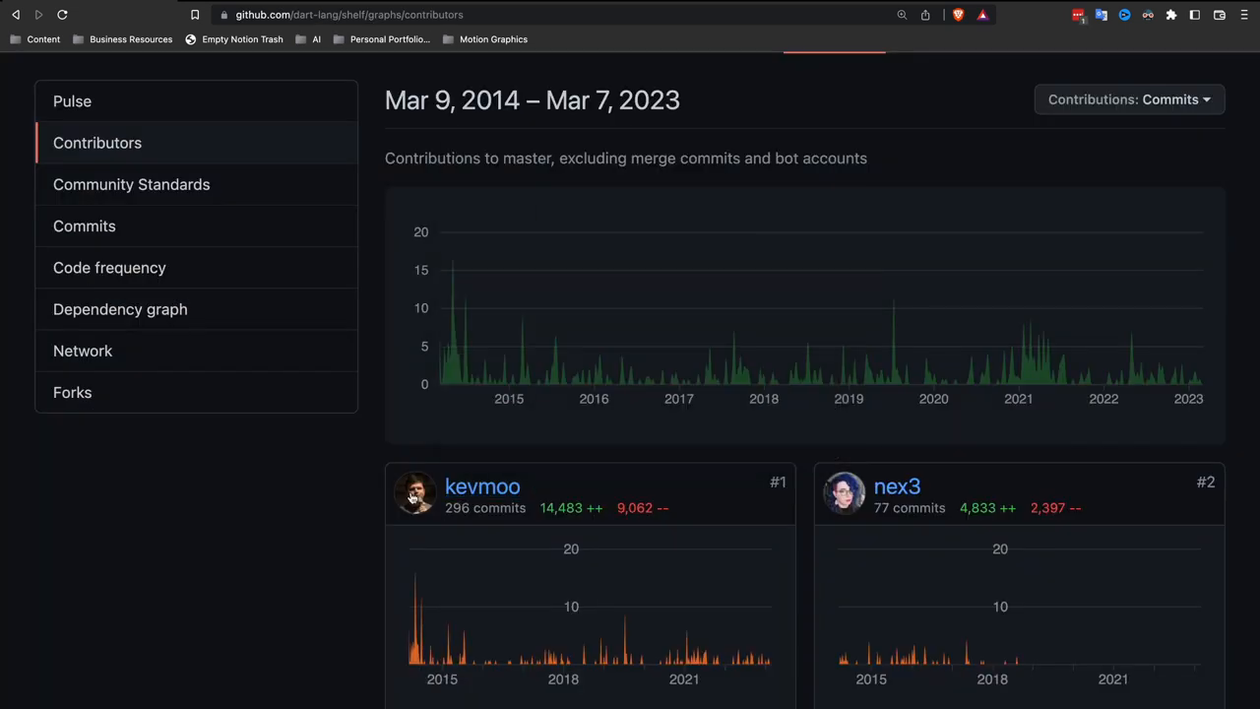
mouse_move(844, 492)
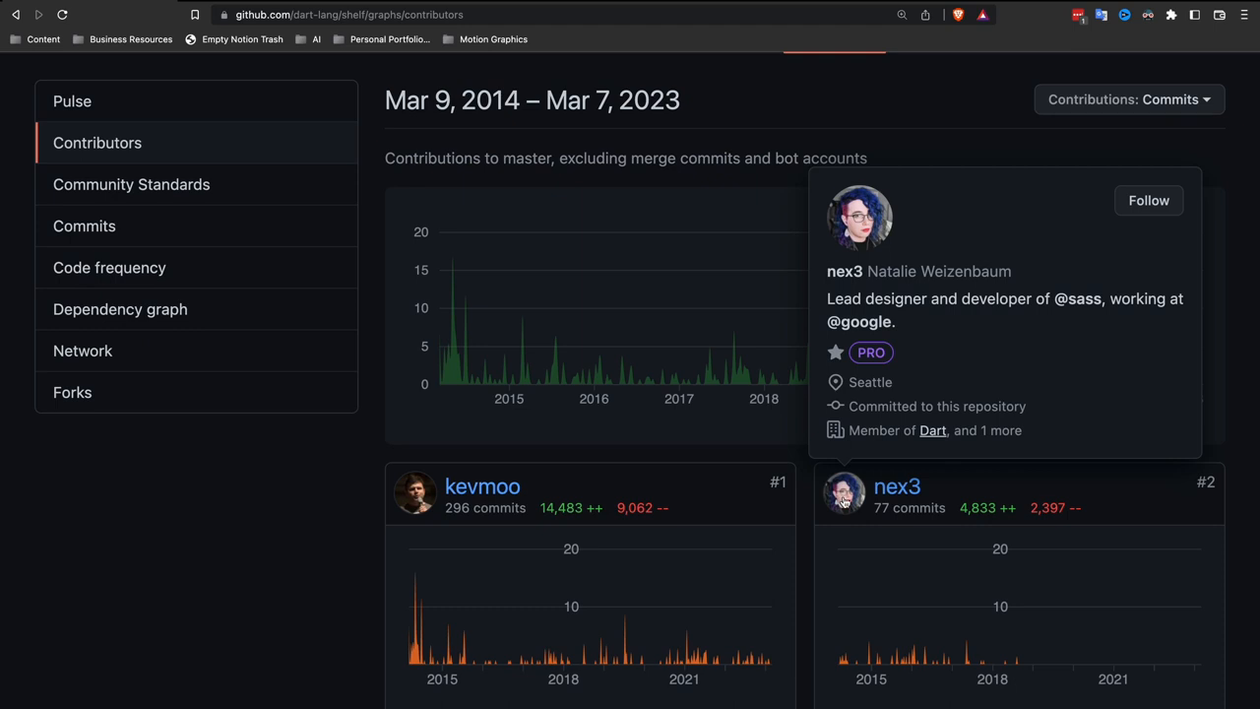
Step: Scroll the shelf contributors page down to the top four contributors' commit charts
scroll("down", 3)
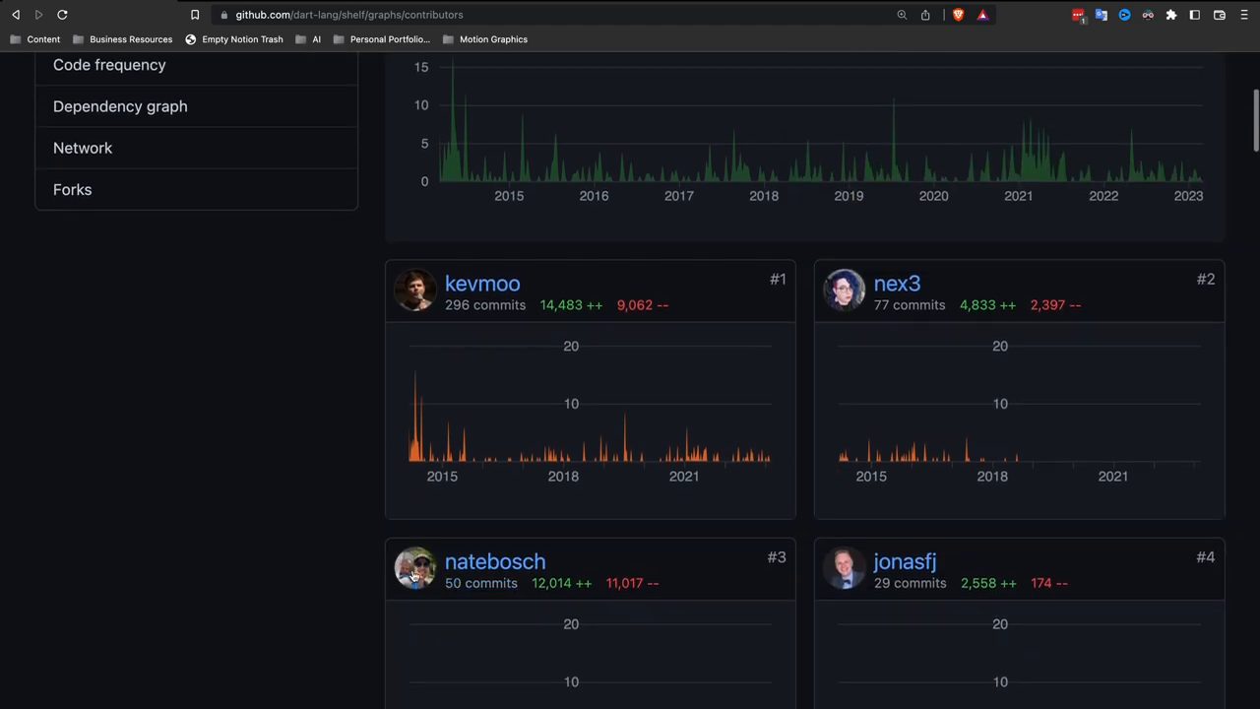
mouse_move(415, 568)
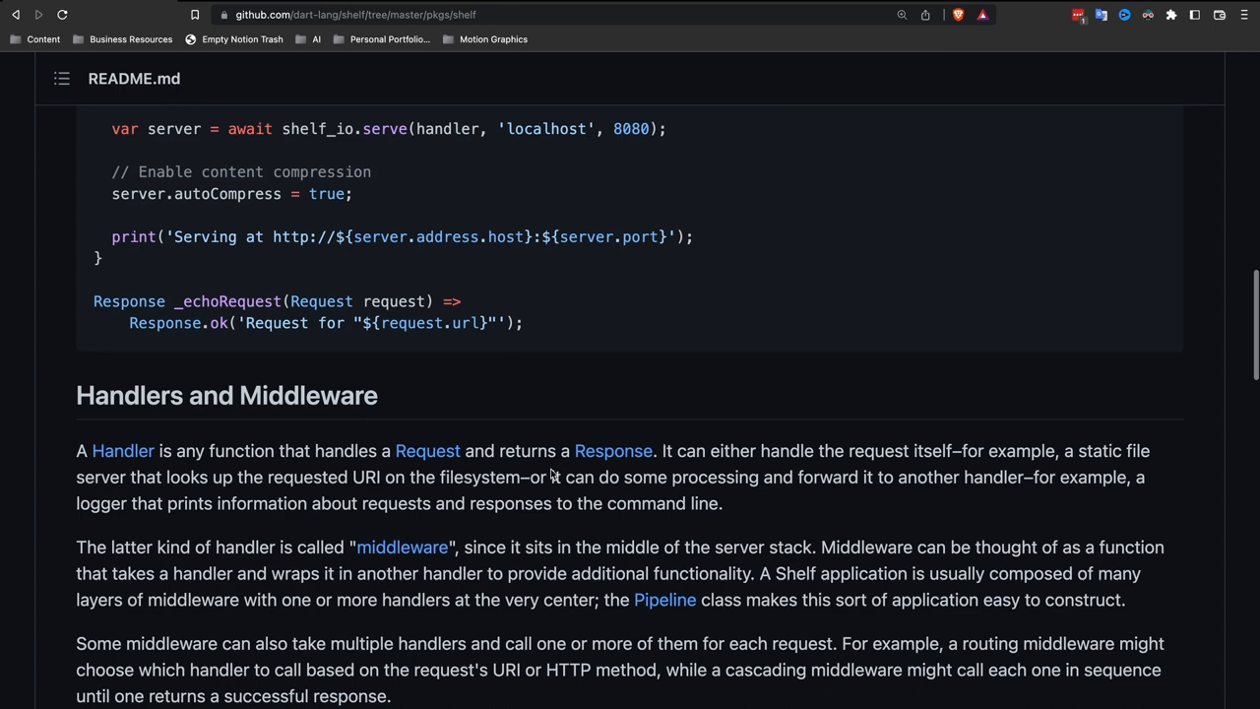
Step: Read the shelf README's Adapters and Request and Response Requirements sections
scroll("down", 3)
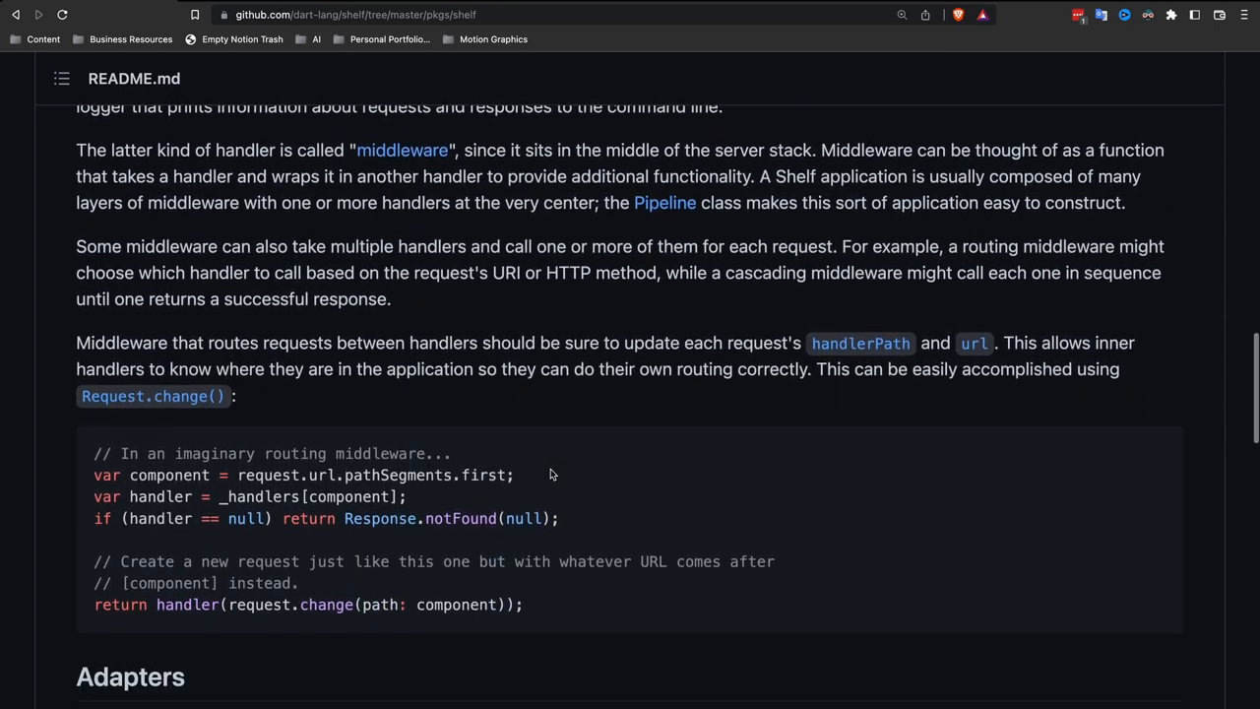
scroll("down", 3)
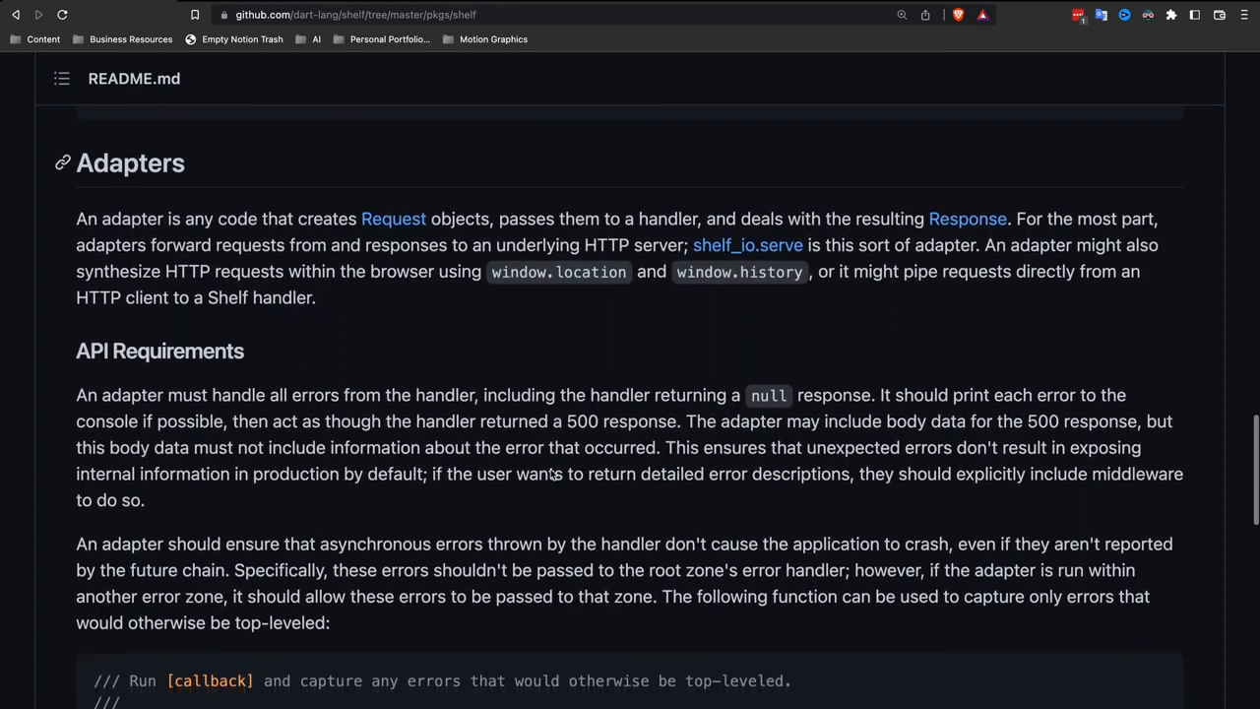
scroll("down", 3)
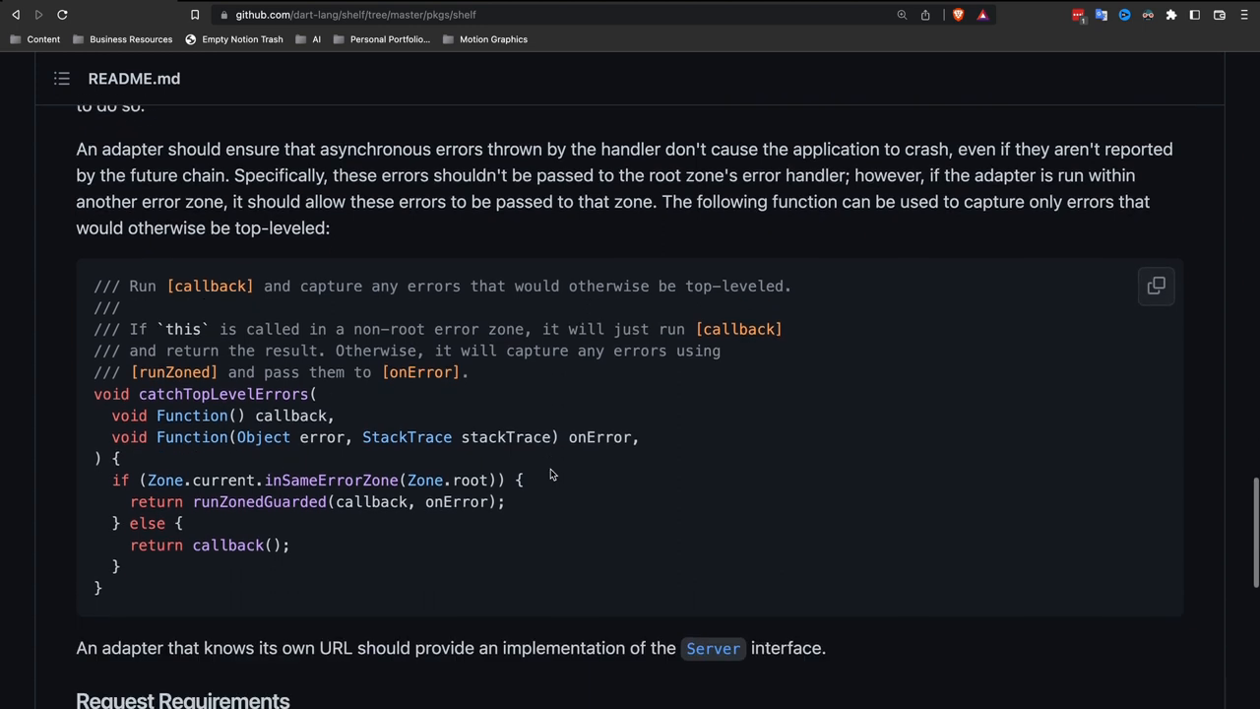
scroll("down", 3)
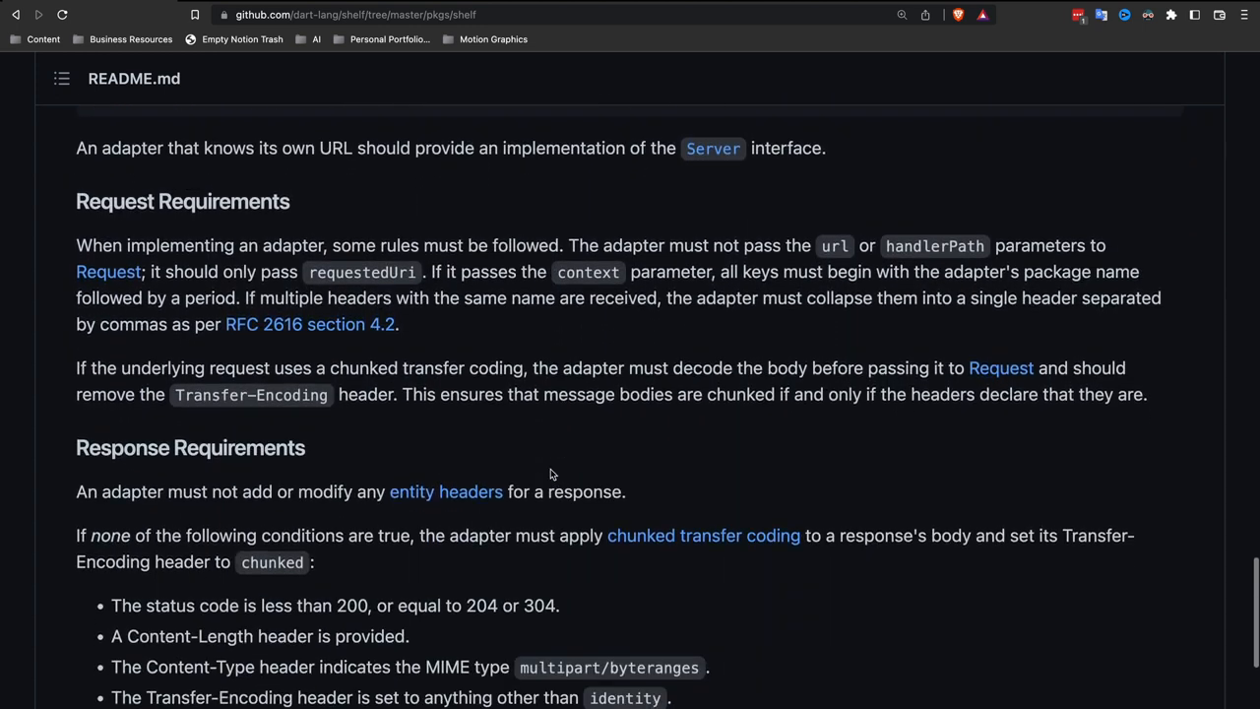
scroll("down", 3)
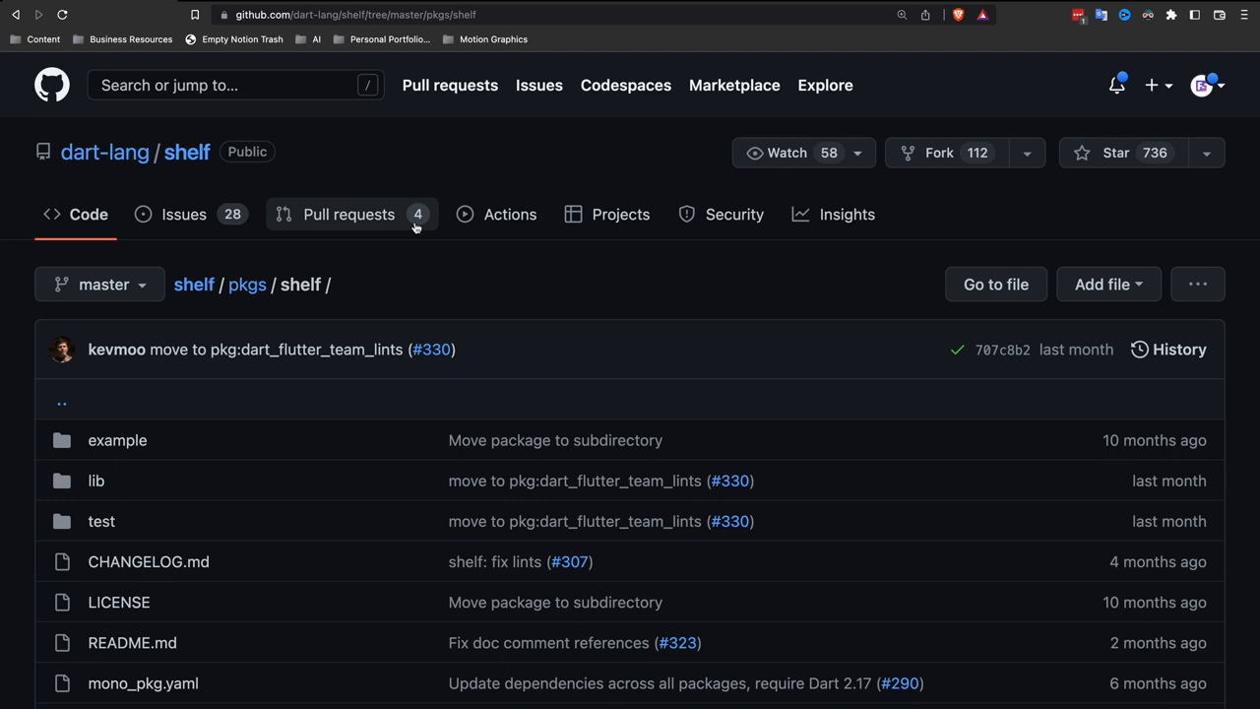
Step: View shelf's empty Projects tab, then its Insights pulse and Contributors graph
left_click(621, 214)
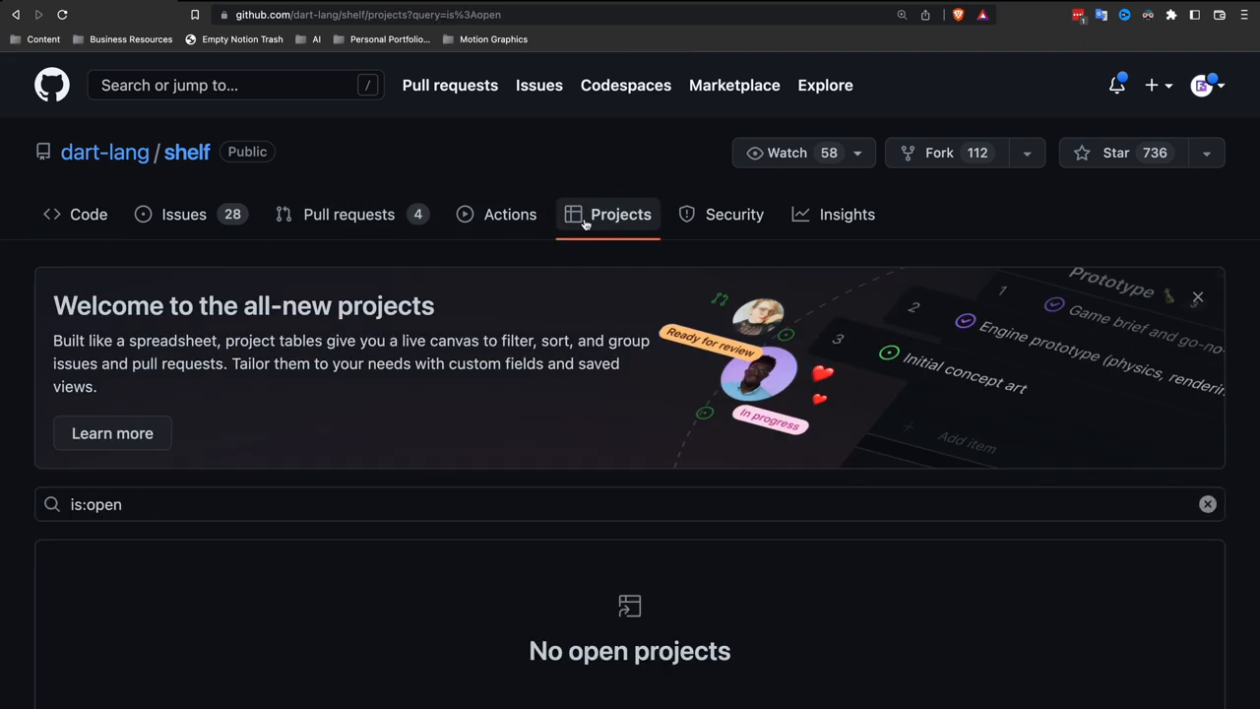
left_click(88, 214)
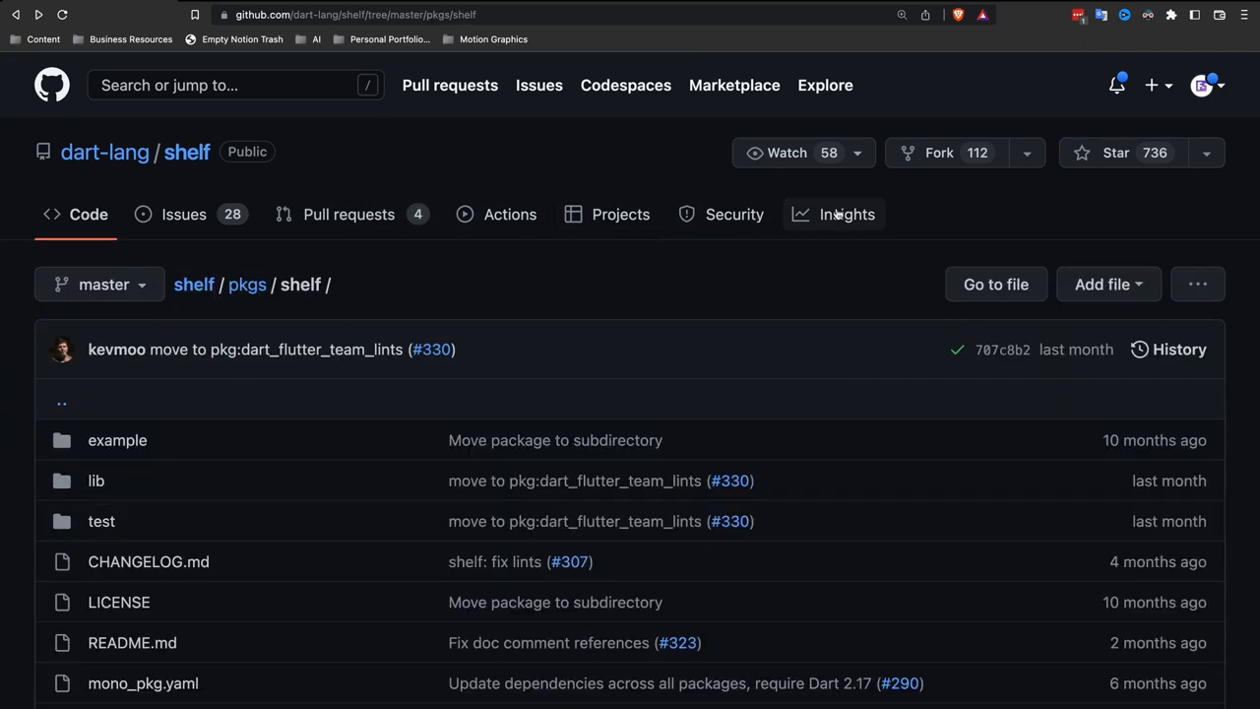
left_click(846, 214)
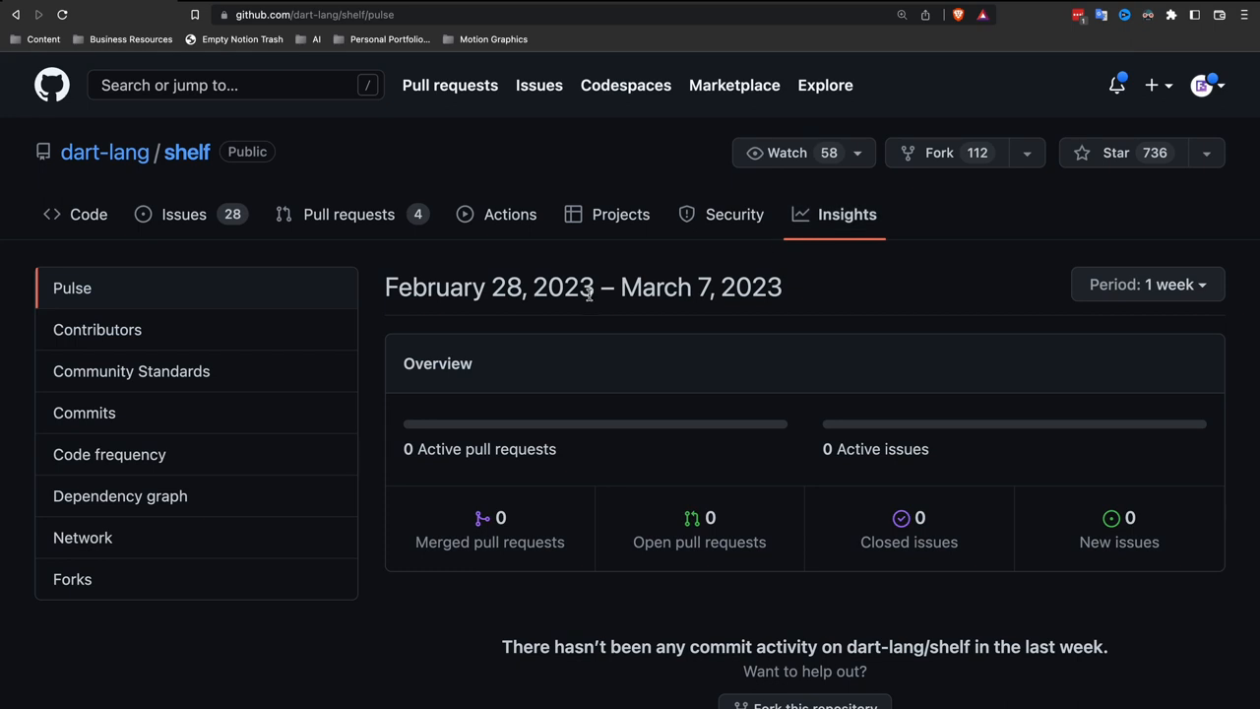
left_click(98, 329)
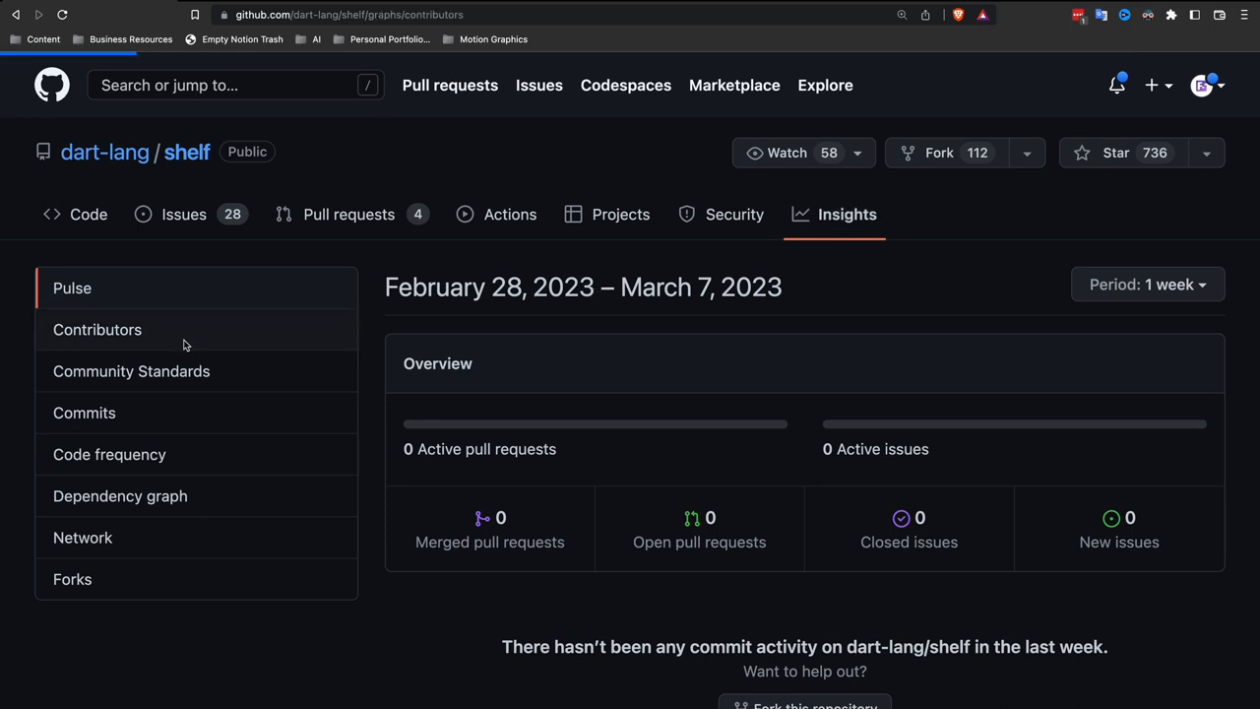
left_click(97, 329)
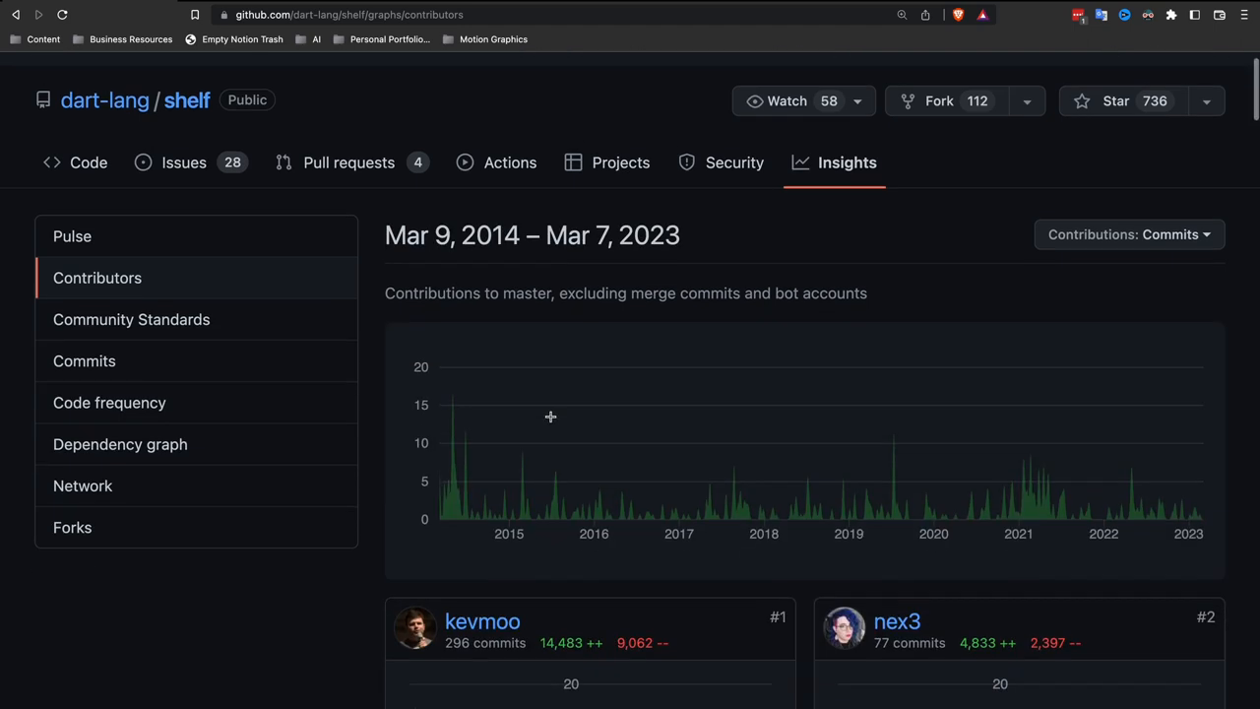
scroll("down", 3)
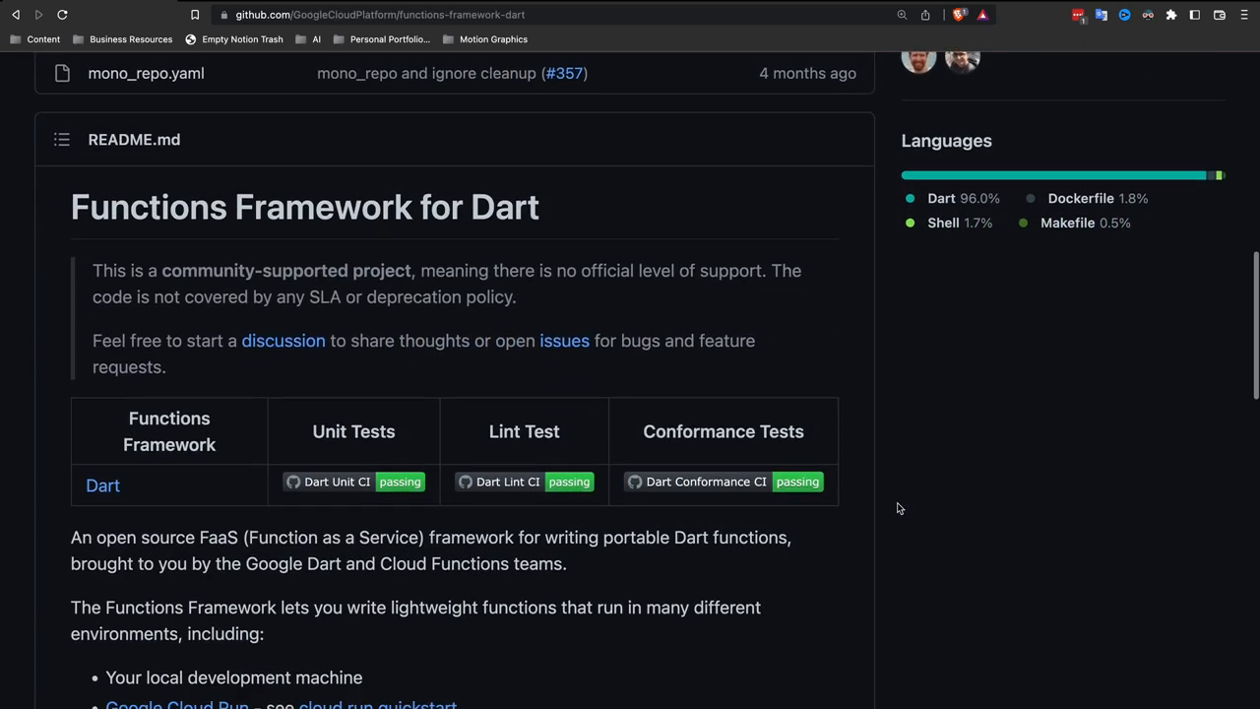
scroll("down", 3)
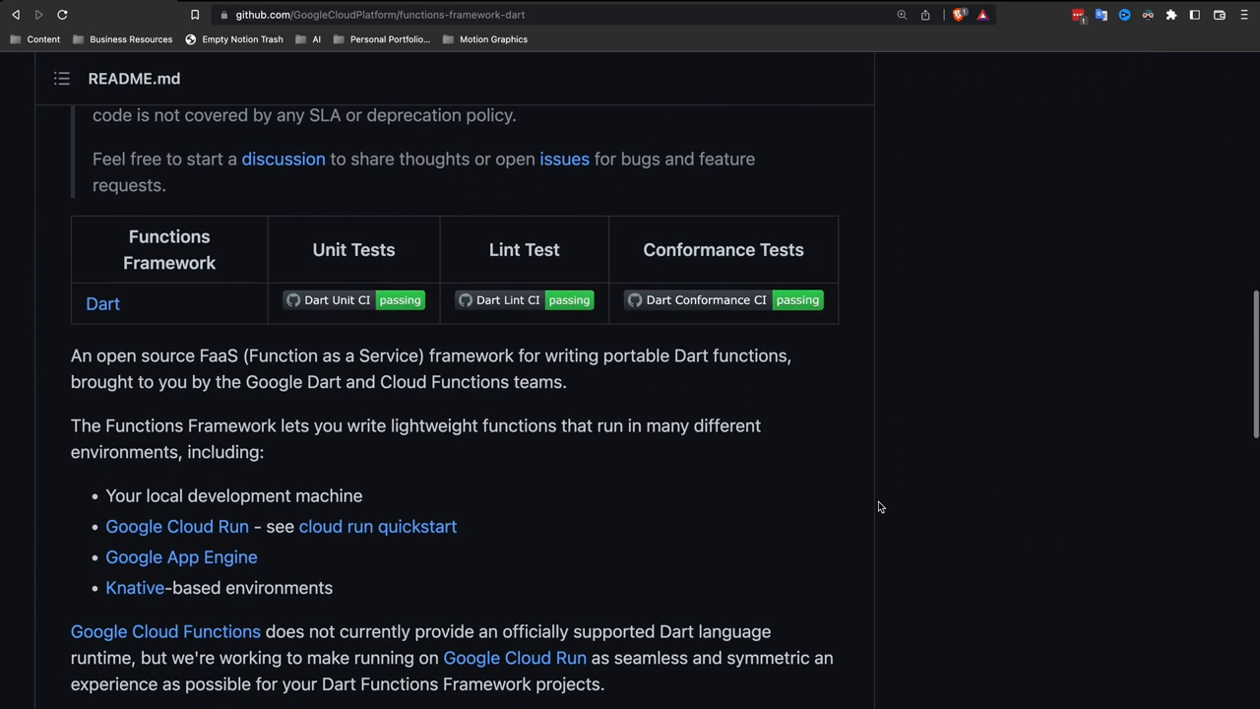
scroll("down", 3)
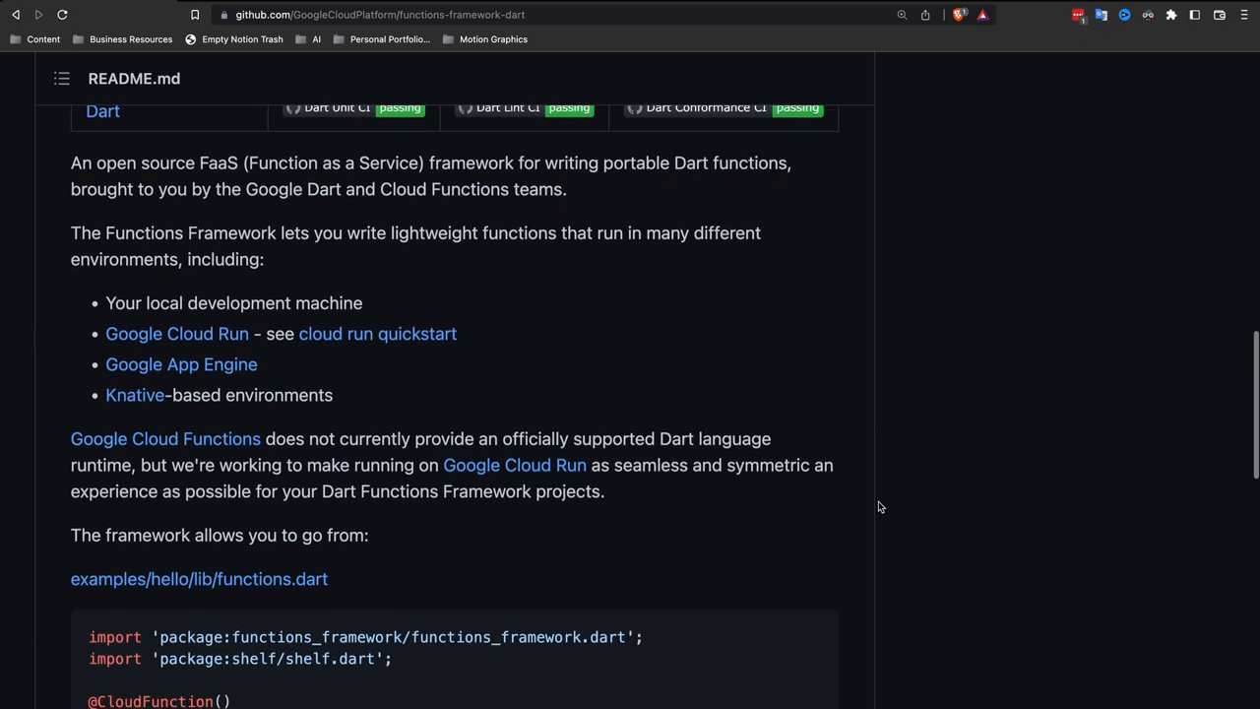
scroll("down", 3)
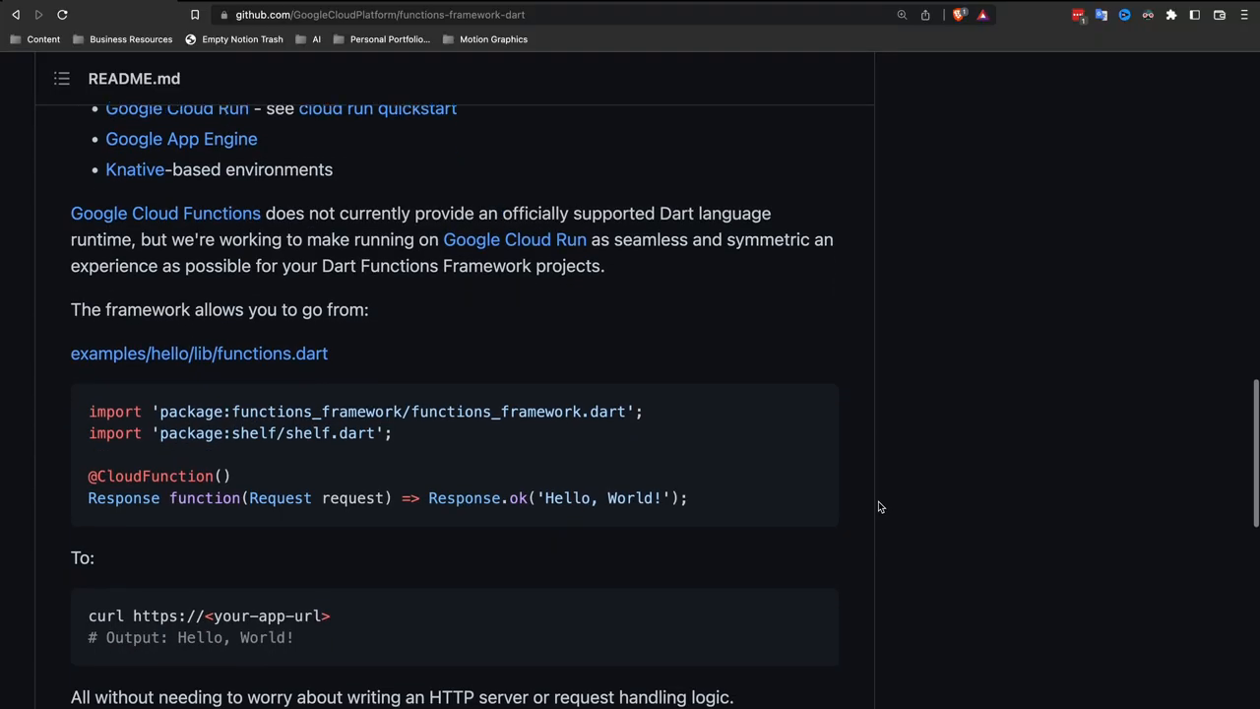
scroll("down", 3)
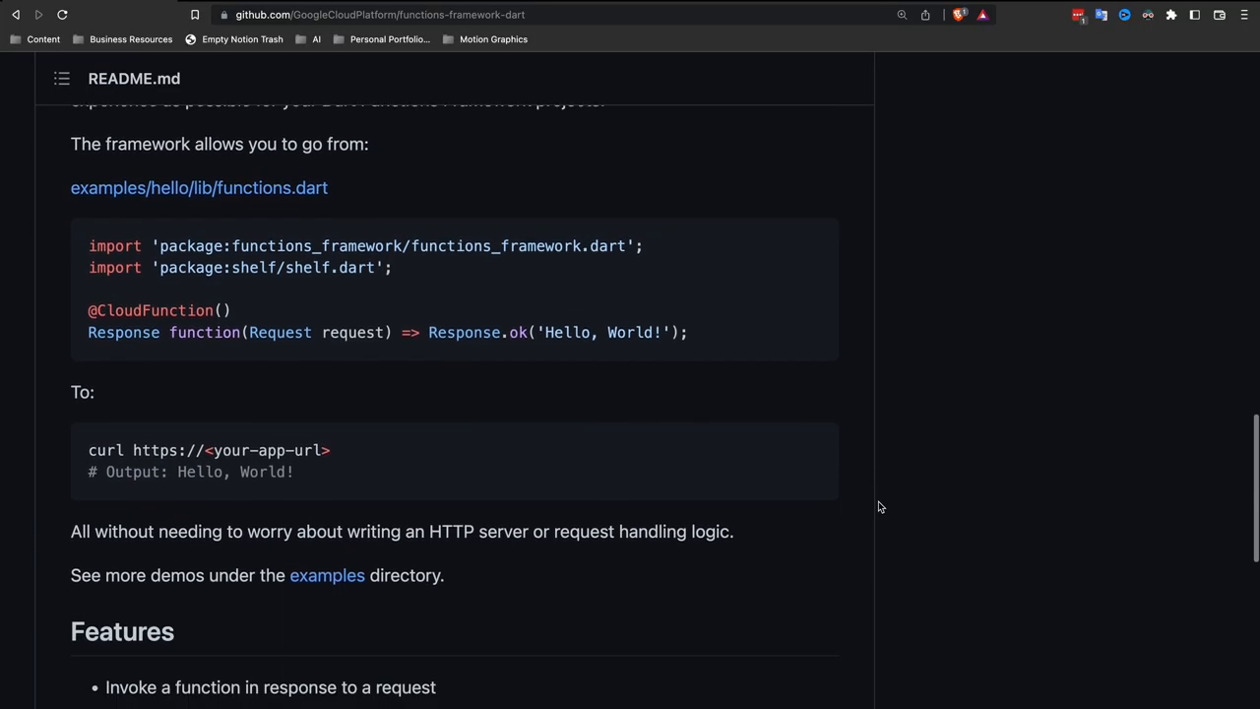
scroll("down", 3)
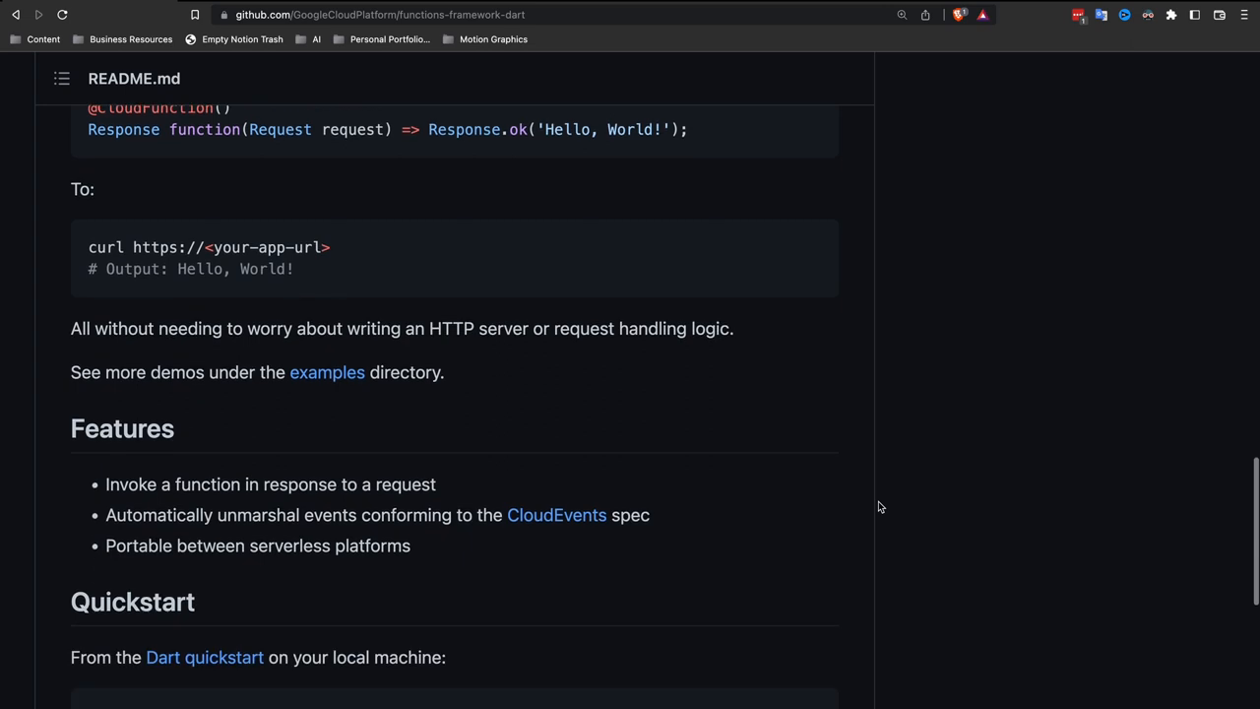
scroll("down", 3)
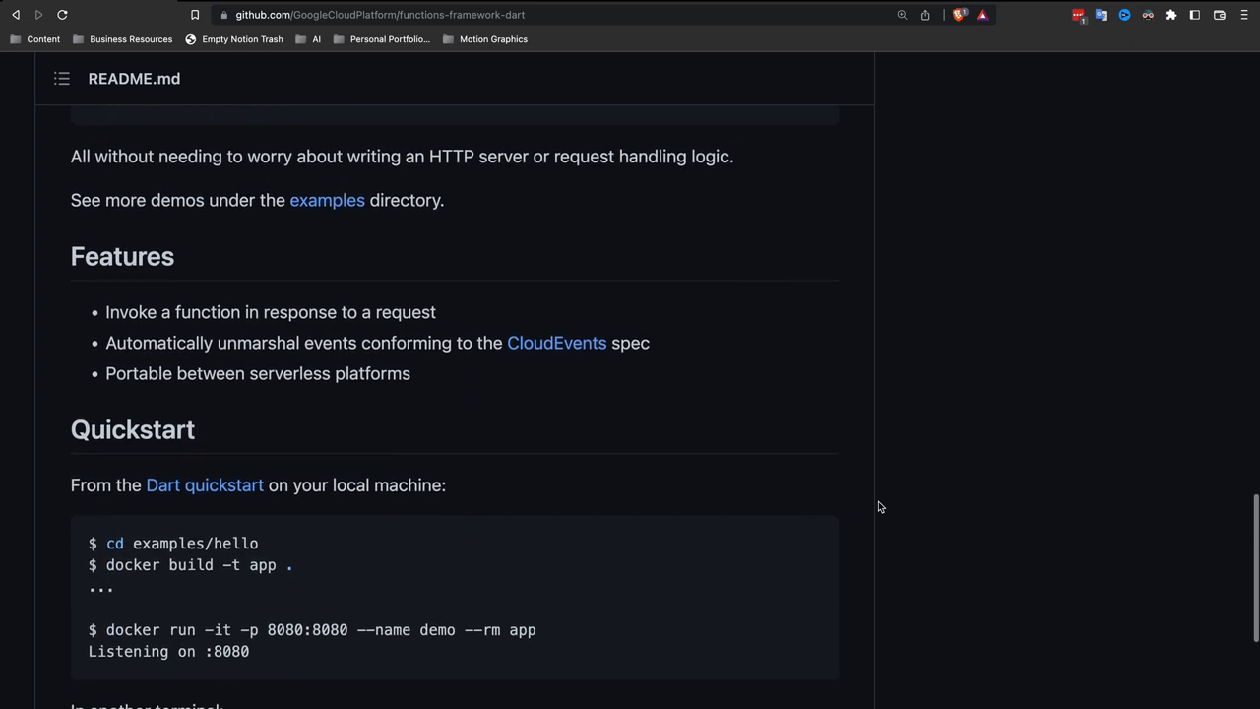
scroll("down", 3)
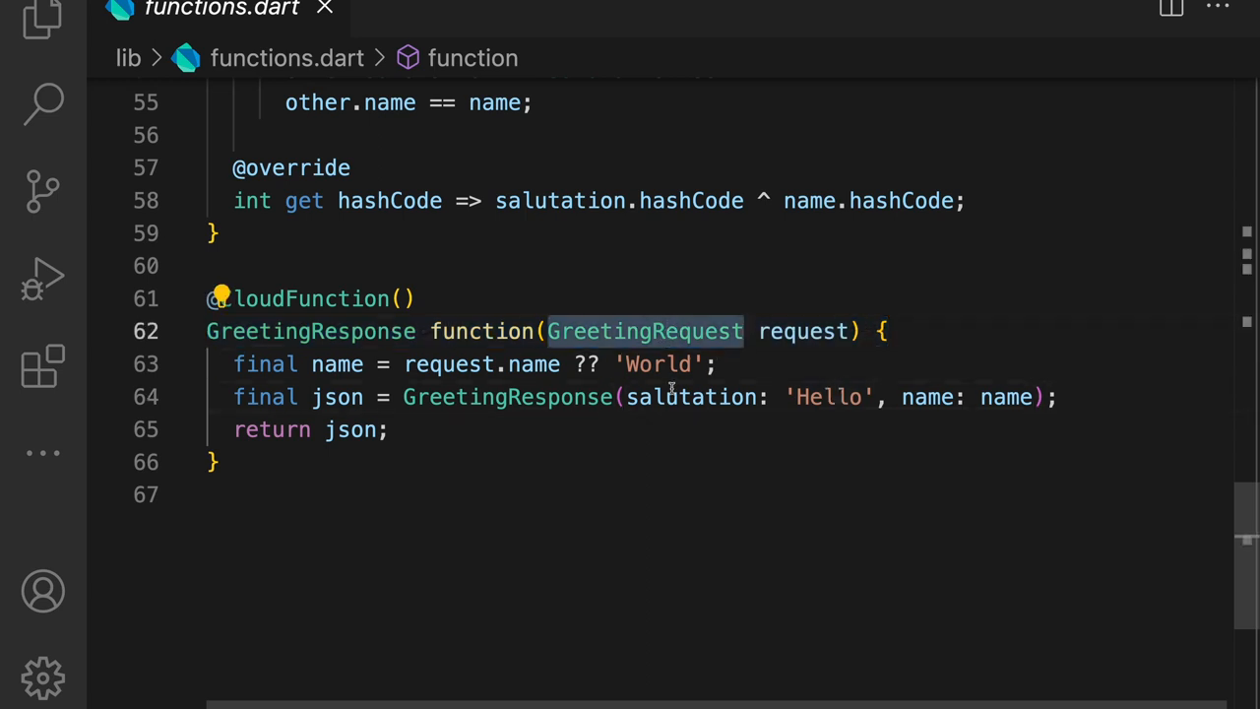
mouse_move(623, 556)
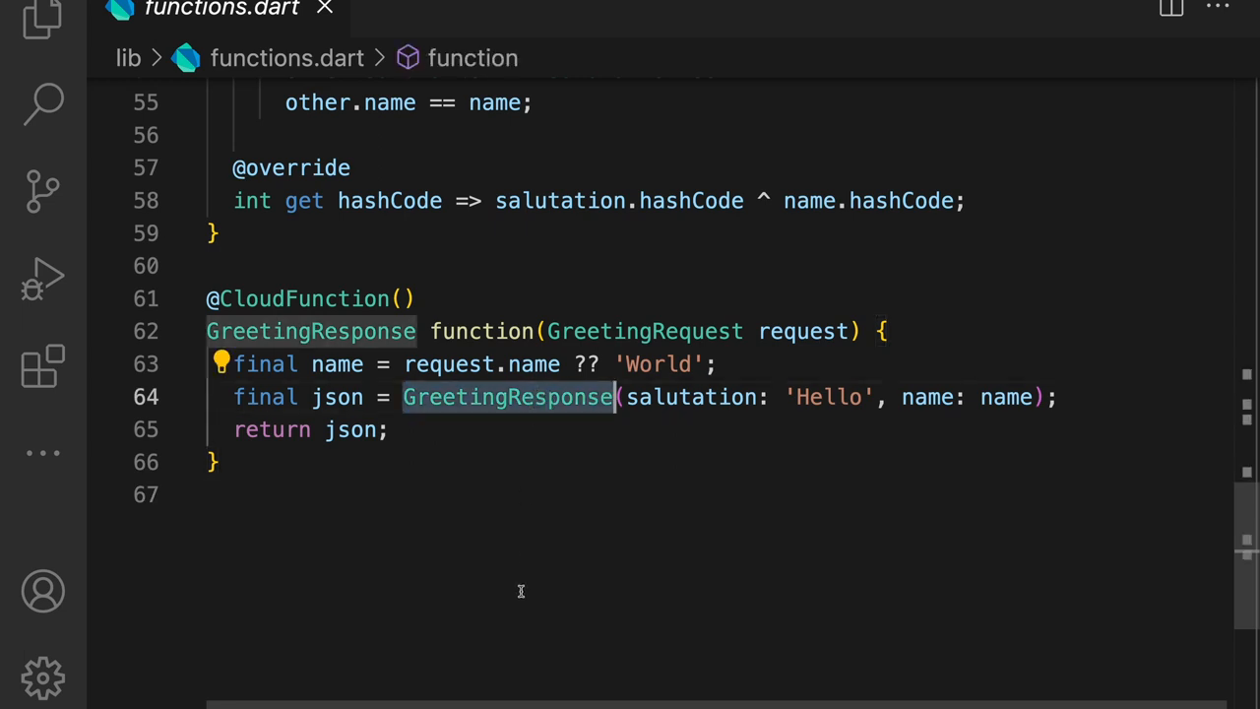
mouse_move(648, 402)
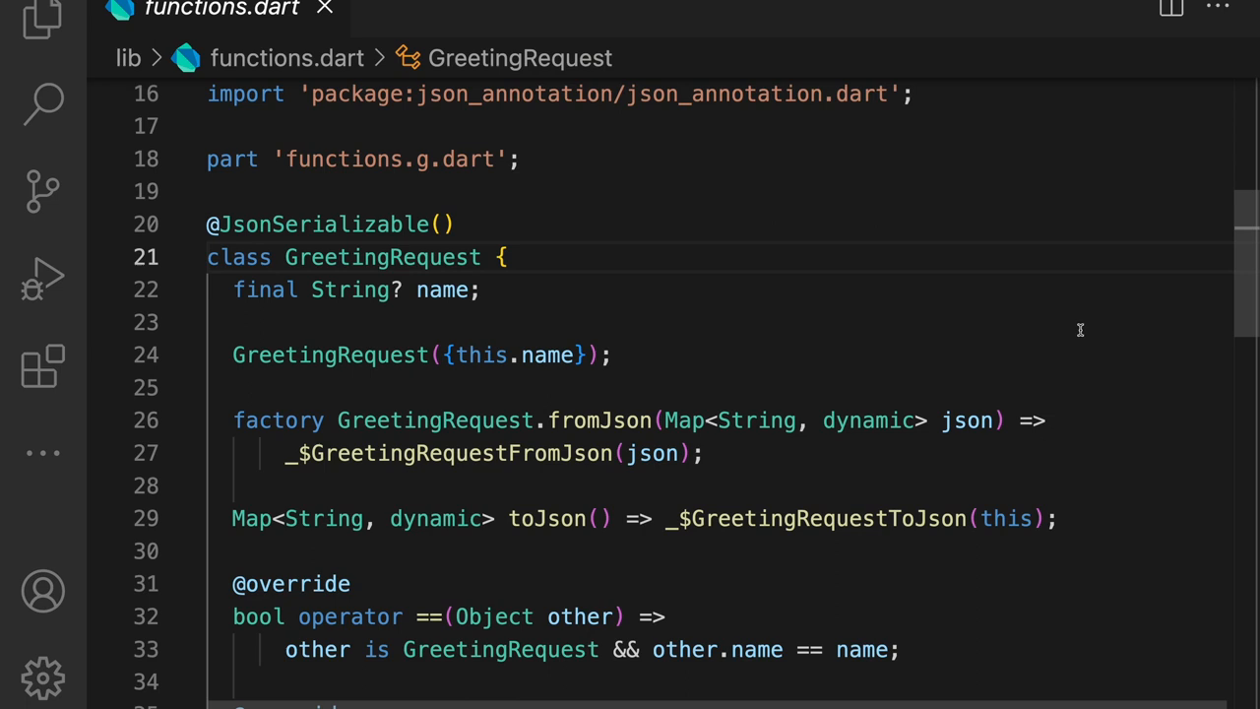
mouse_move(290, 513)
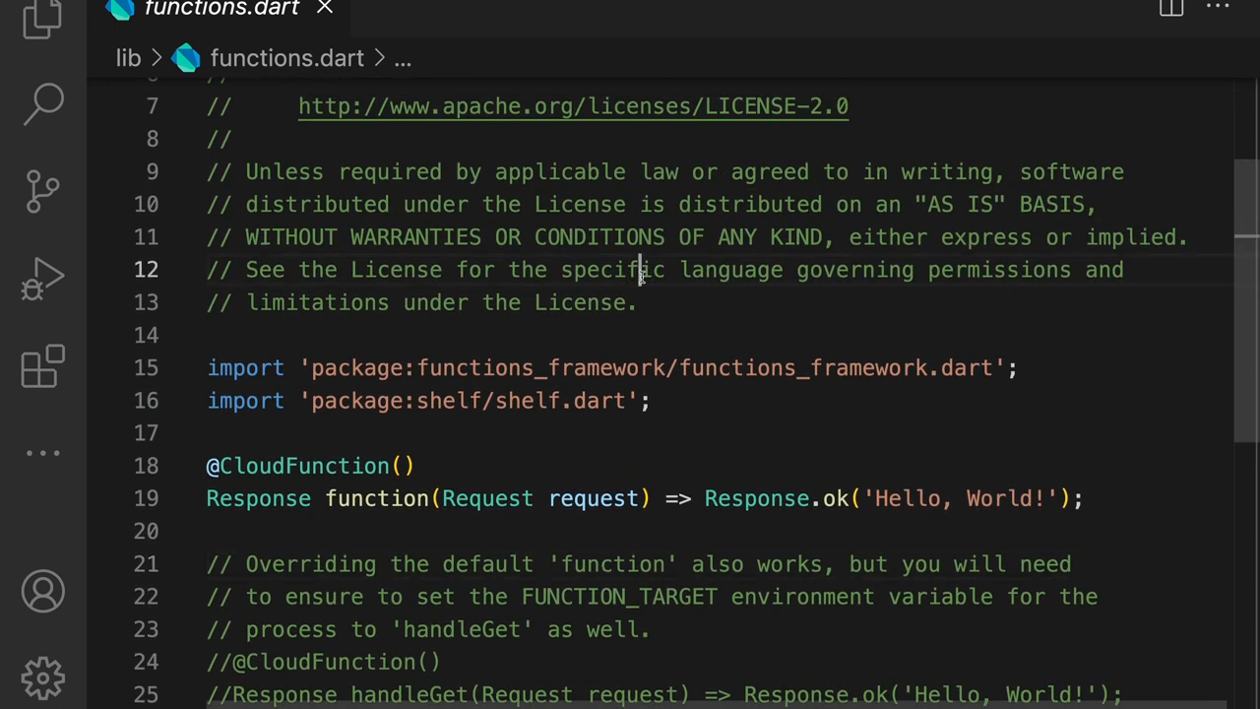
Step: Show the hello example's functions.dart with the Hello, World! handler
left_click(601, 563)
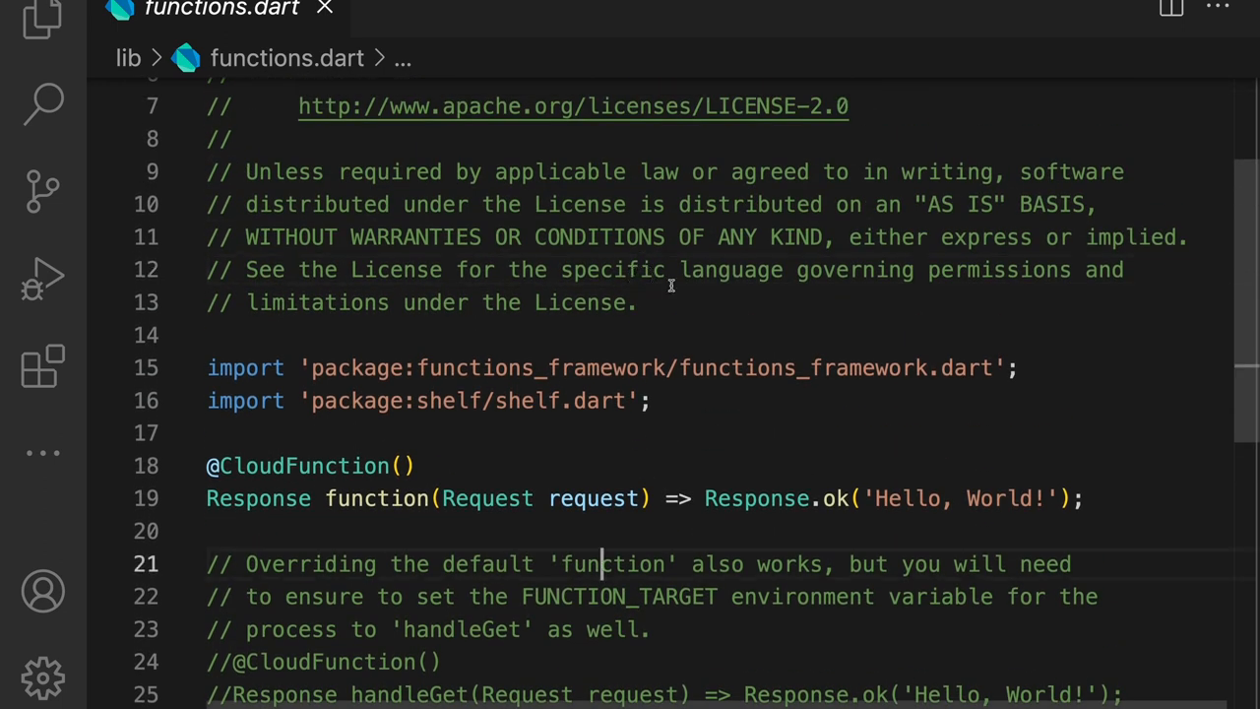
scroll("down", 3)
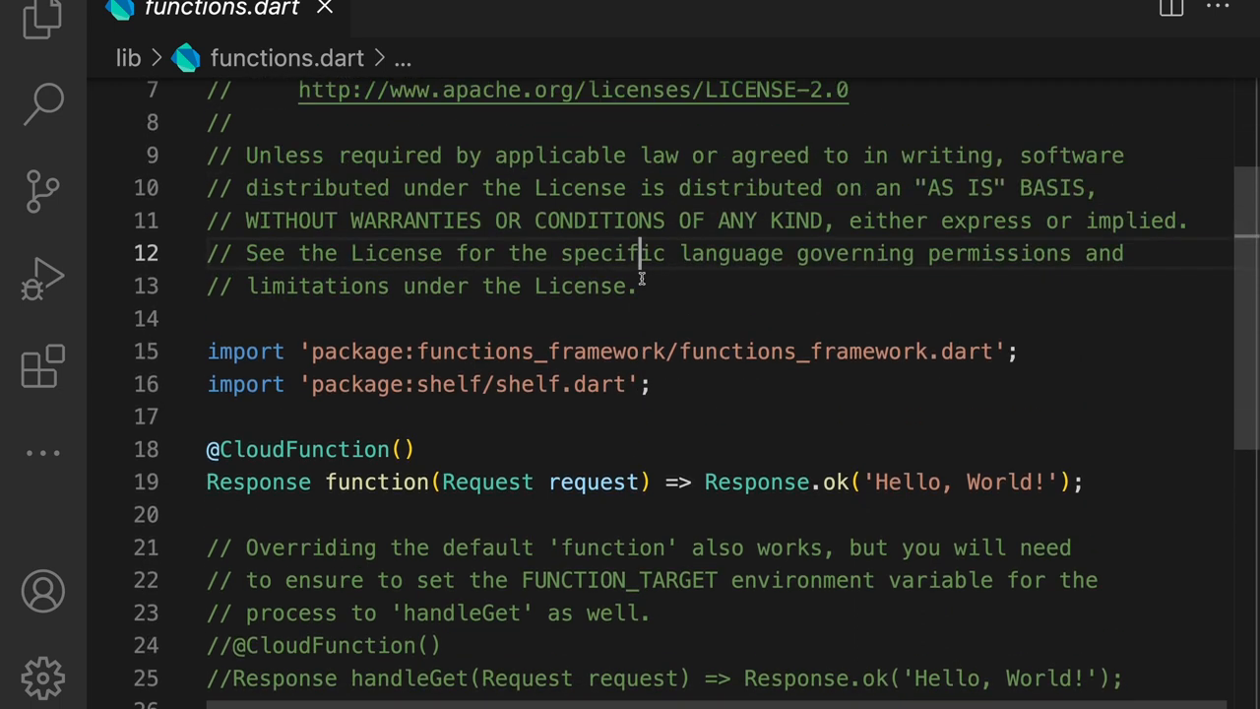
scroll("down", 3)
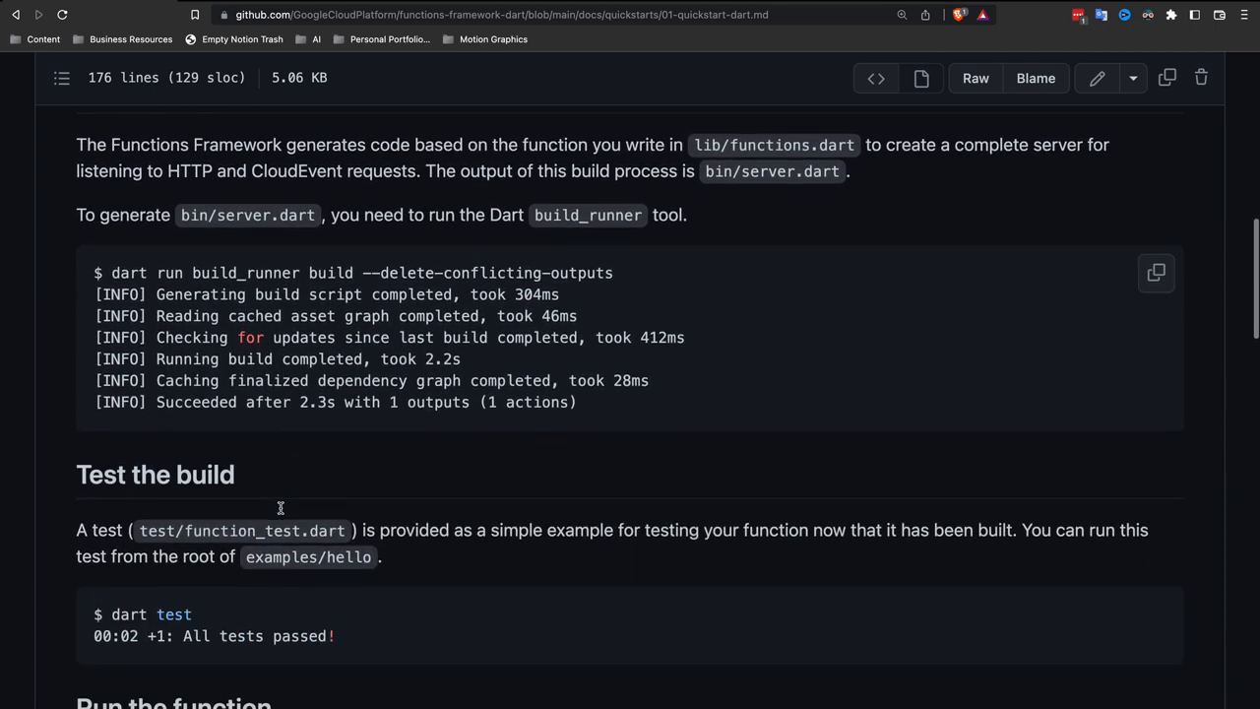
Step: Read the Dart quickstart's run, port and function-name steps, then follow [next] to Docker
scroll("down", 3)
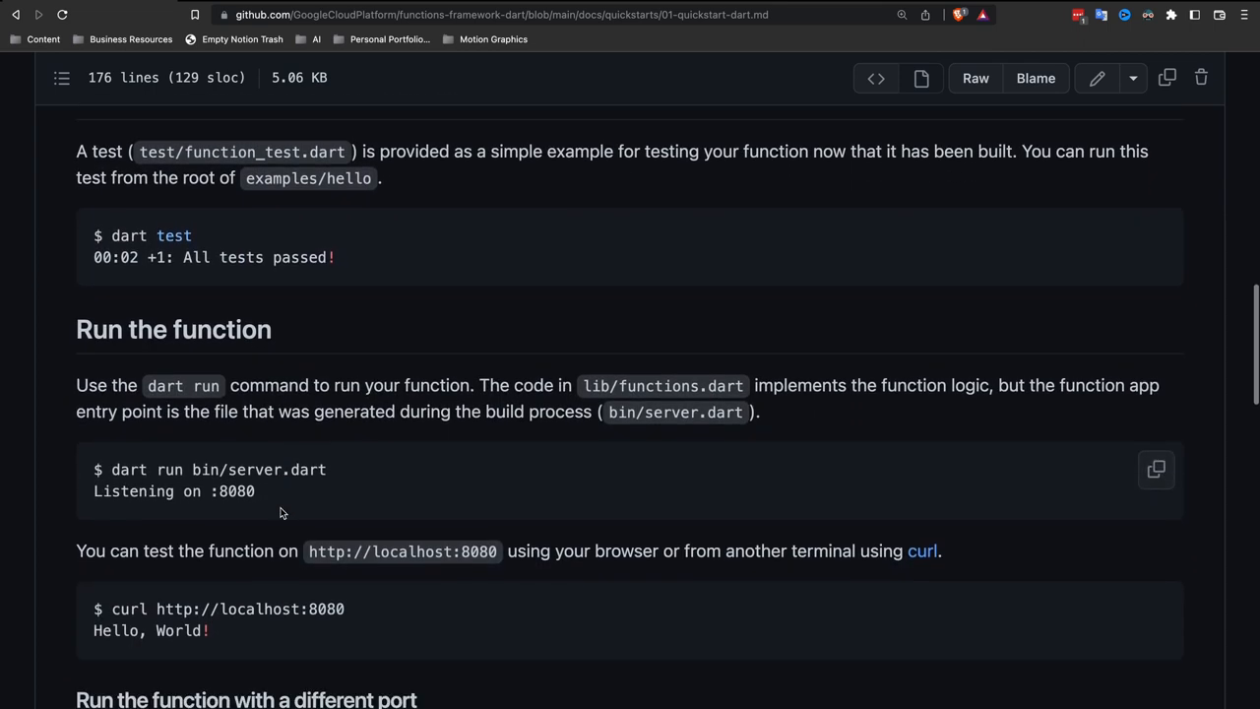
scroll("down", 3)
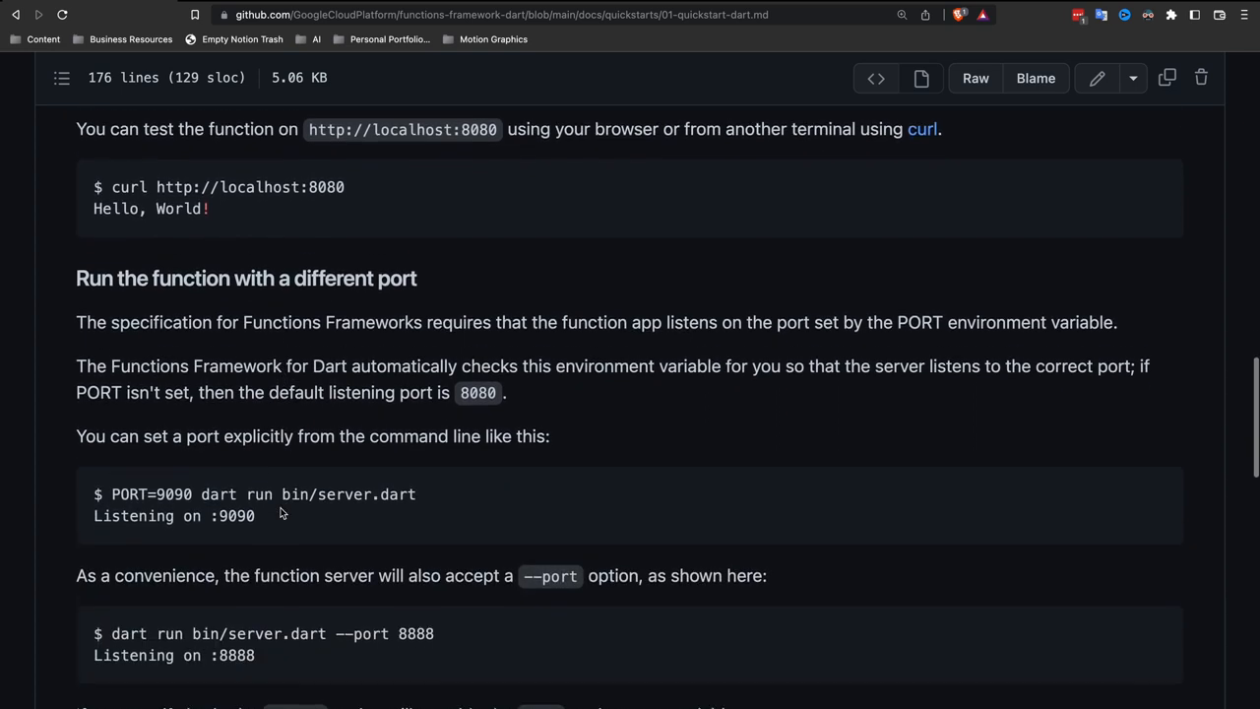
scroll("down", 3)
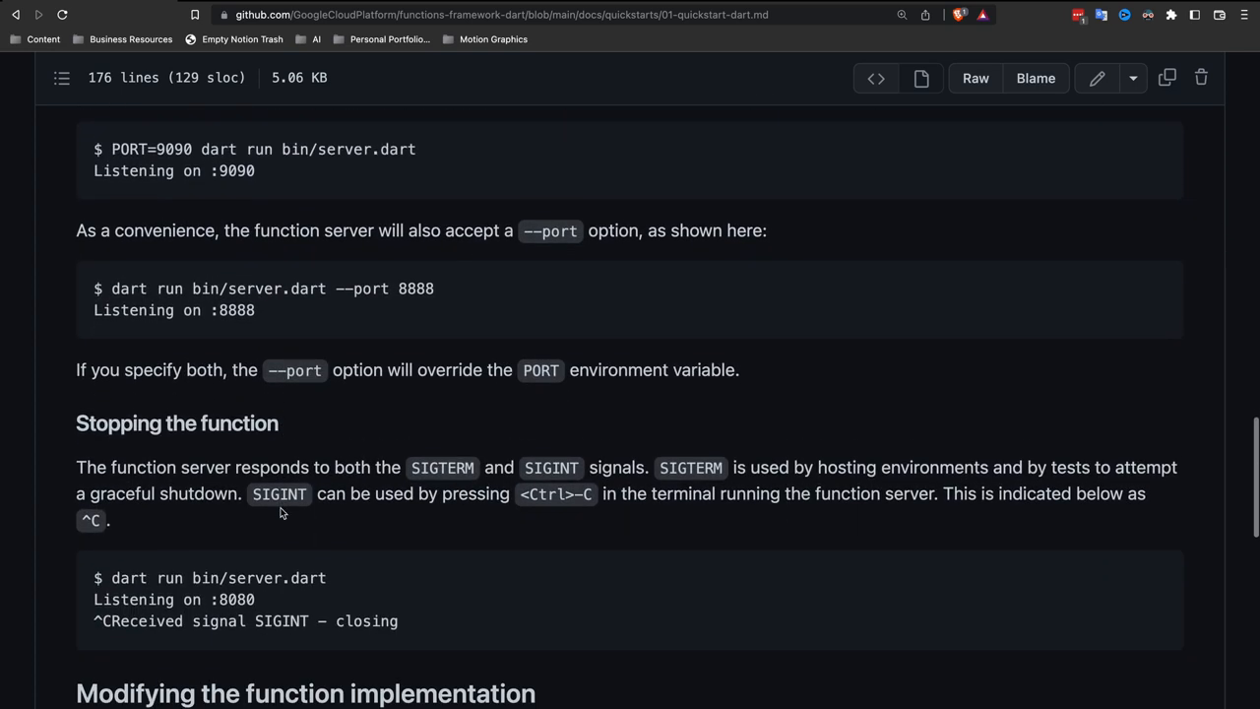
scroll("down", 3)
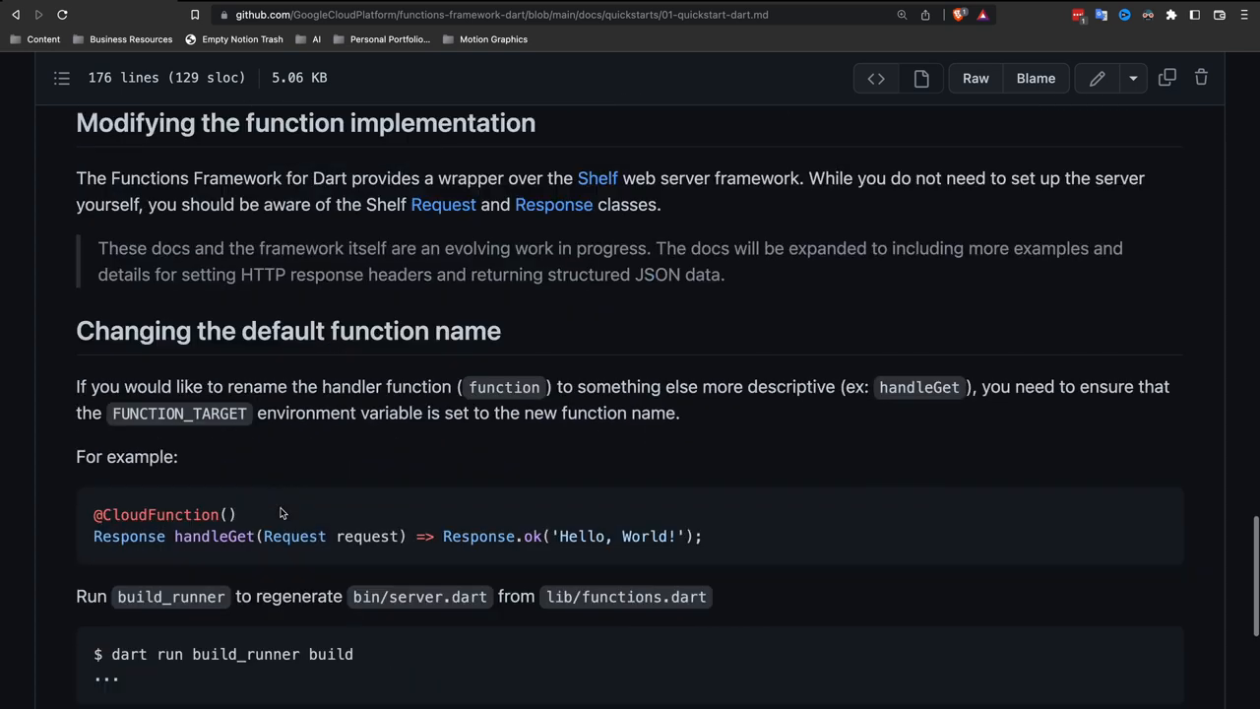
scroll("down", 3)
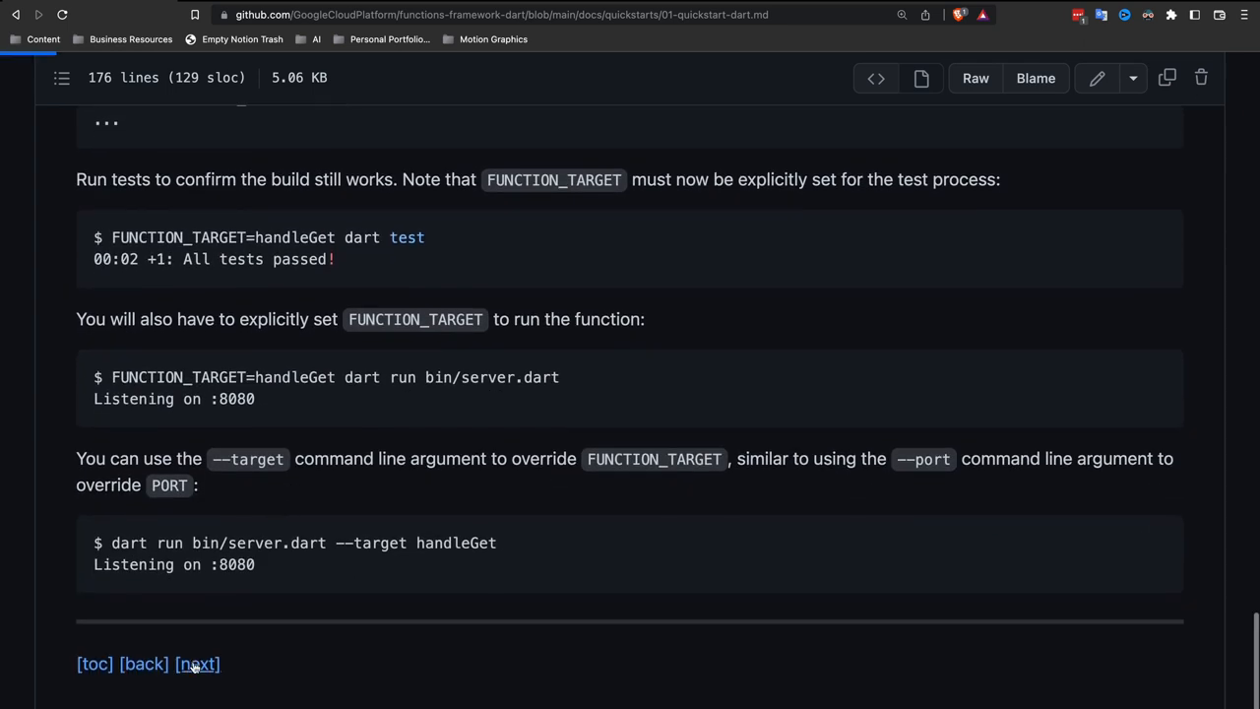
left_click(197, 664)
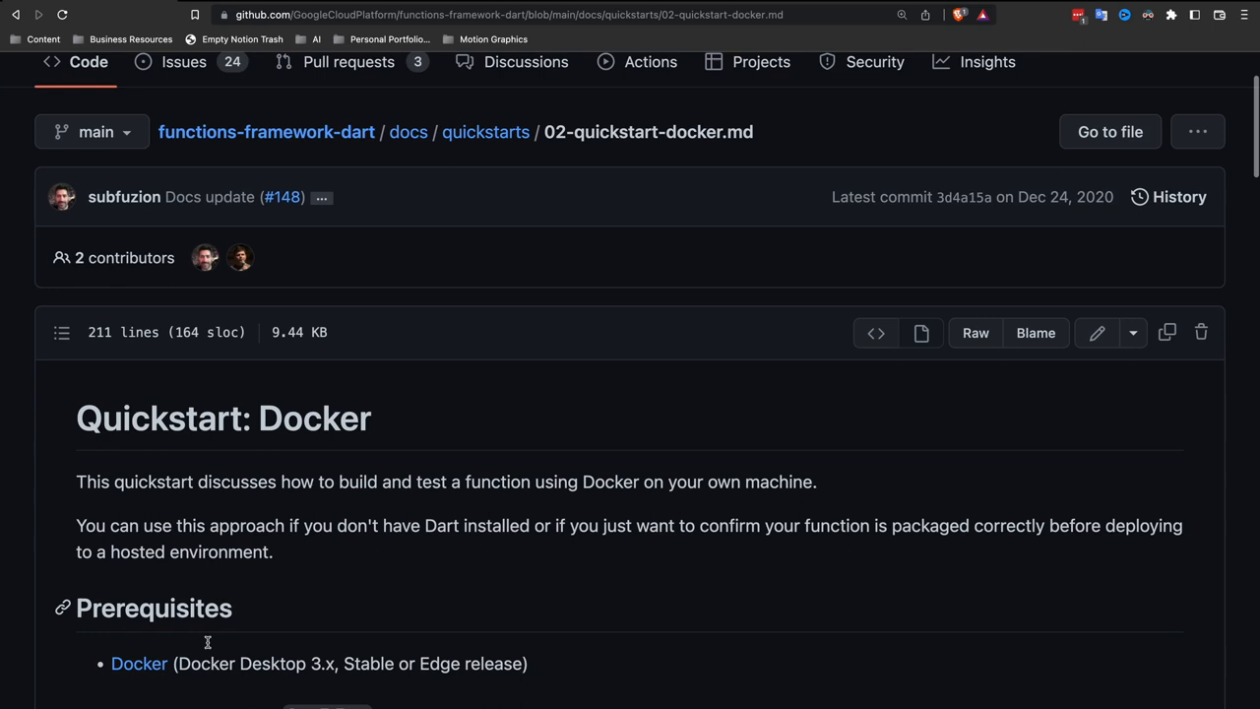
Step: Read the Docker quickstart's run, port, target and clean-up steps, then follow [next]
scroll("down", 3)
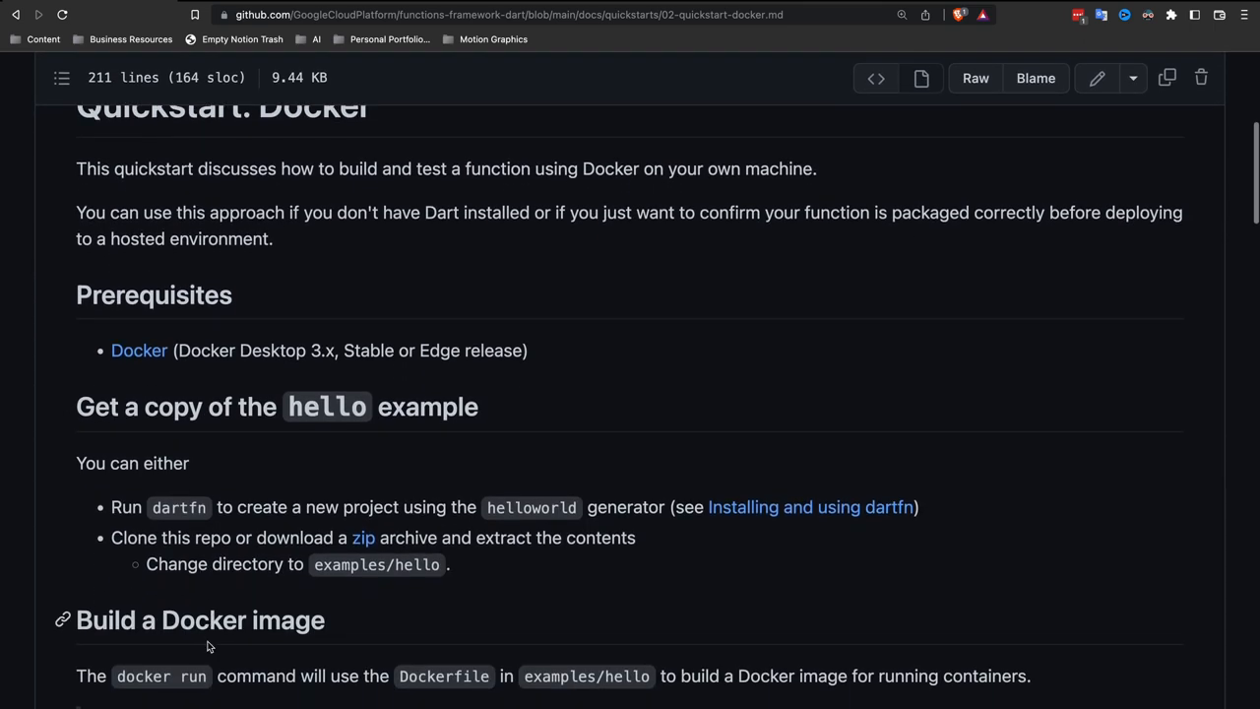
scroll("down", 3)
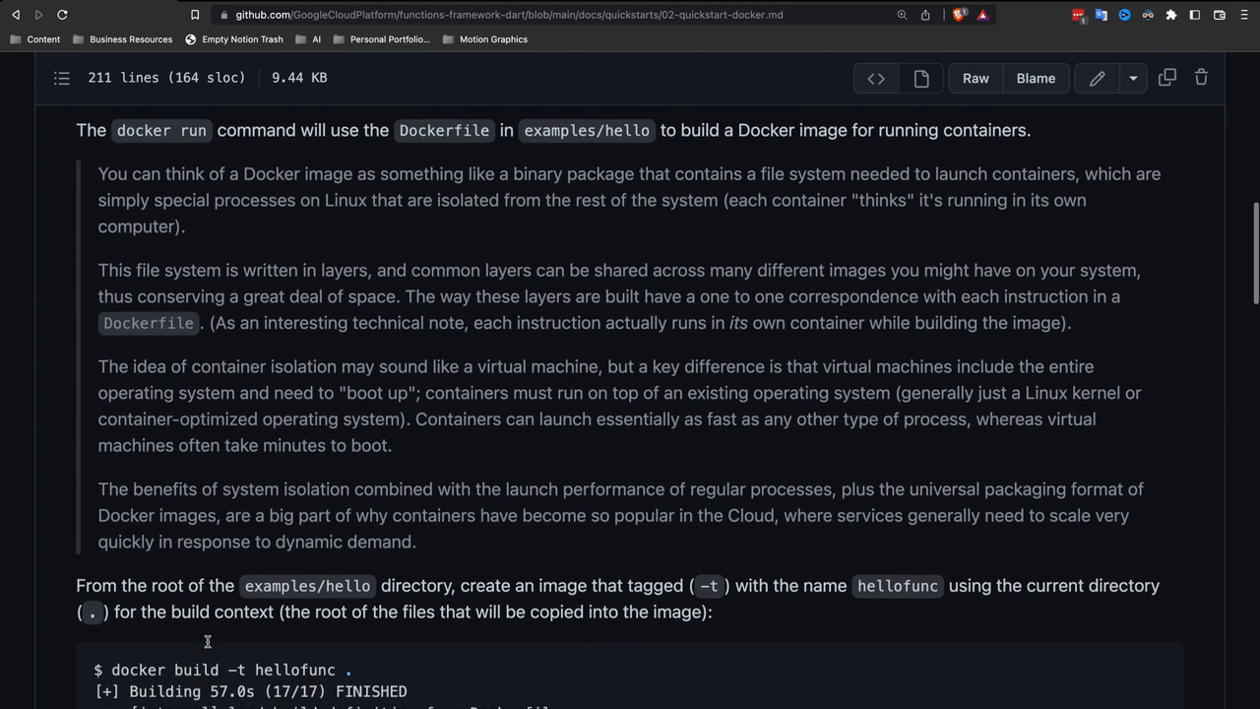
scroll("down", 3)
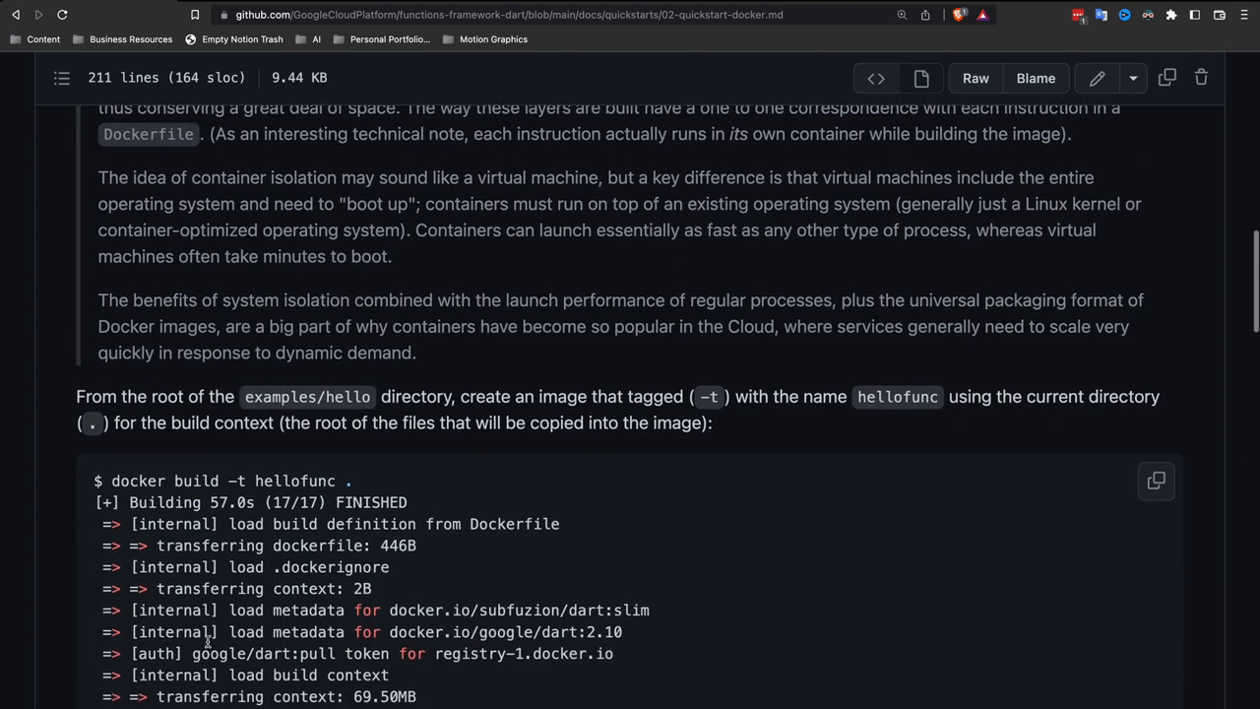
scroll("down", 3)
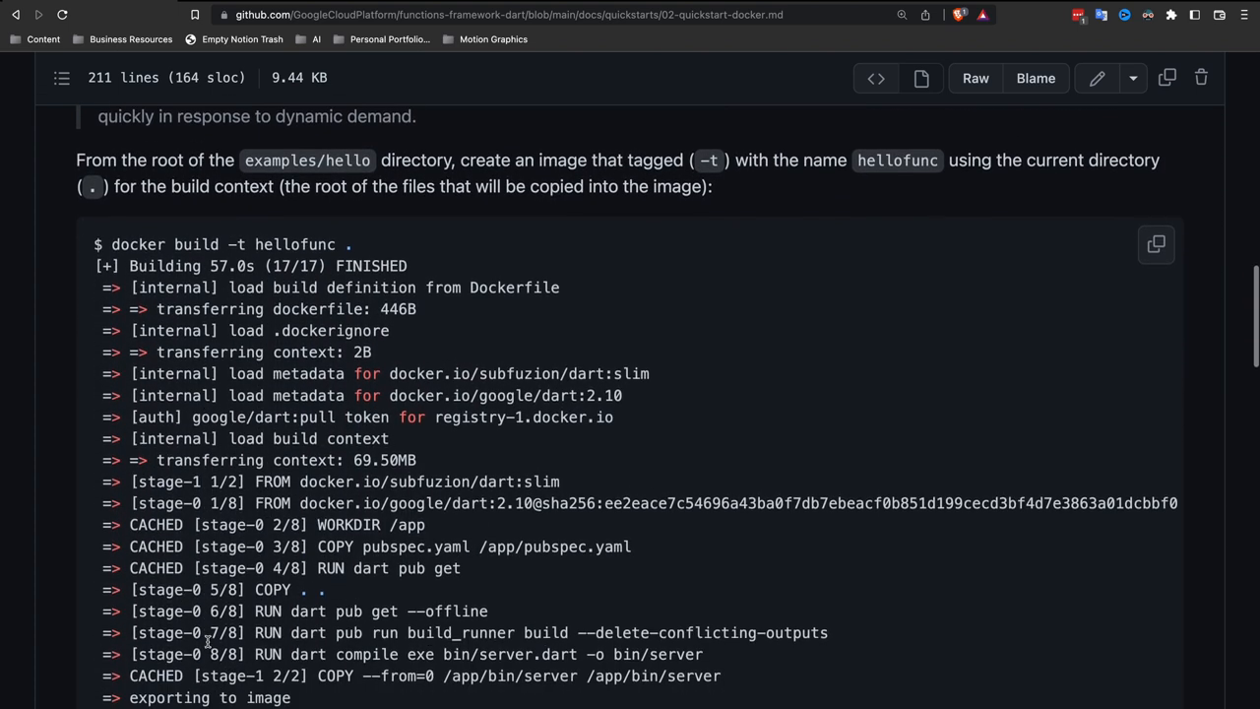
scroll("down", 3)
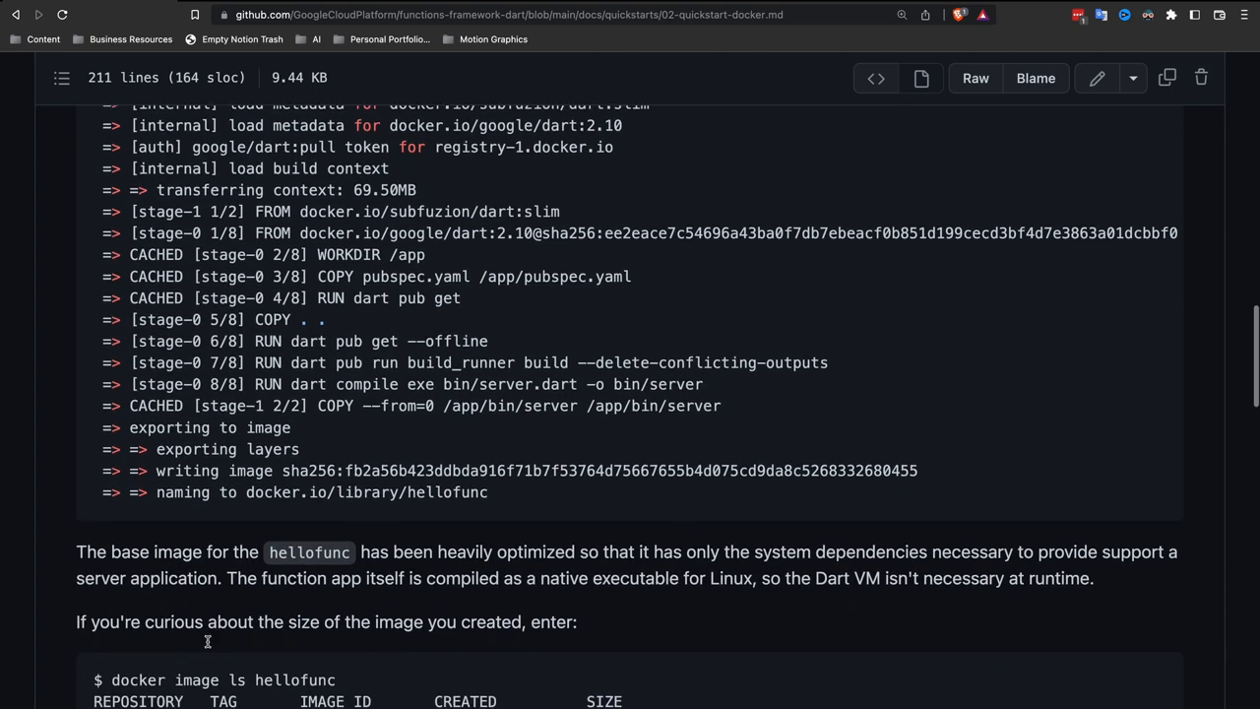
scroll("down", 3)
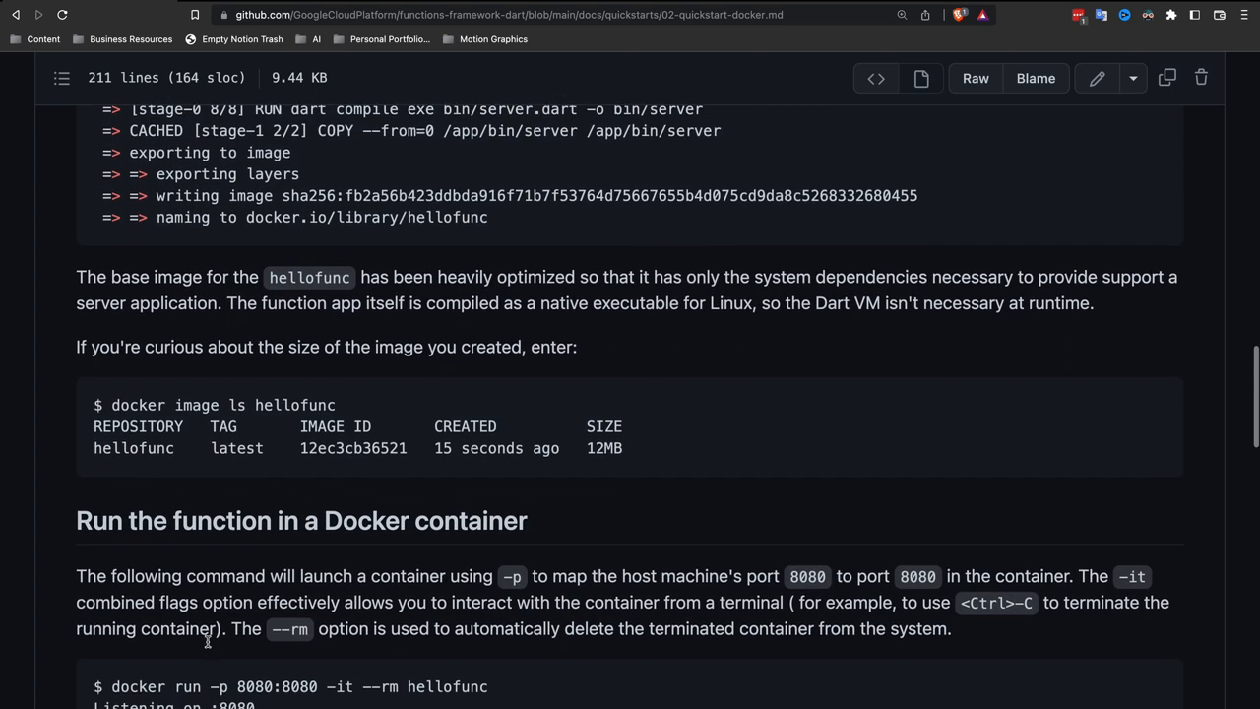
scroll("down", 3)
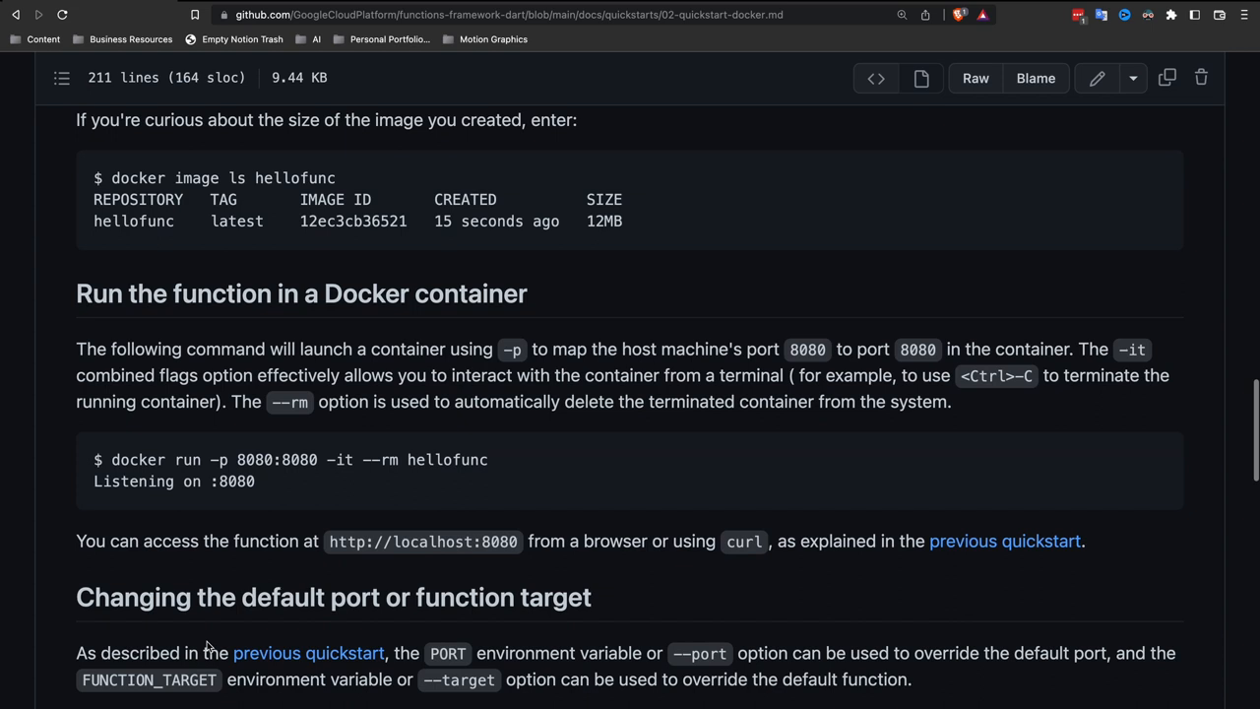
scroll("down", 3)
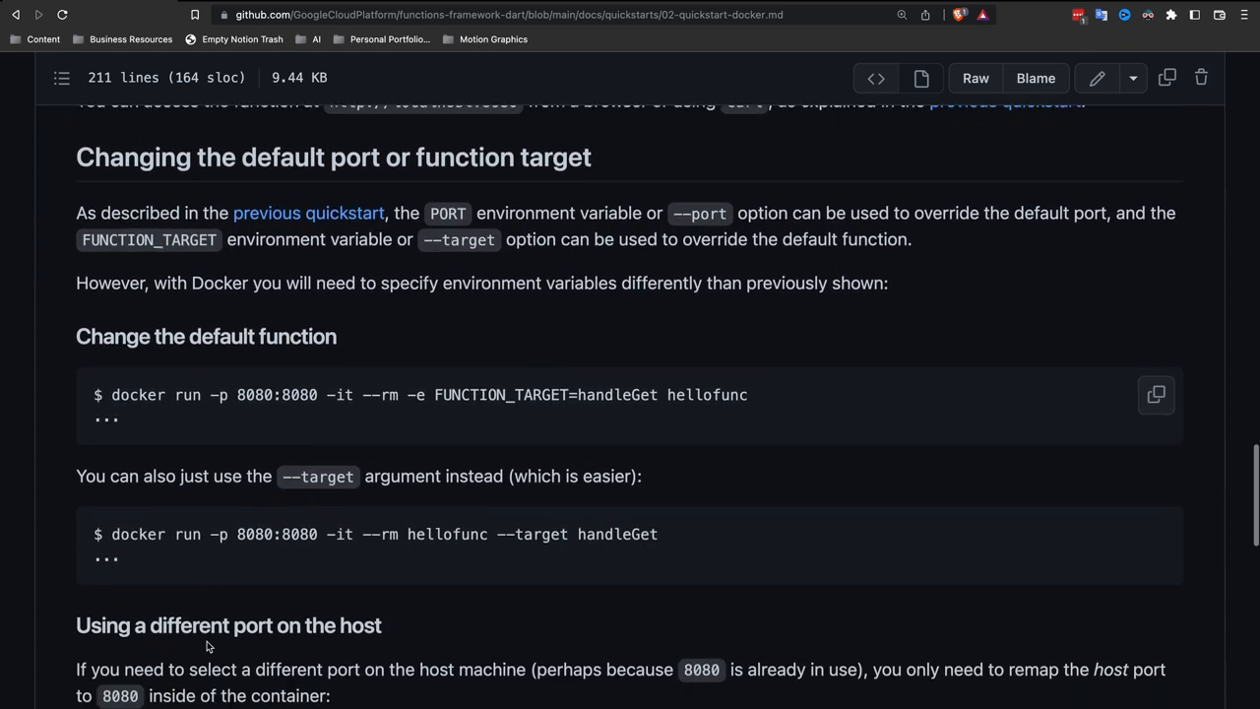
scroll("down", 3)
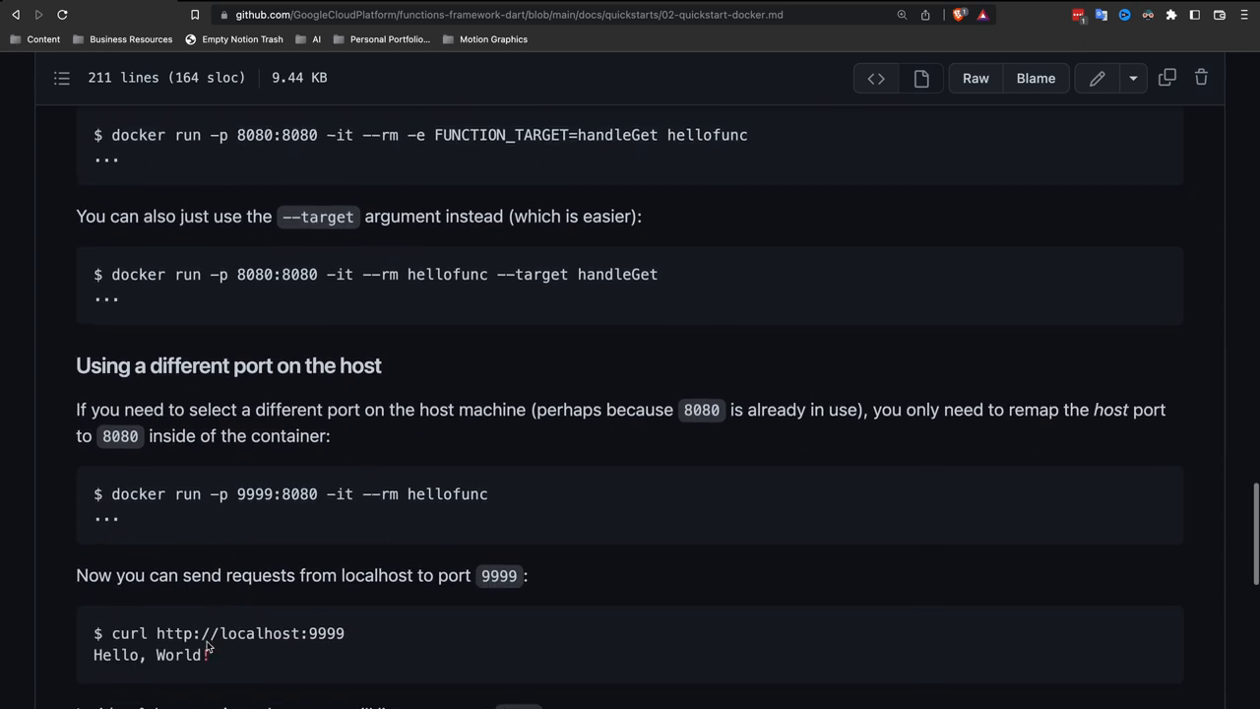
scroll("down", 3)
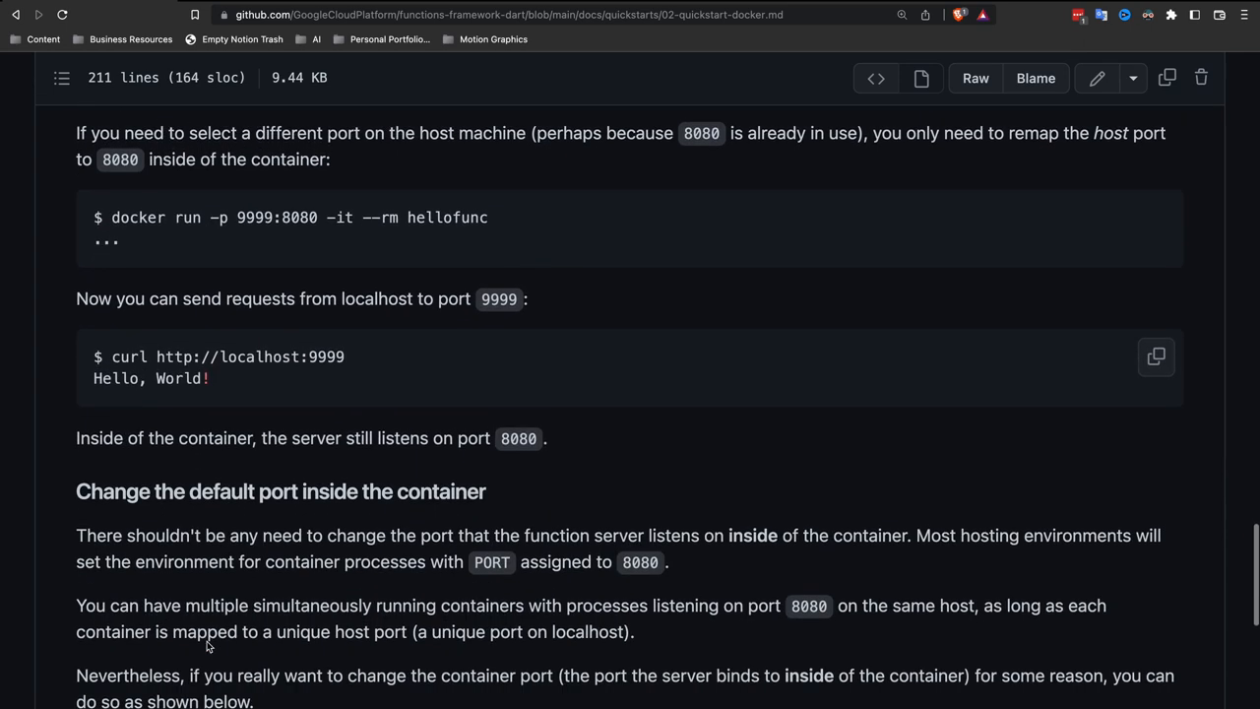
scroll("down", 3)
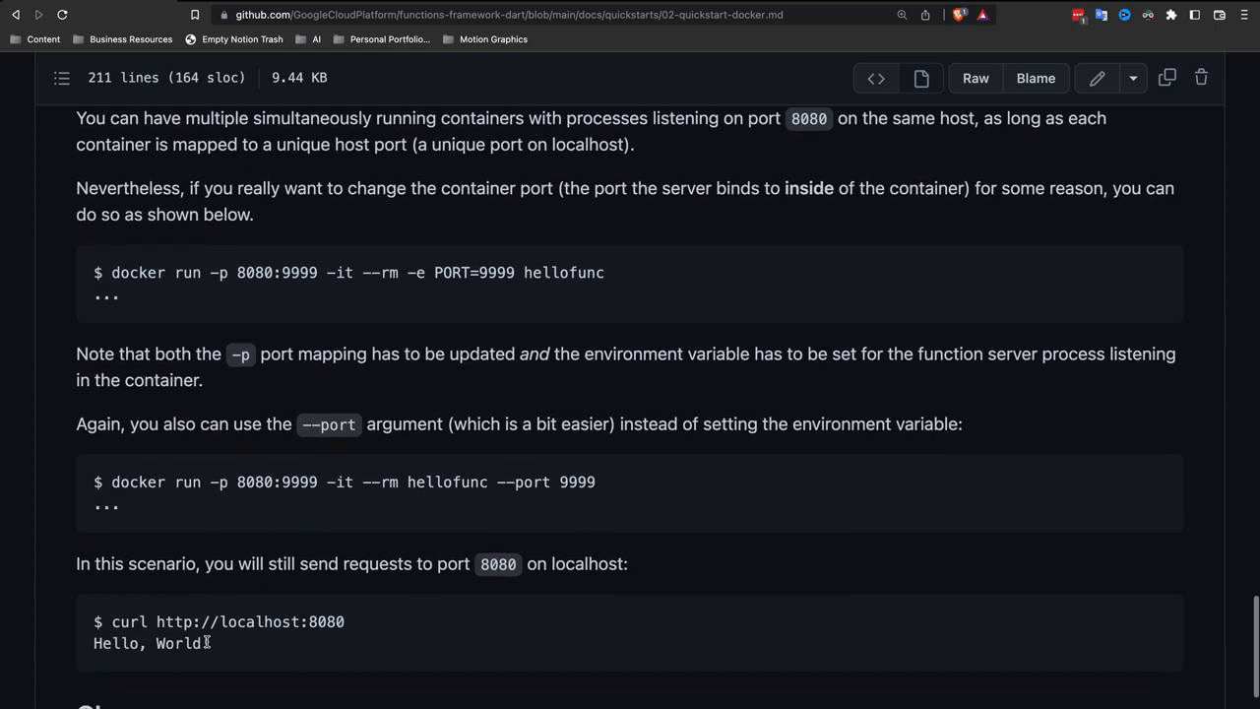
scroll("down", 3)
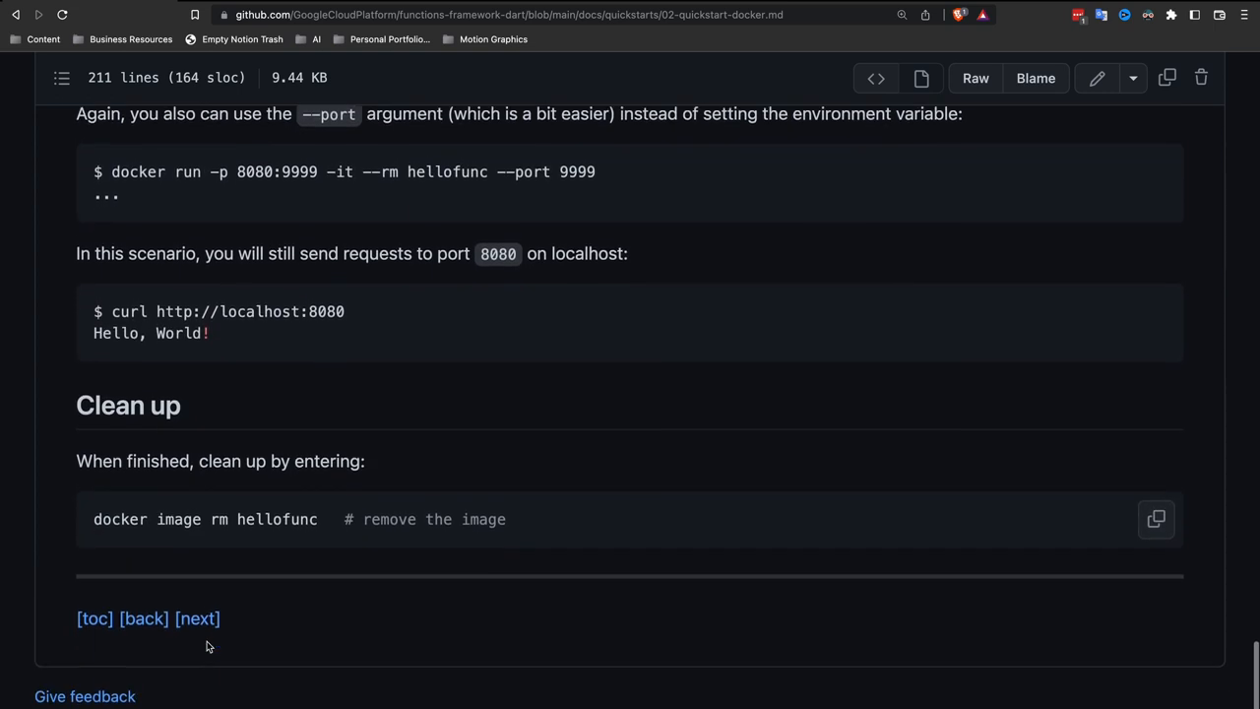
left_click(196, 618)
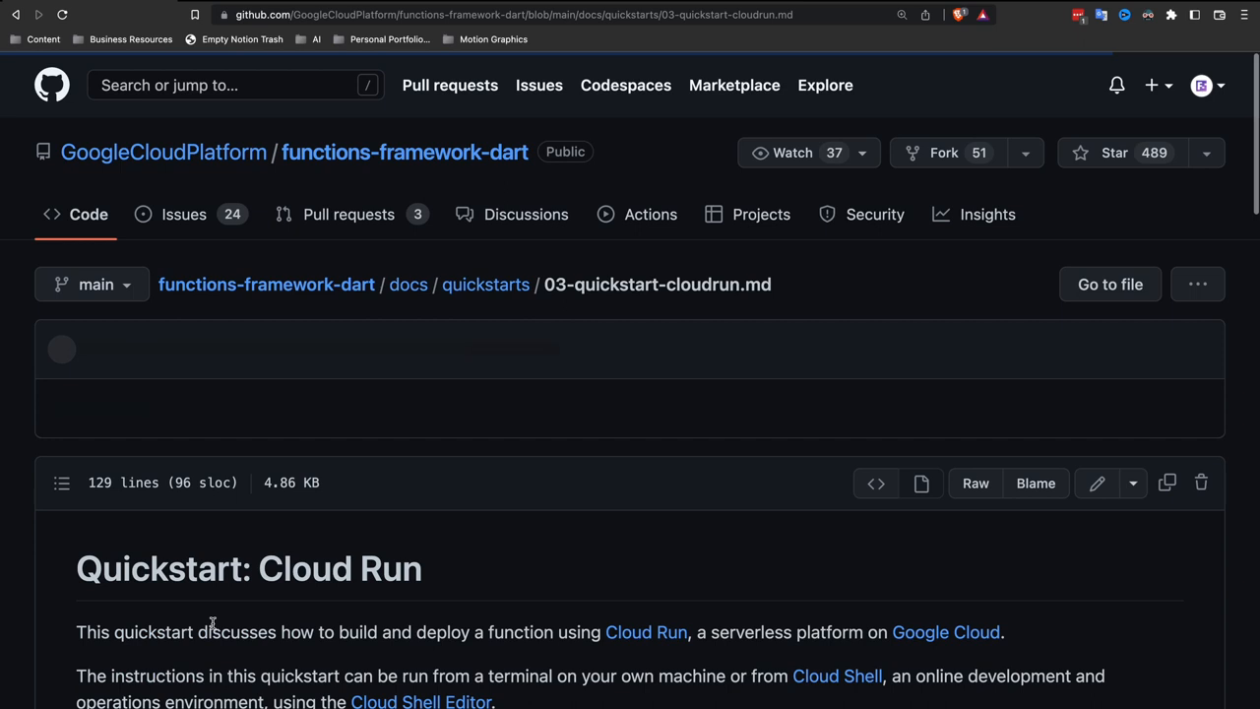
scroll("down", 3)
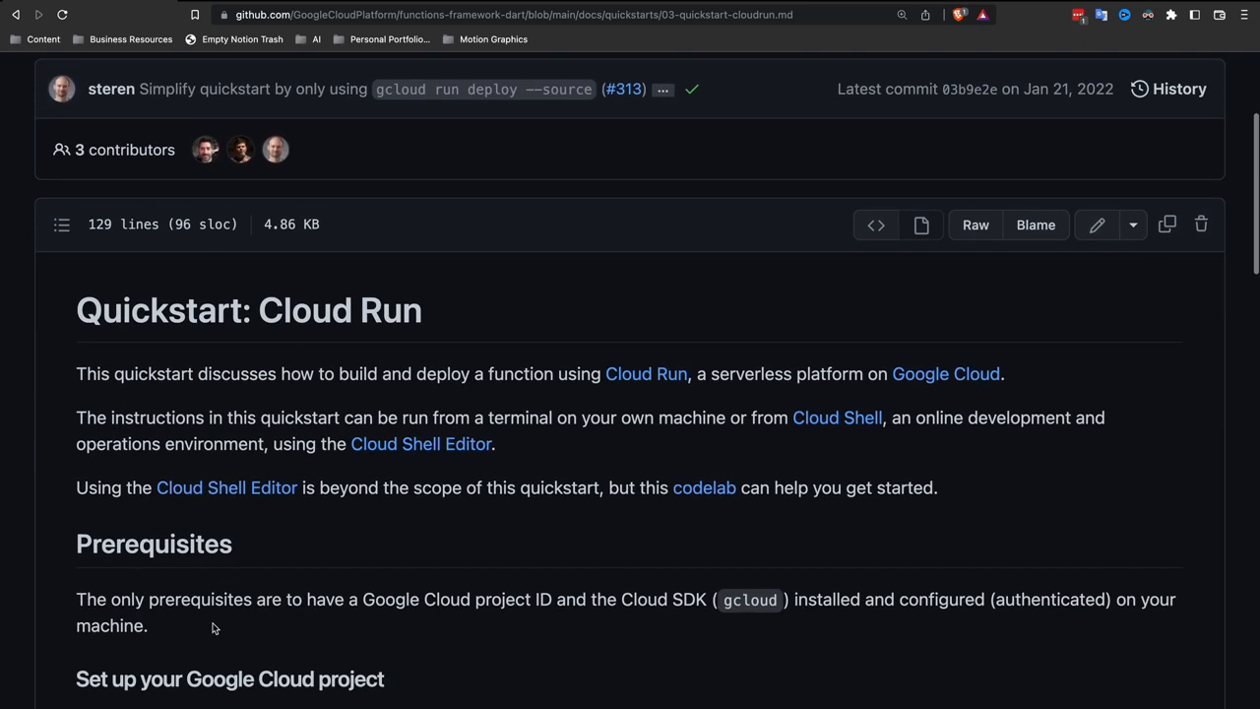
scroll("down", 3)
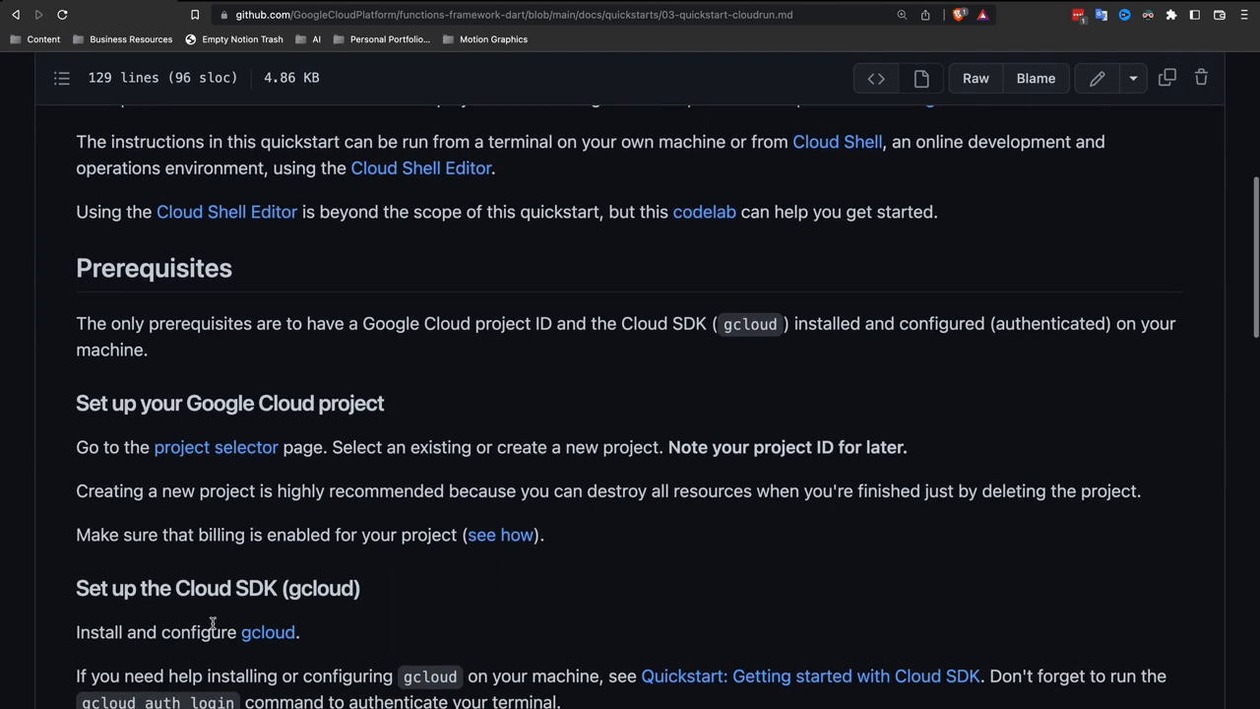
scroll("down", 3)
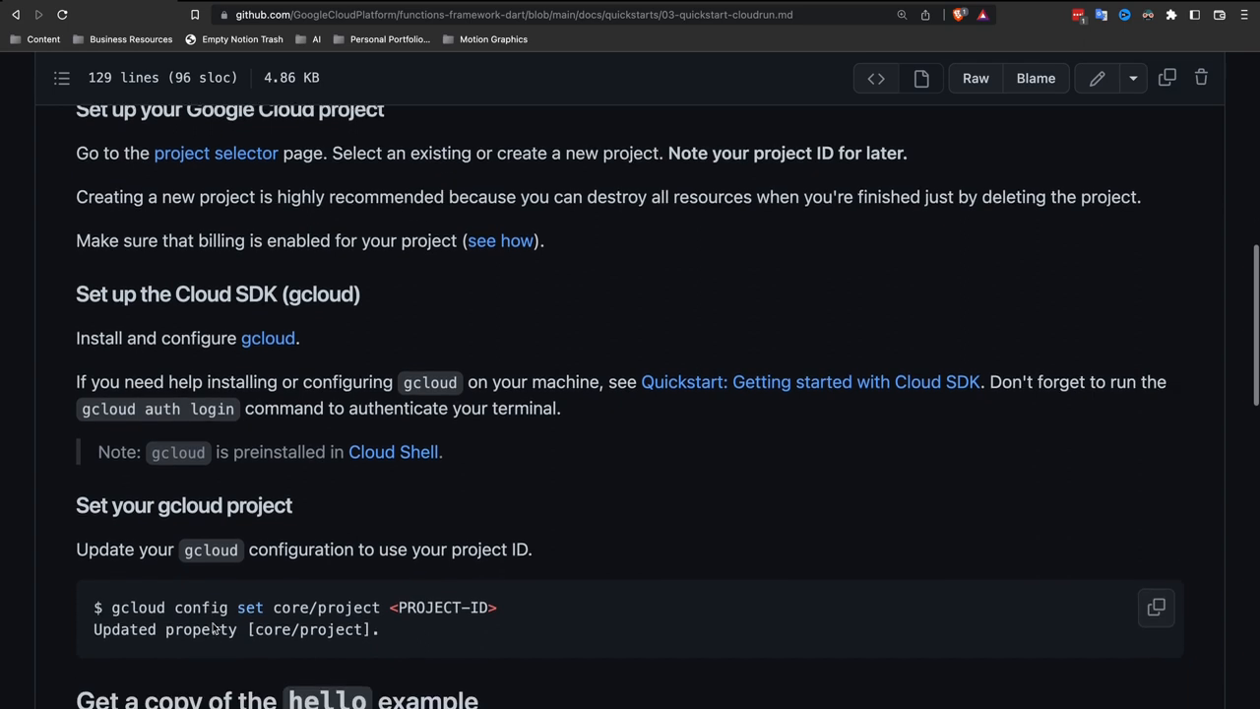
scroll("down", 3)
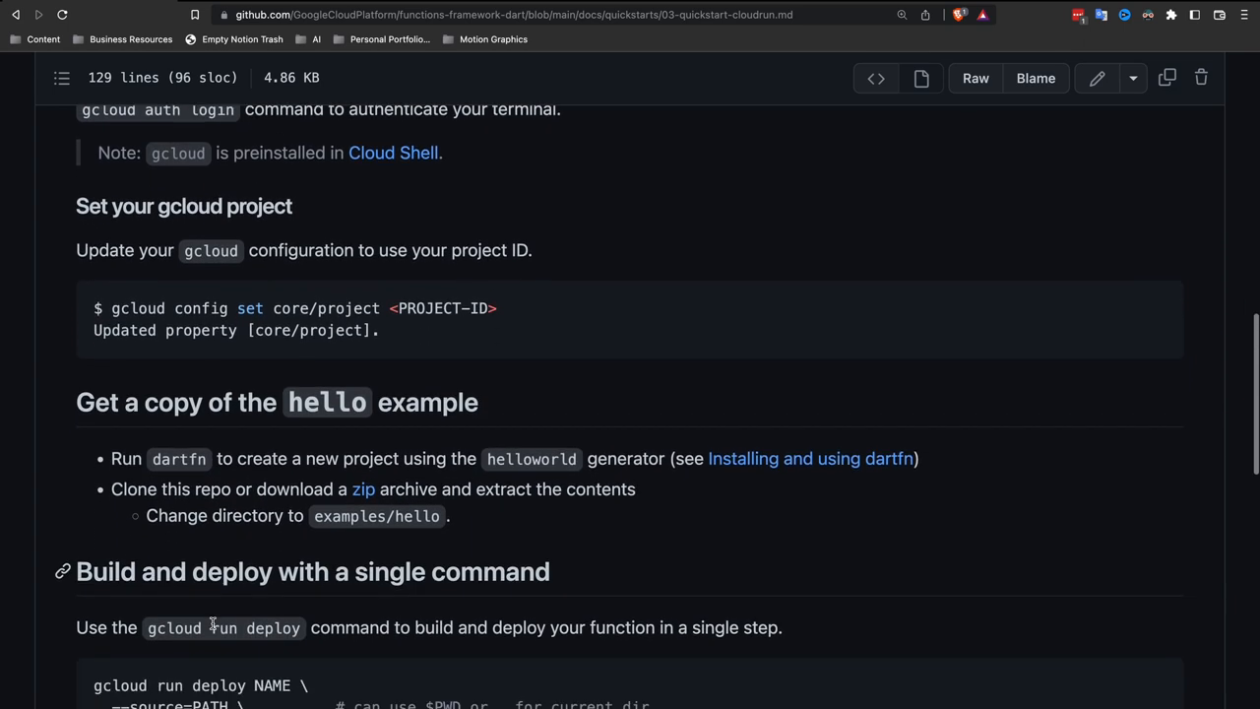
scroll("down", 3)
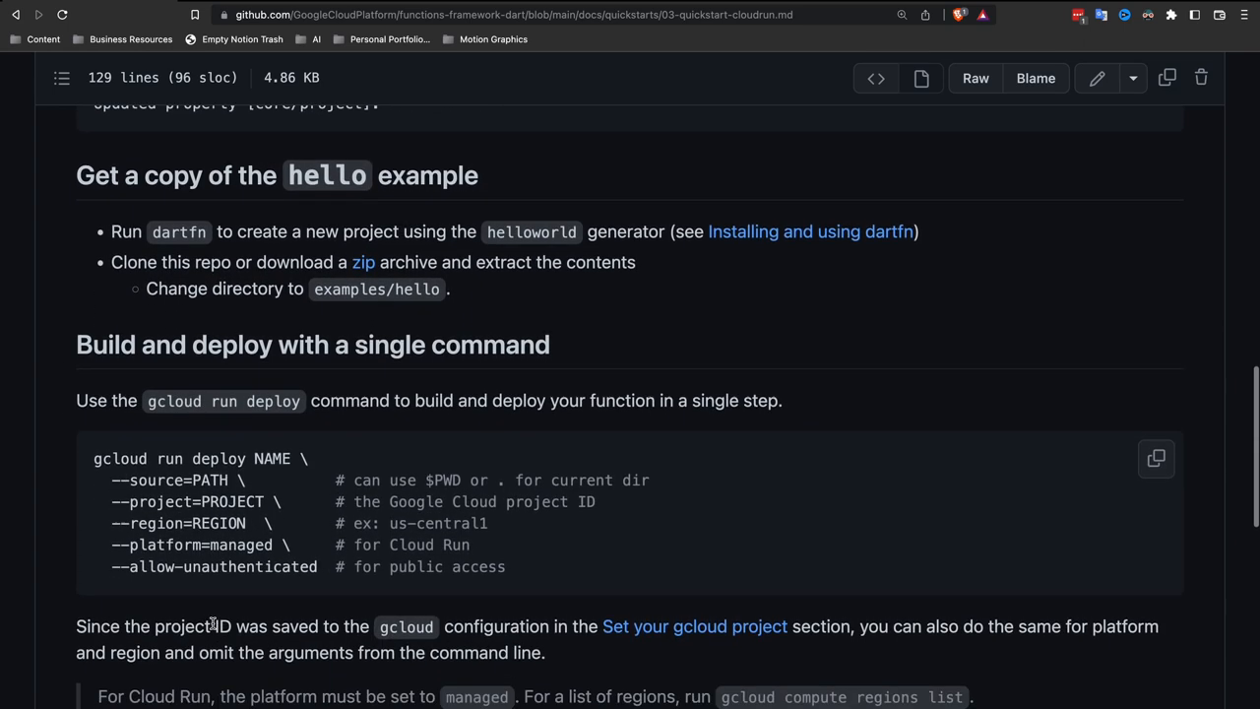
scroll("down", 3)
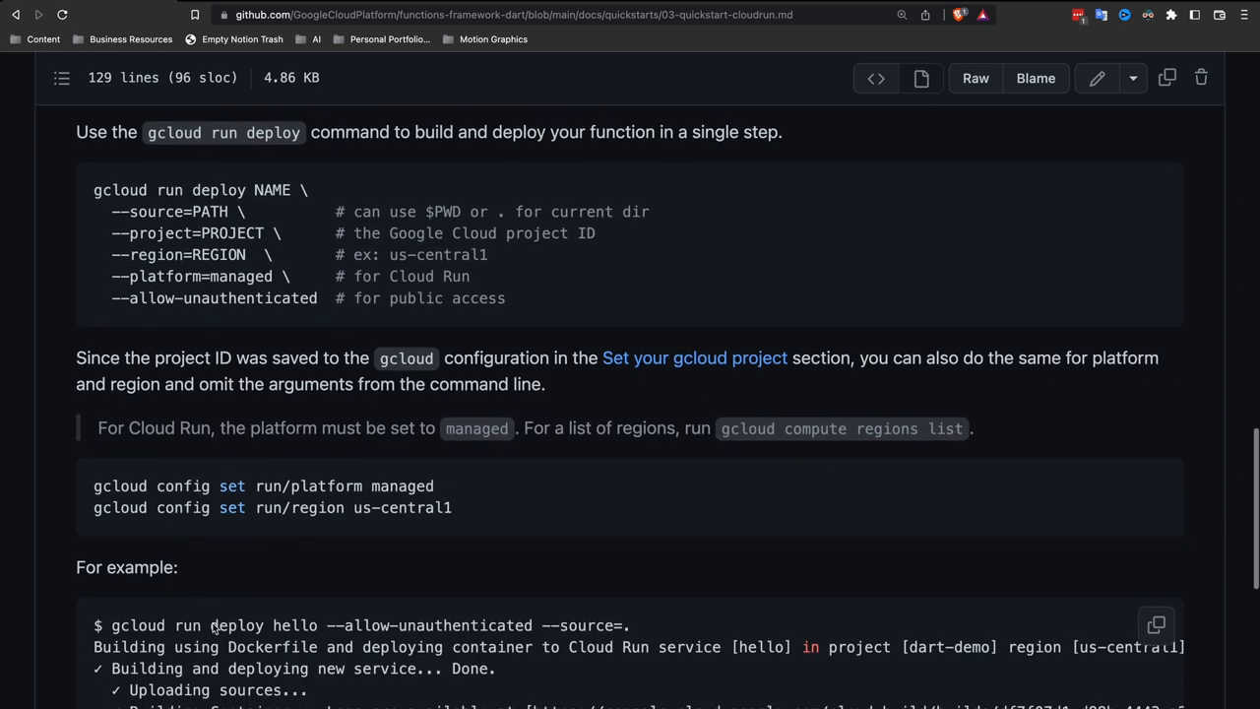
scroll("down", 3)
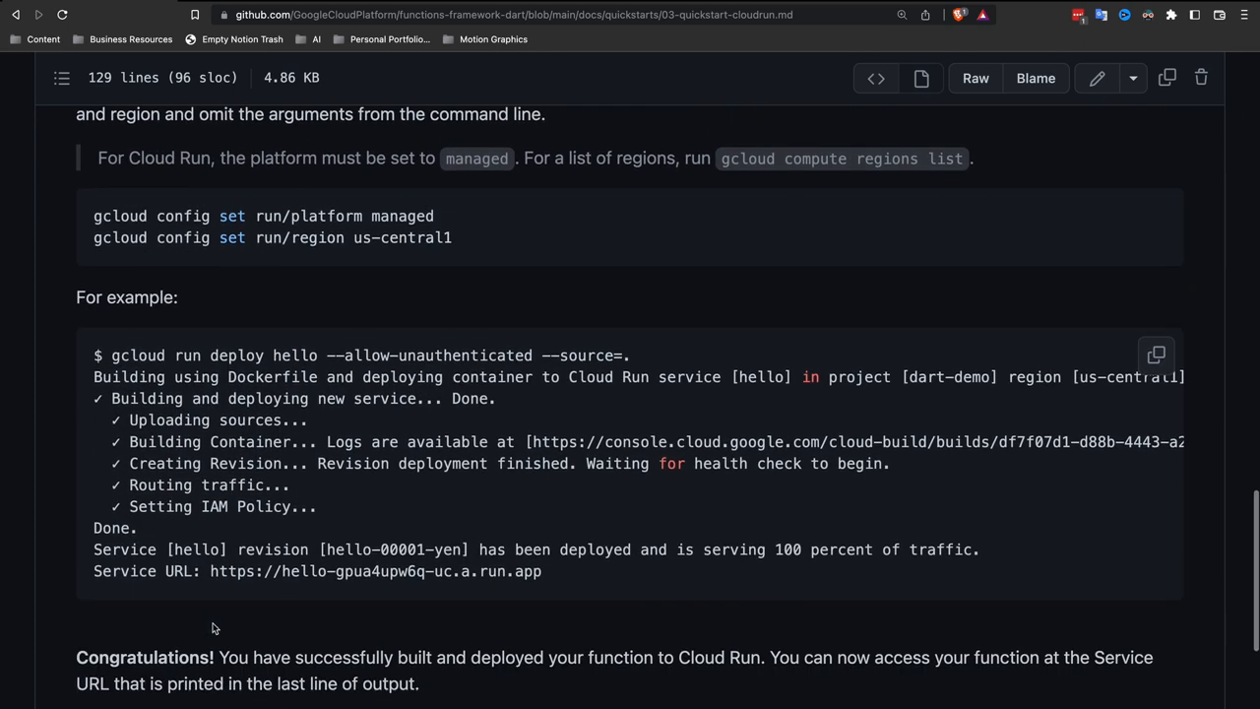
scroll("down", 3)
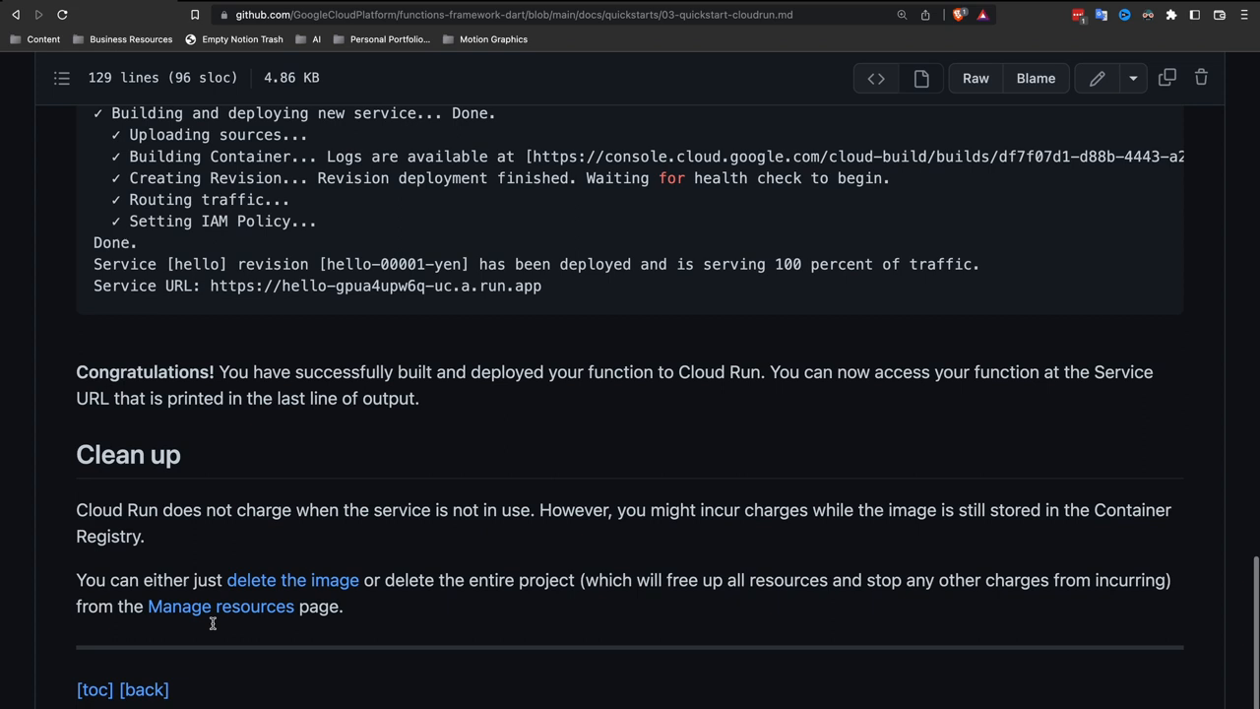
scroll("down", 3)
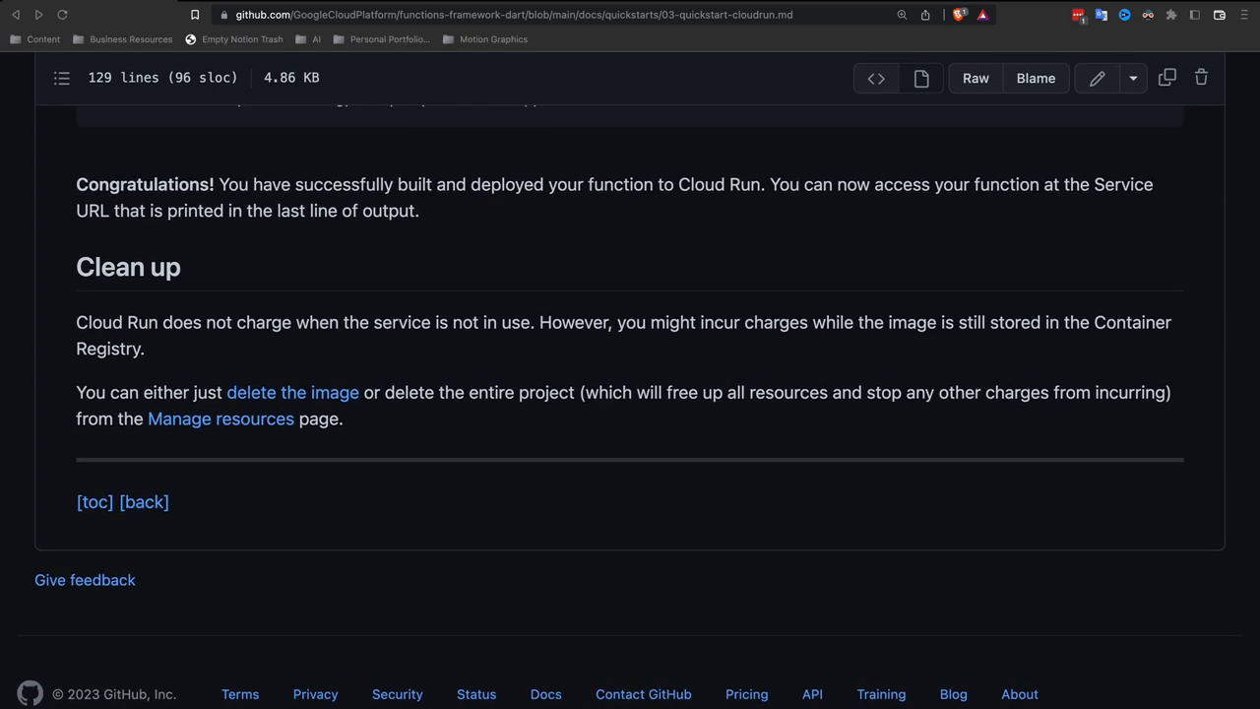
scroll("up", 3)
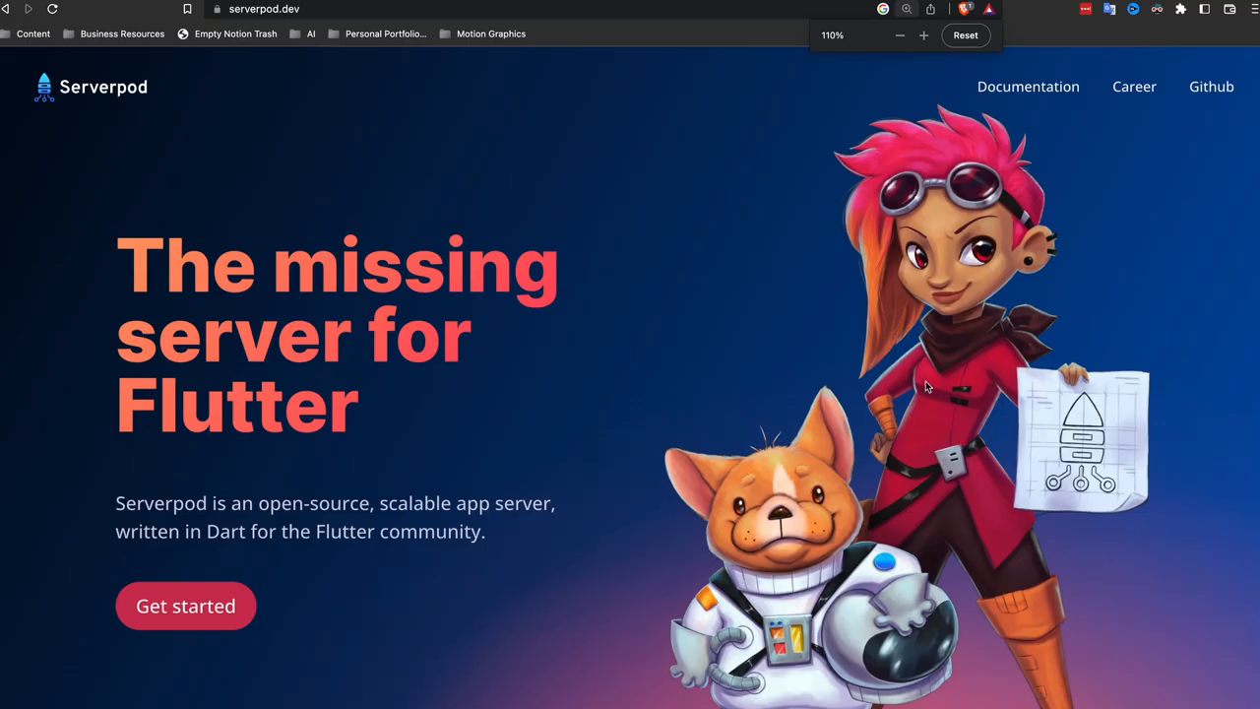
mouse_move(981, 408)
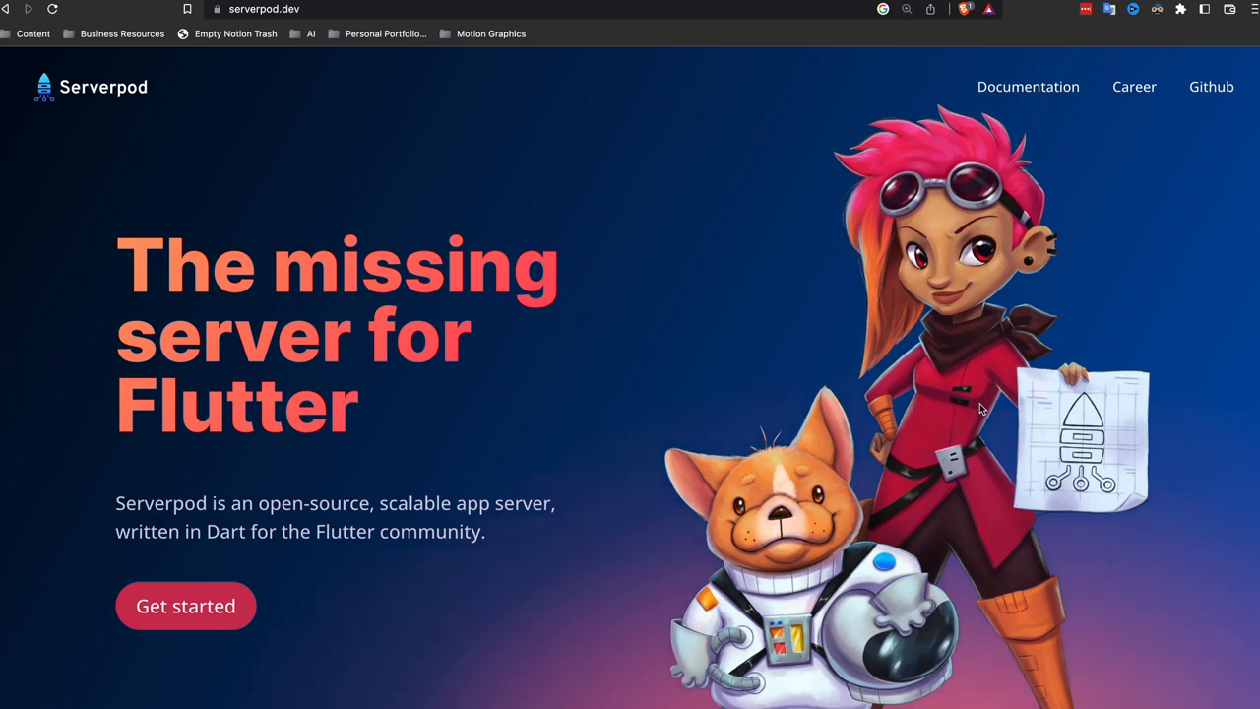
Step: Scroll the serverpod.dev homepage down to its server code example
scroll("down", 3)
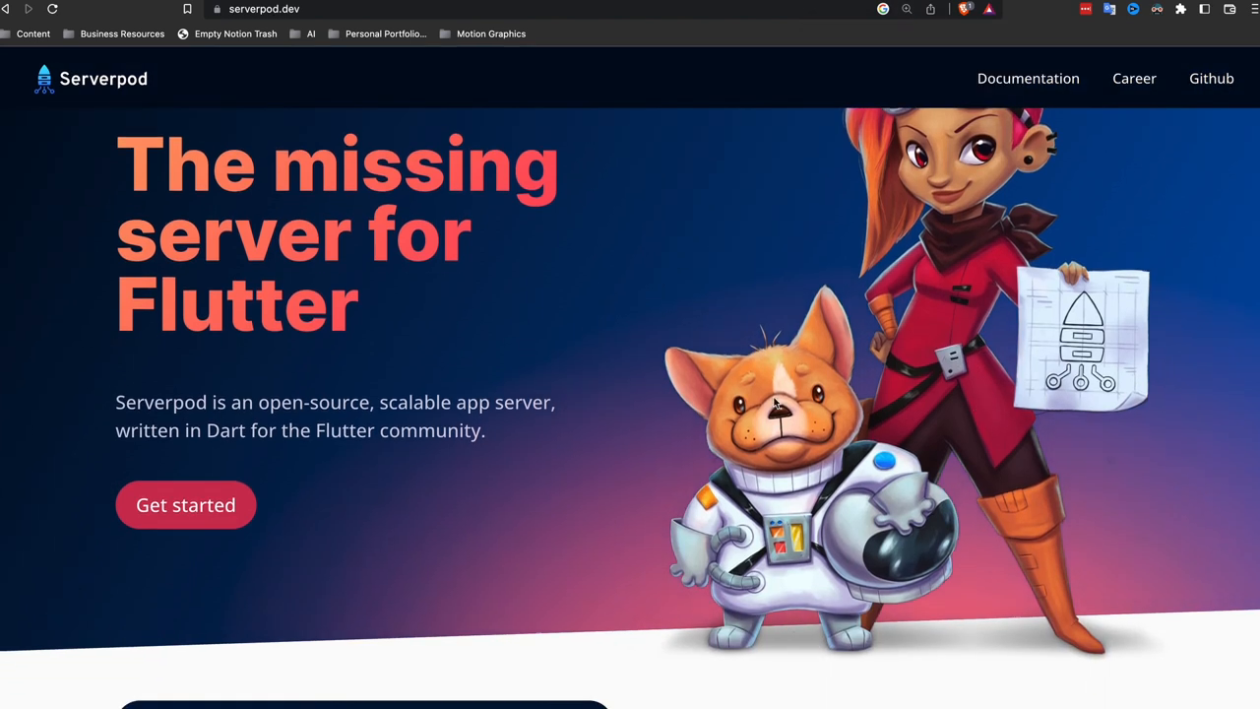
scroll("down", 3)
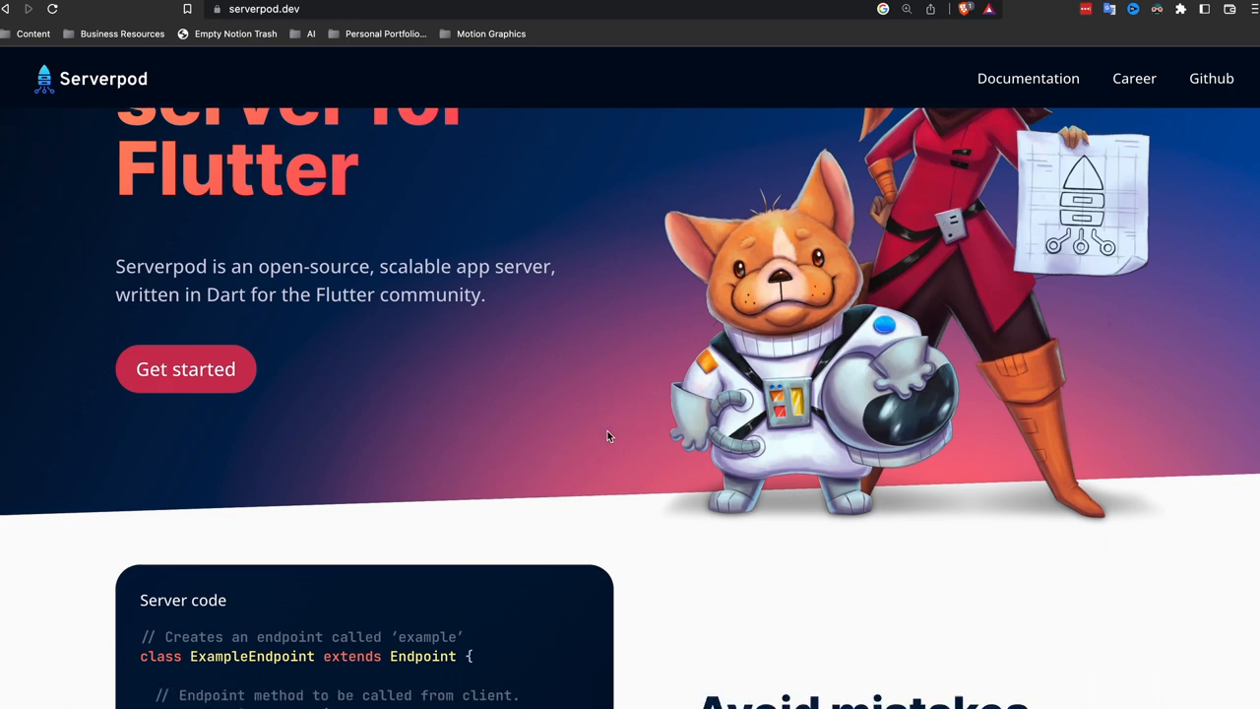
scroll("down", 3)
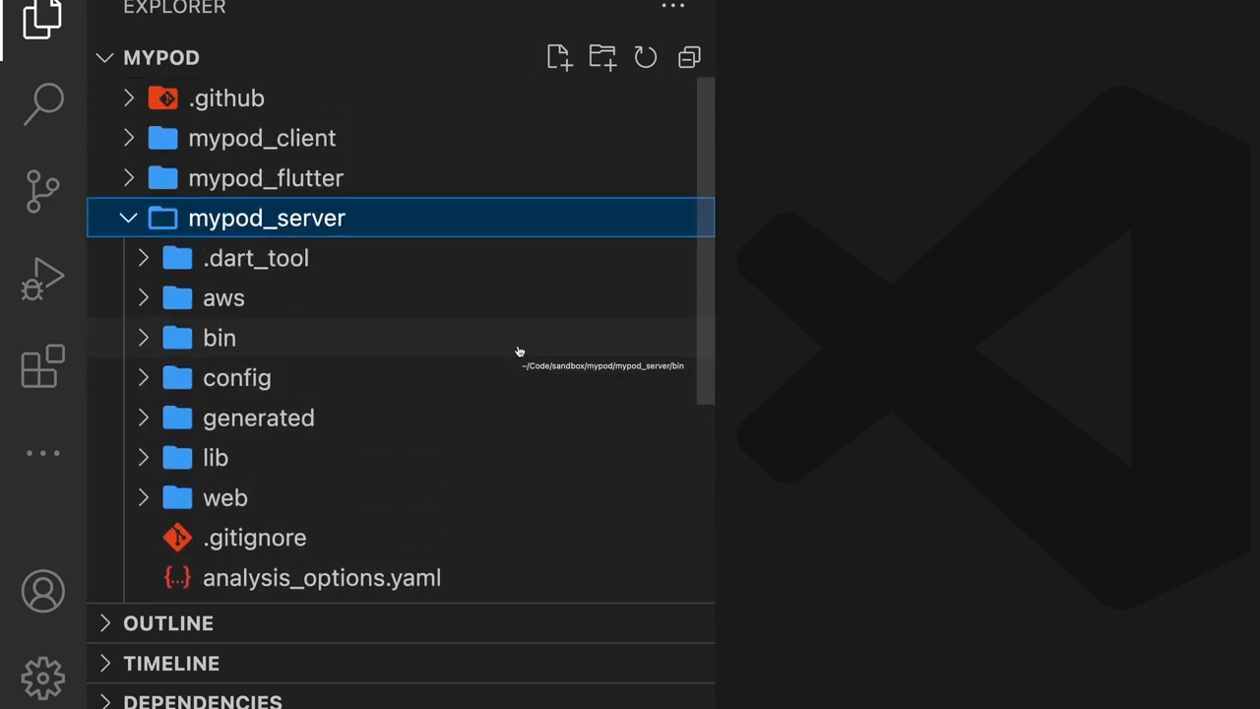
Step: Expand mypod_server's aws deployment and config folders in the Explorer
left_click(224, 298)
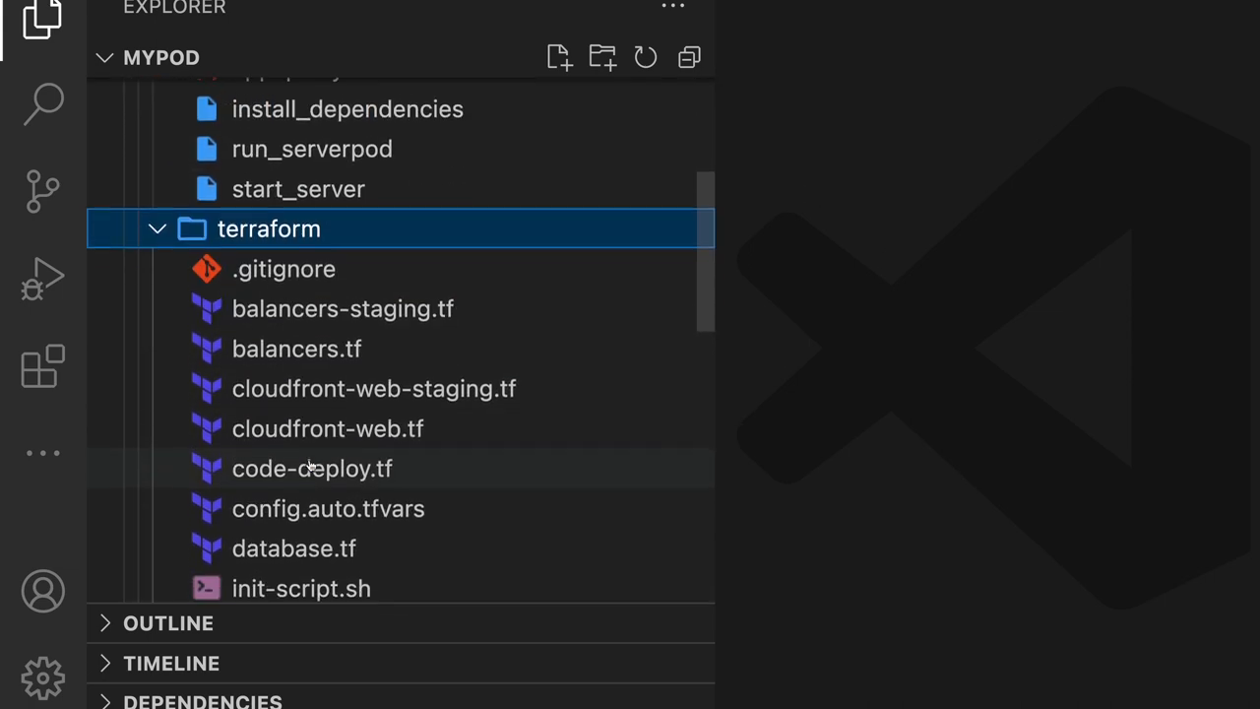
scroll("down", 3)
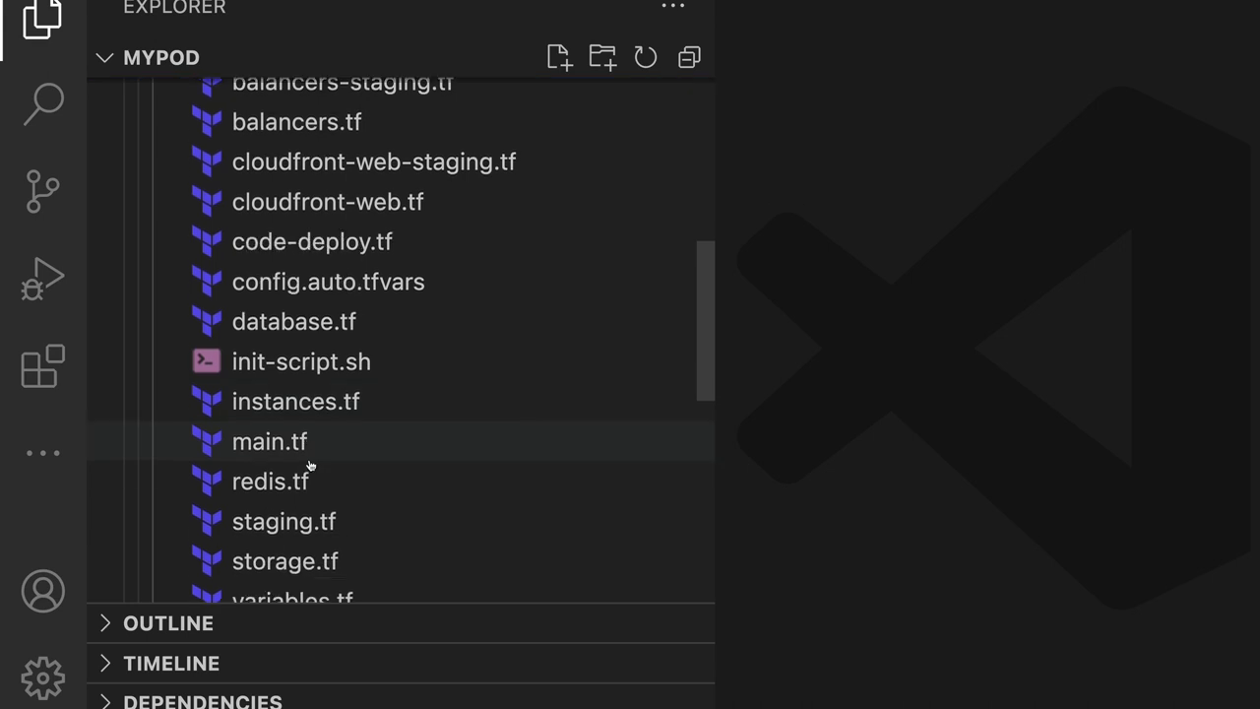
scroll("down", 3)
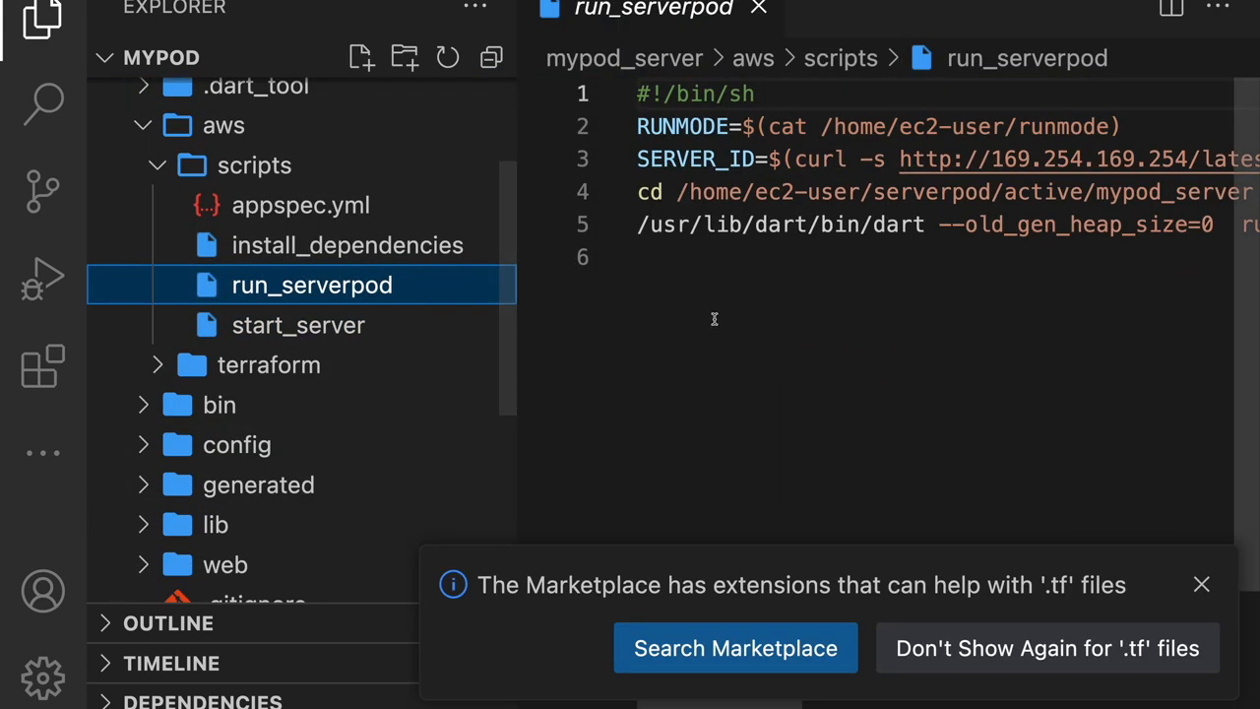
left_click(347, 244)
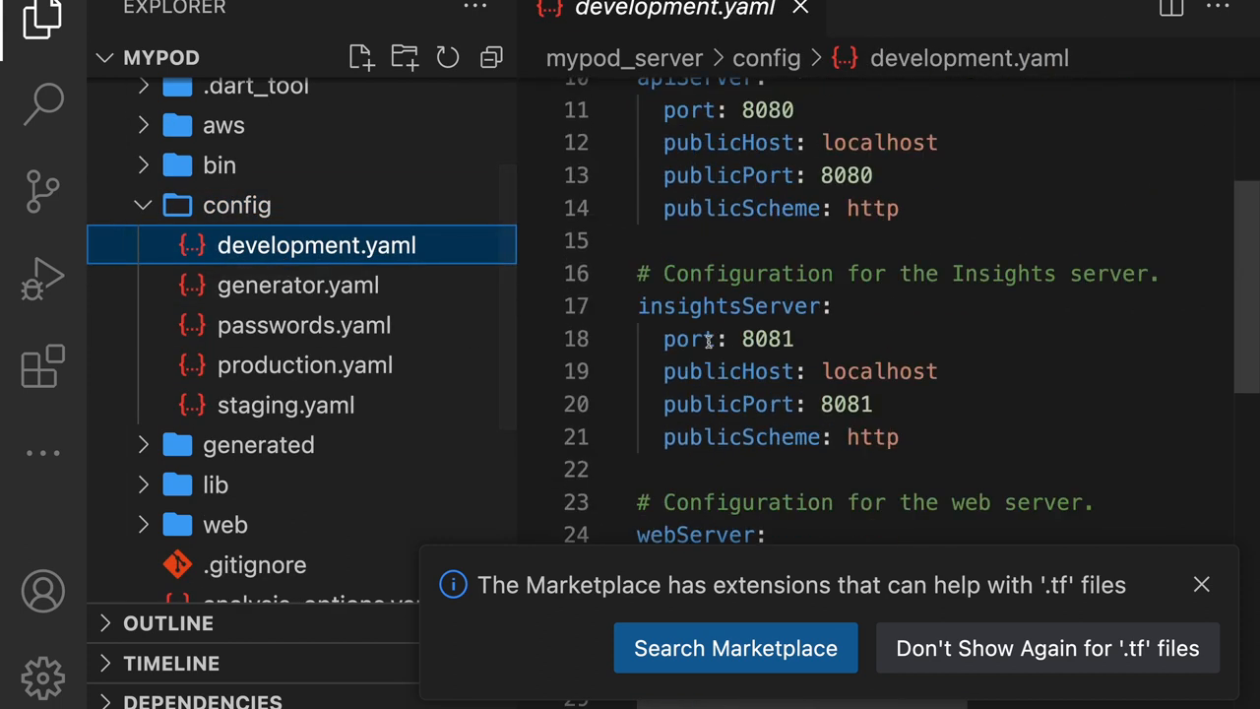
scroll("down", 3)
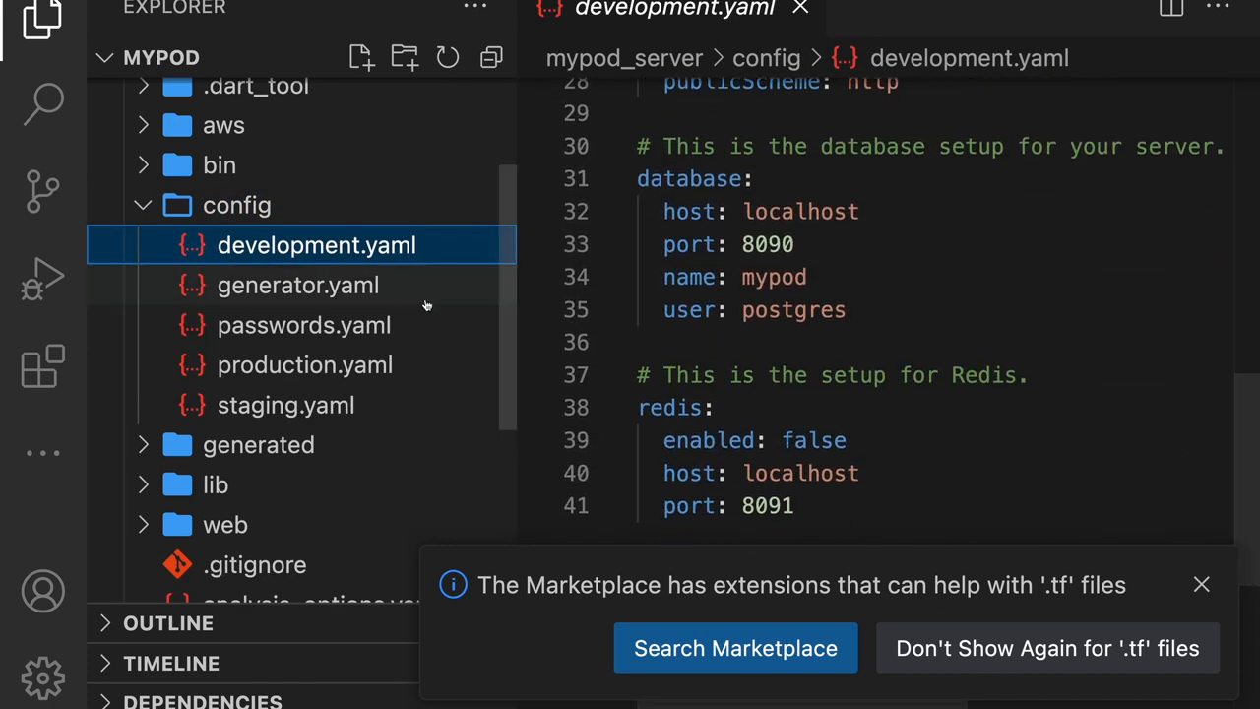
Step: Browse generator.yaml, passwords.yaml, production.yaml and staging.yaml from the config folder
left_click(297, 284)
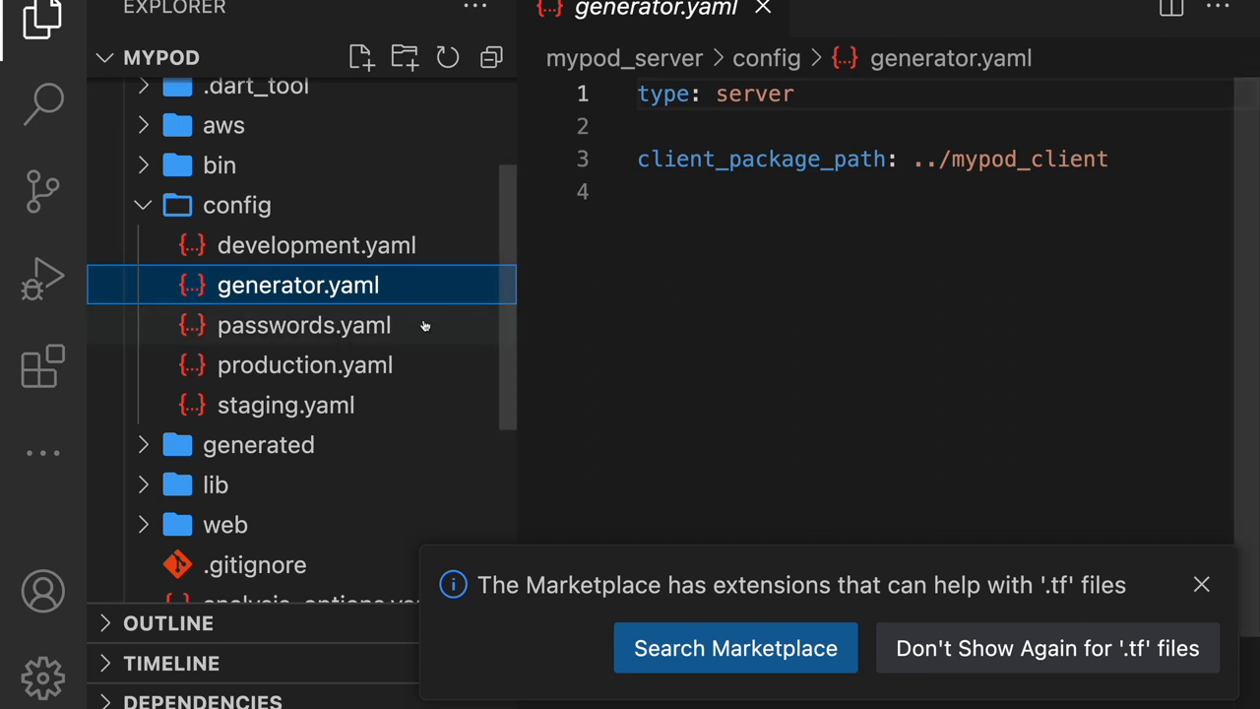
left_click(303, 325)
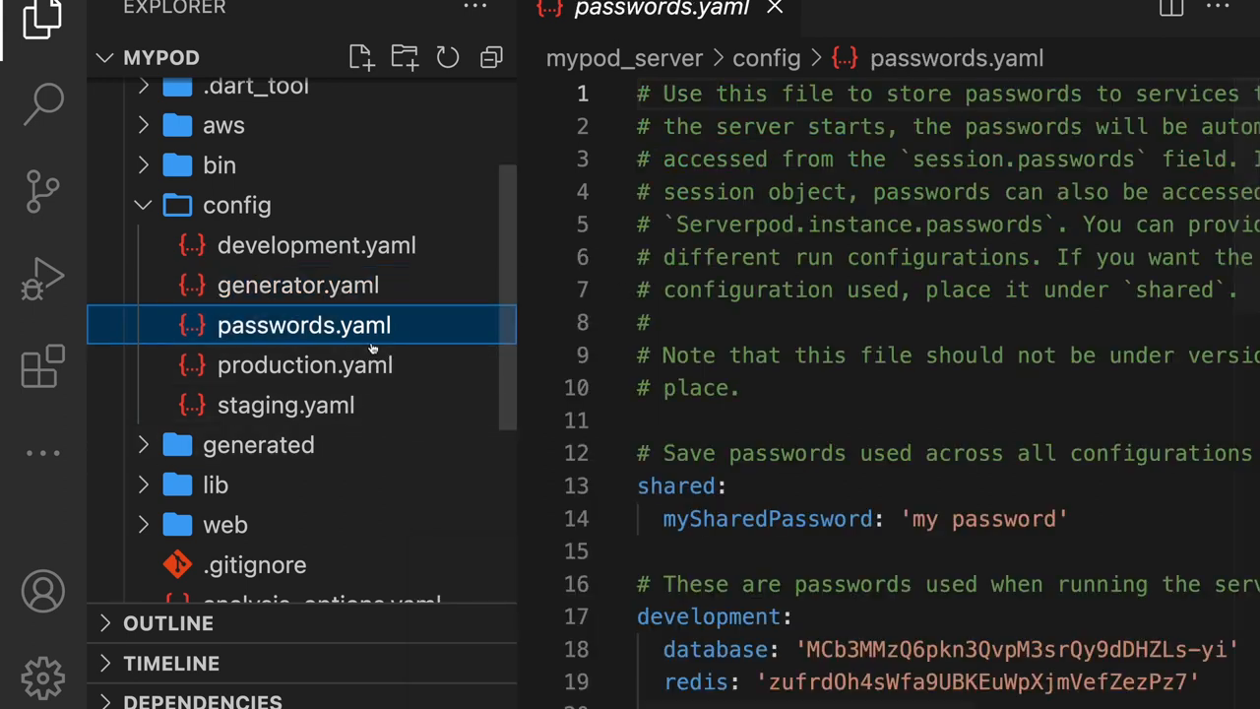
scroll("down", 3)
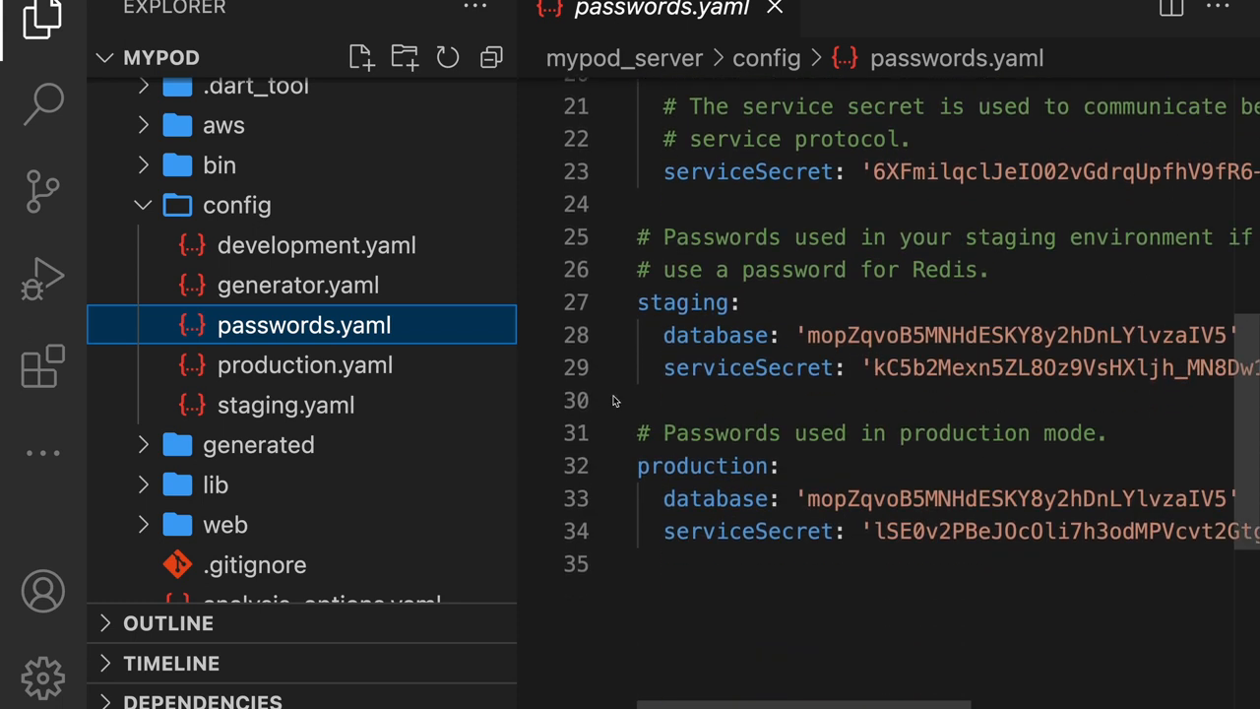
left_click(304, 365)
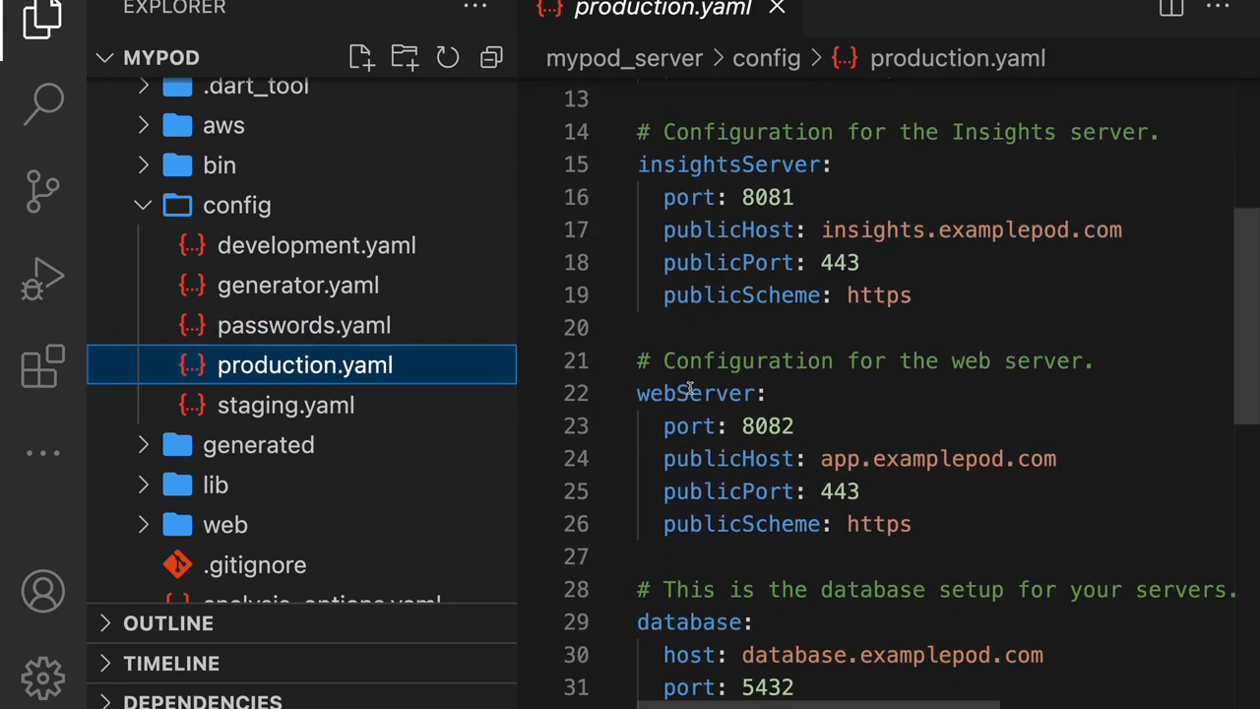
scroll("down", 3)
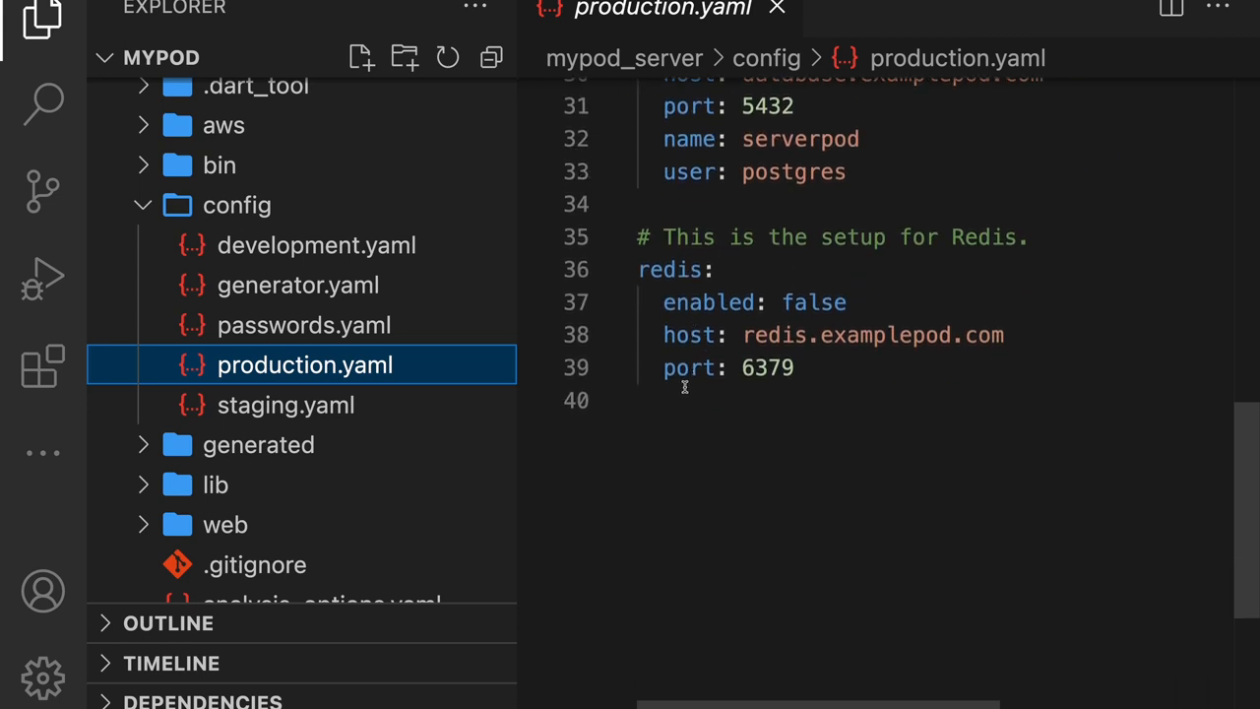
left_click(285, 405)
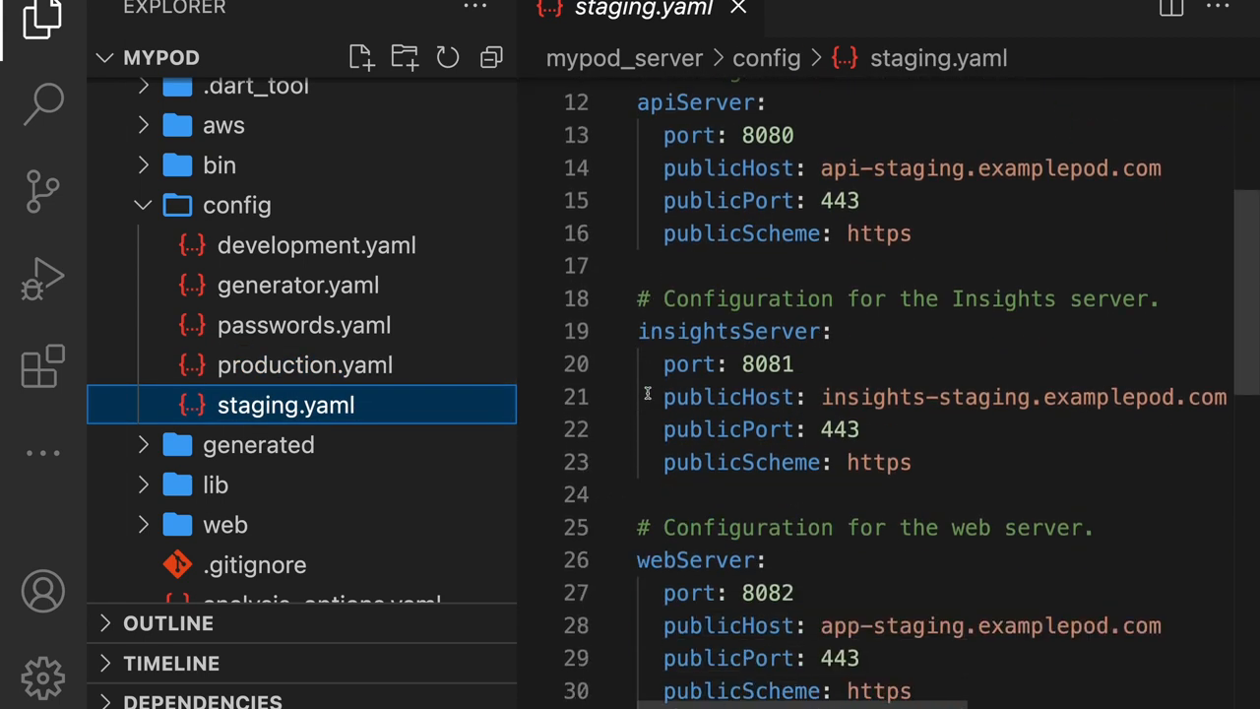
scroll("down", 3)
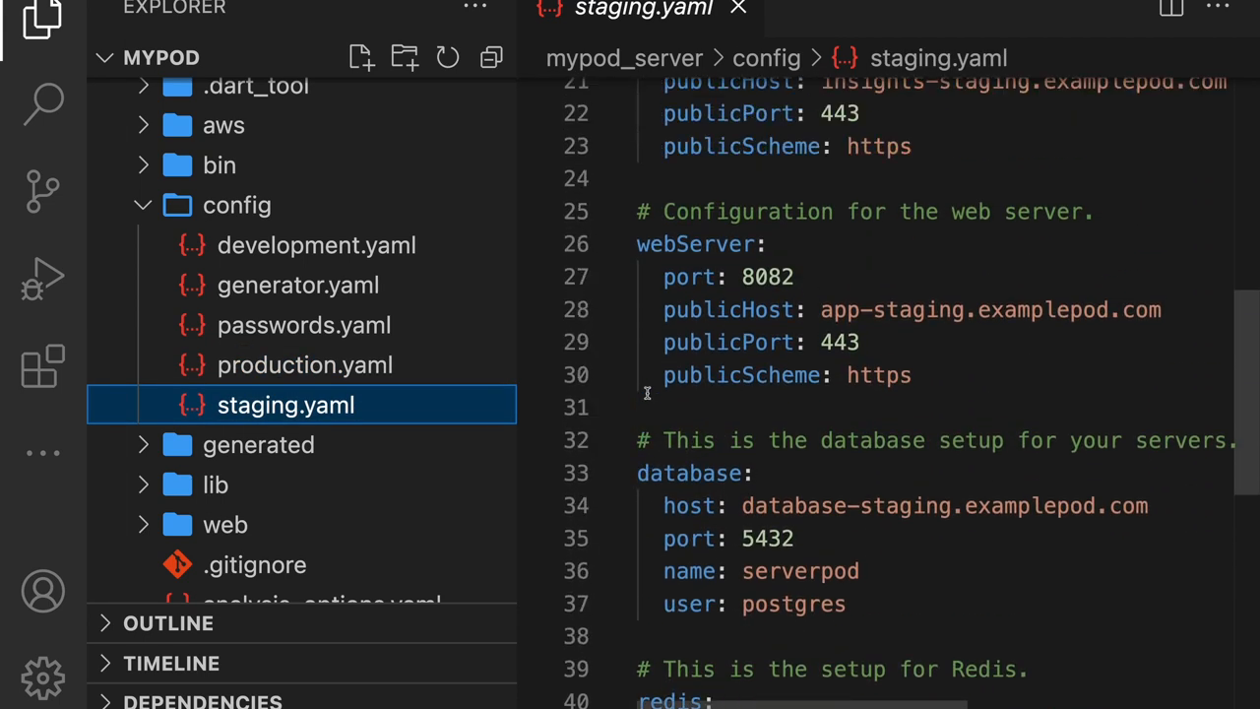
left_click(236, 204)
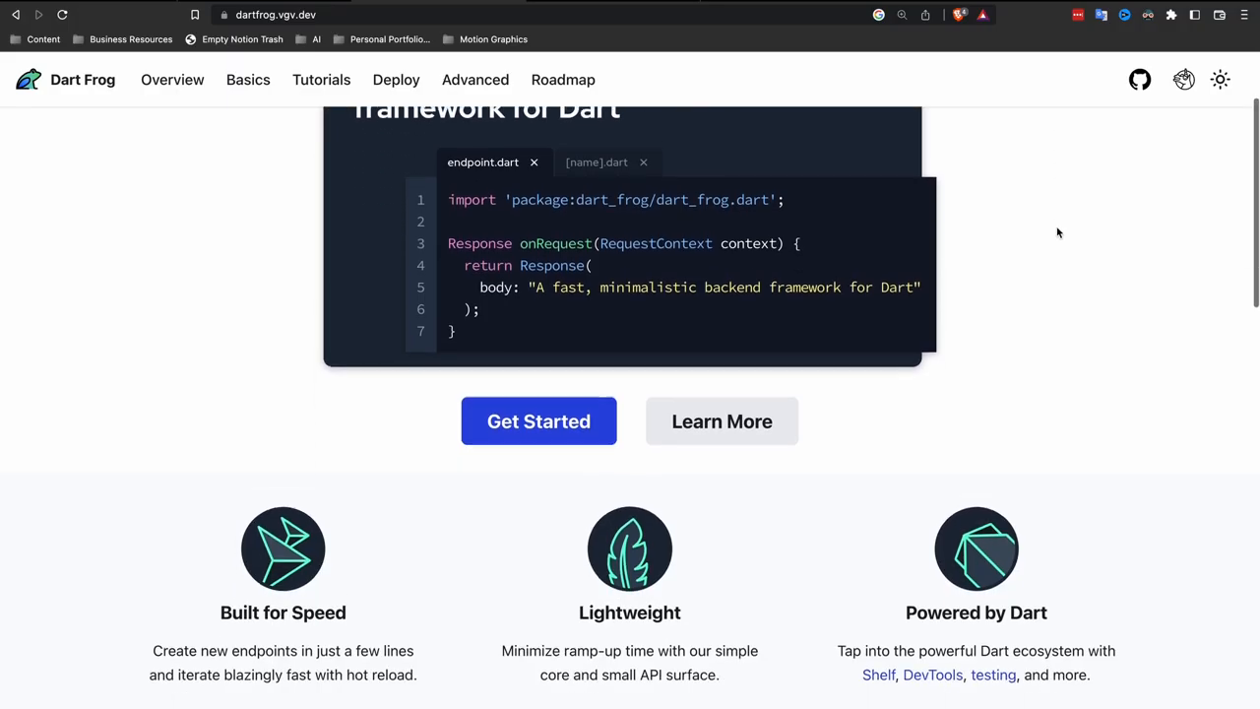
Step: Scroll the Dart Frog homepage past the features, livestream video and blog teaser
scroll("down", 3)
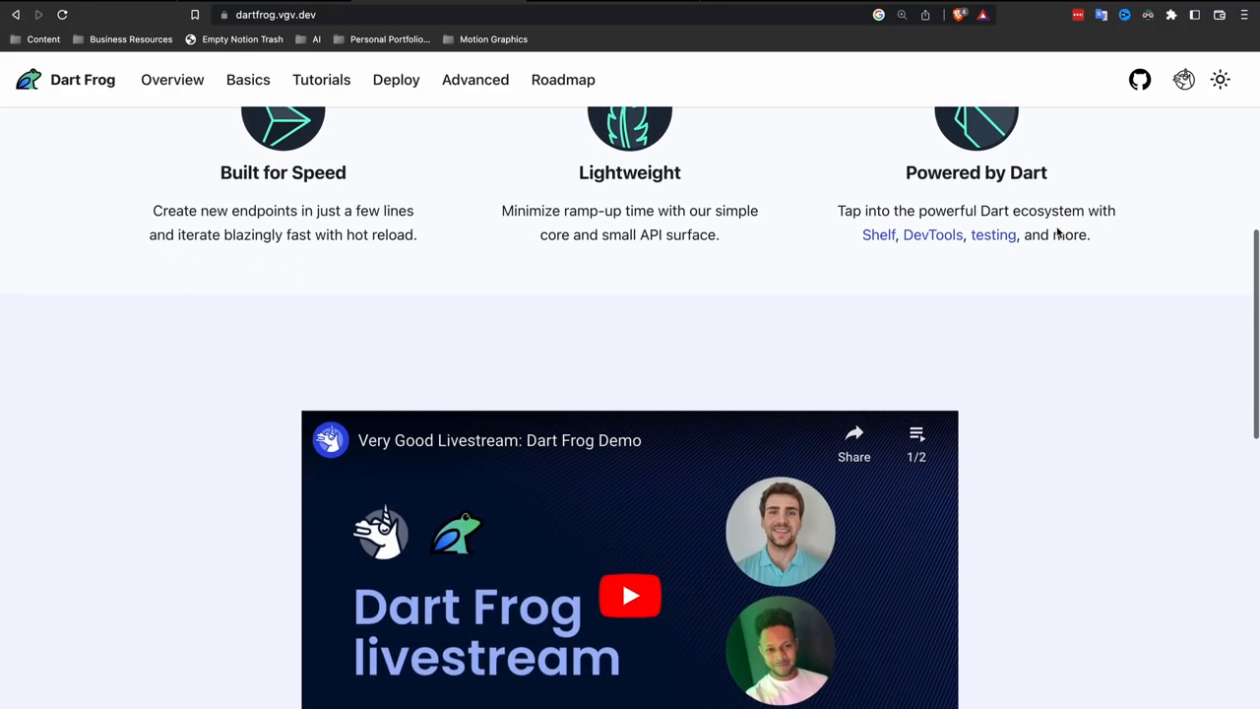
scroll("down", 3)
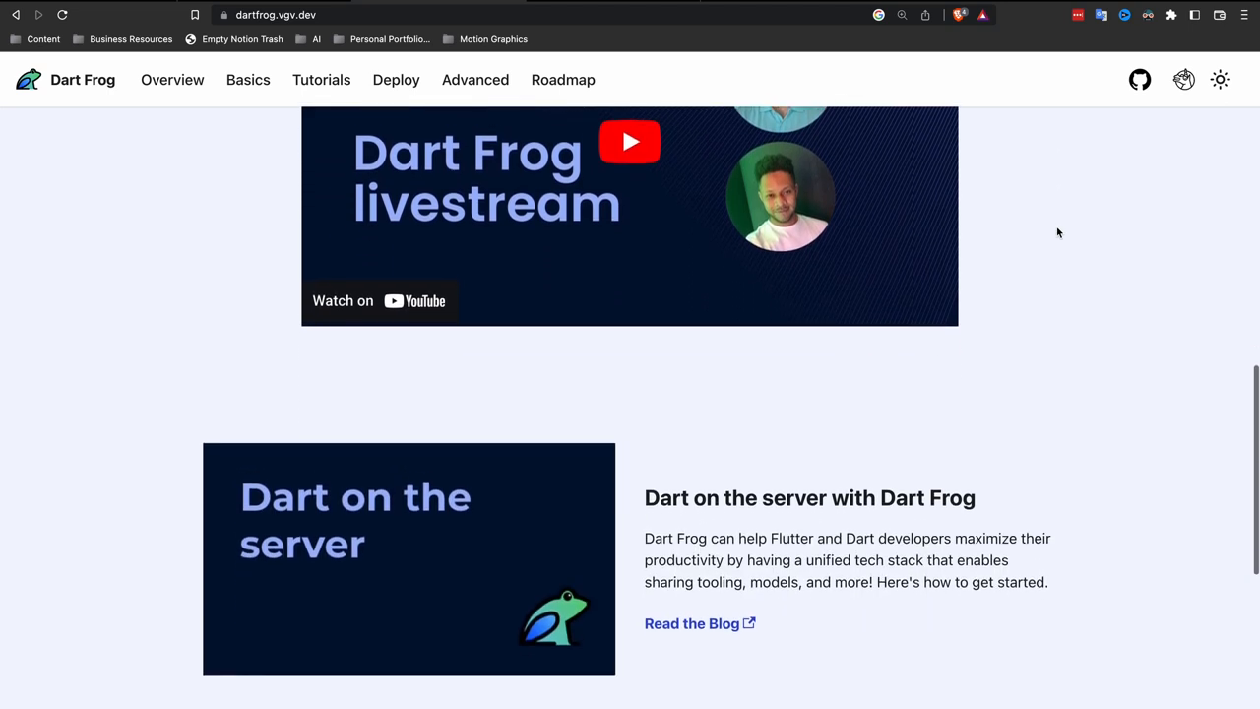
scroll("down", 3)
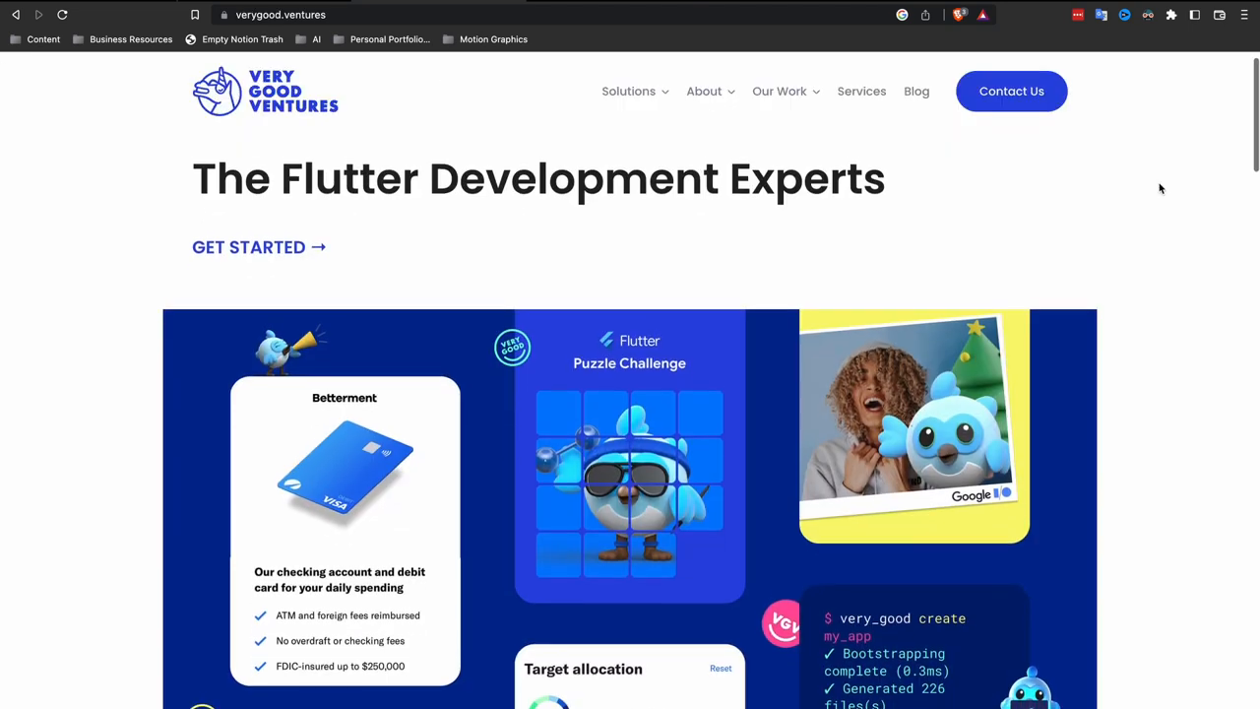
Step: Scroll the verygood.ventures homepage down to the Insights articles
scroll("down", 3)
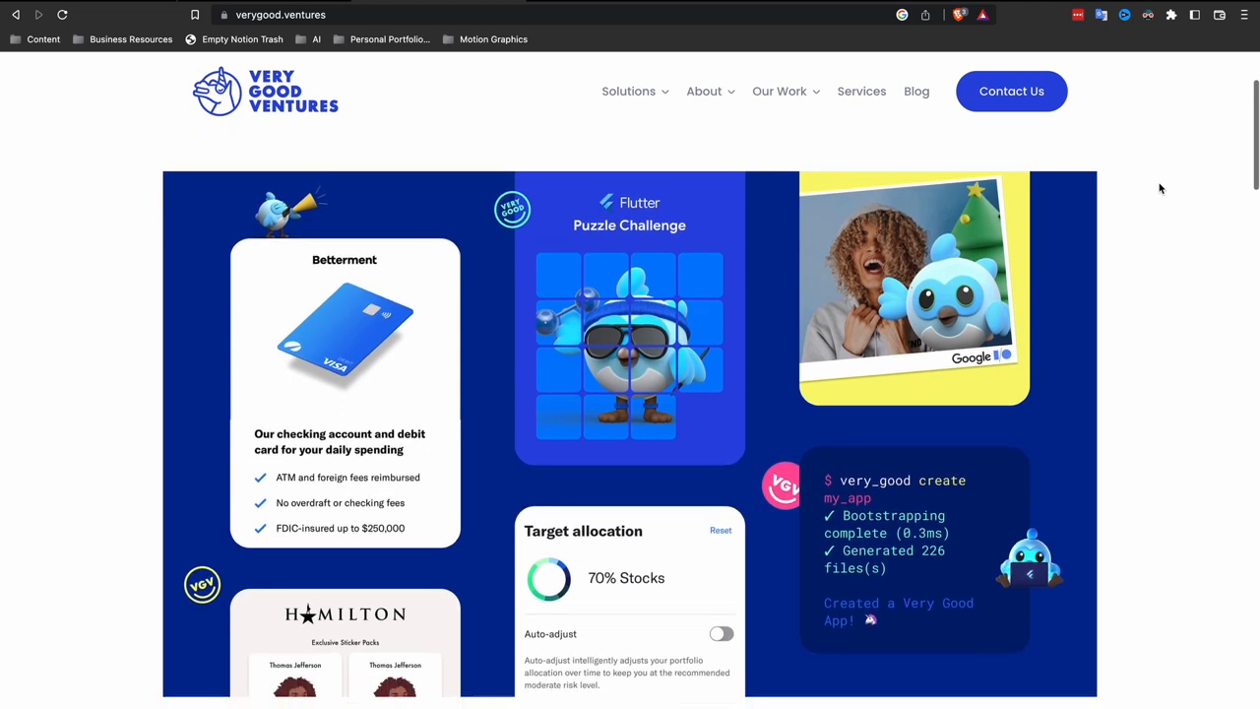
scroll("down", 3)
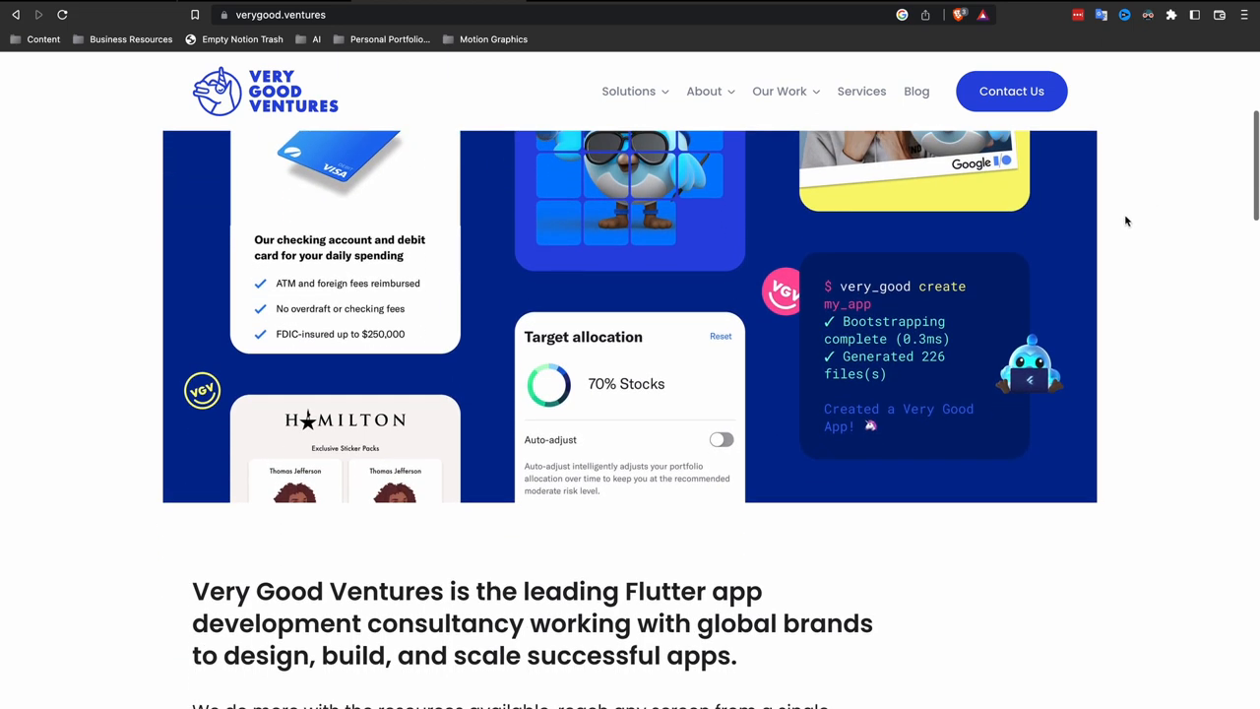
scroll("down", 3)
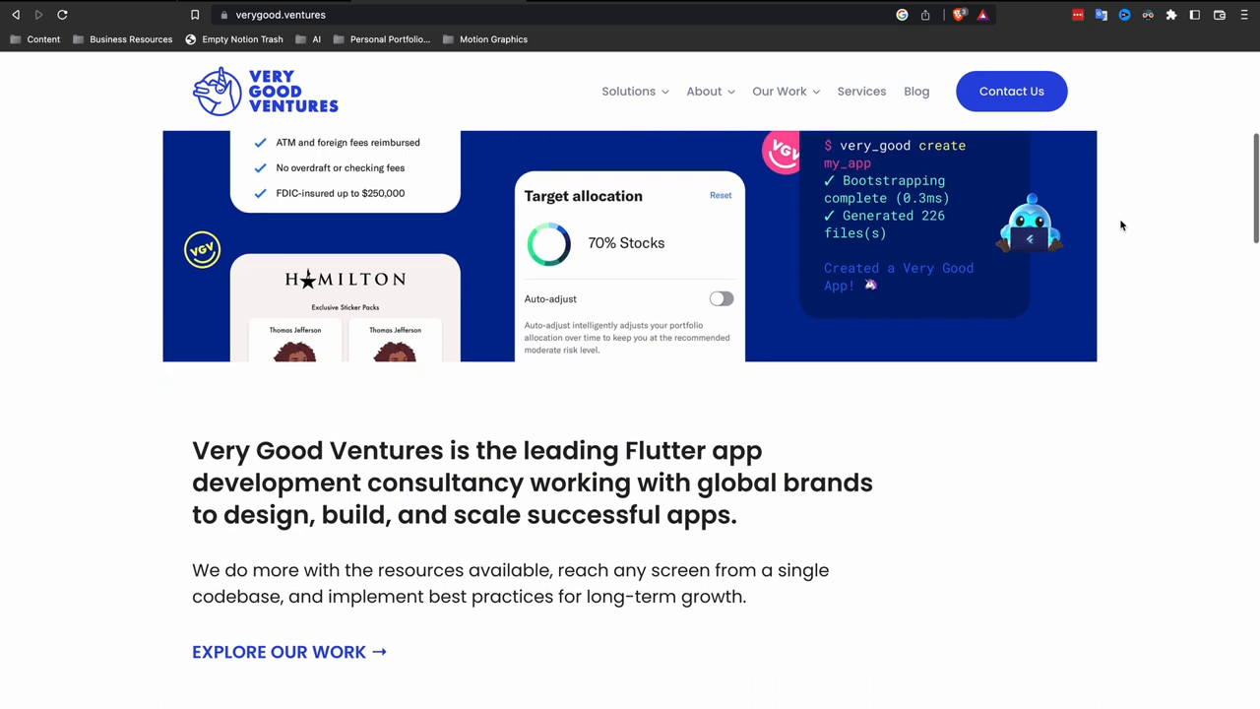
scroll("down", 3)
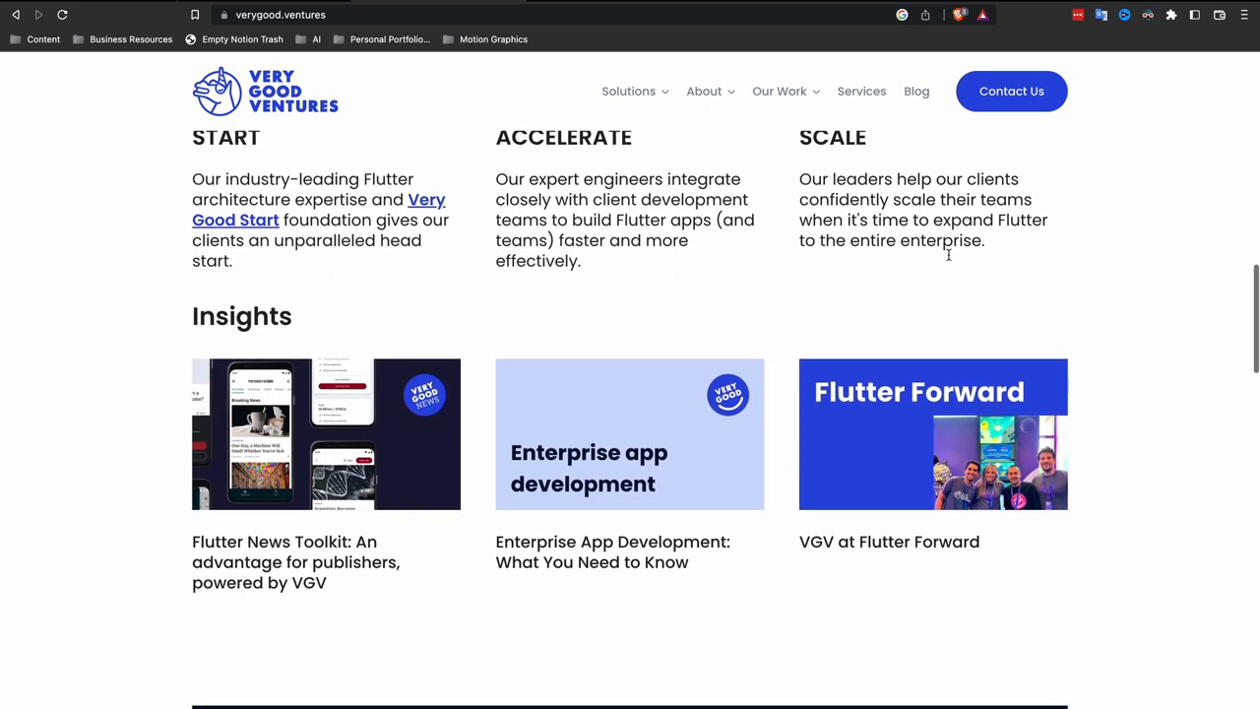
scroll("down", 3)
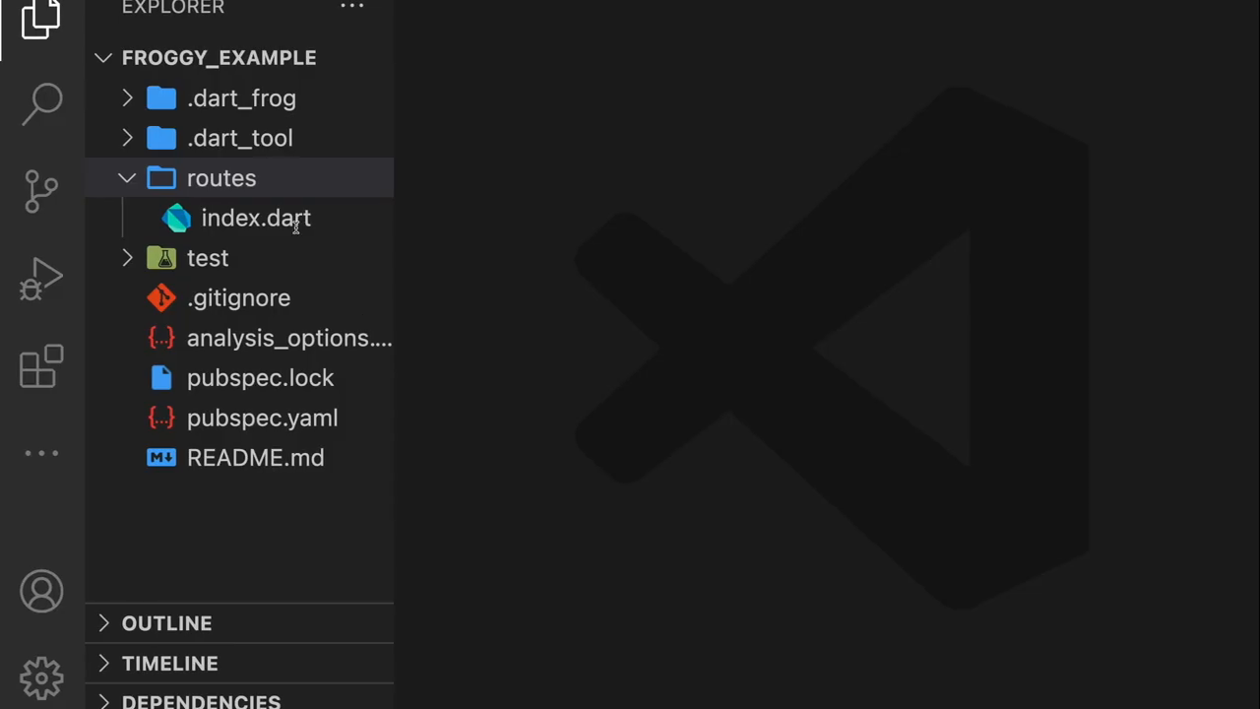
Step: View froggy_example's routes/index.dart welcome handler and add a new file at the project root
left_click(256, 218)
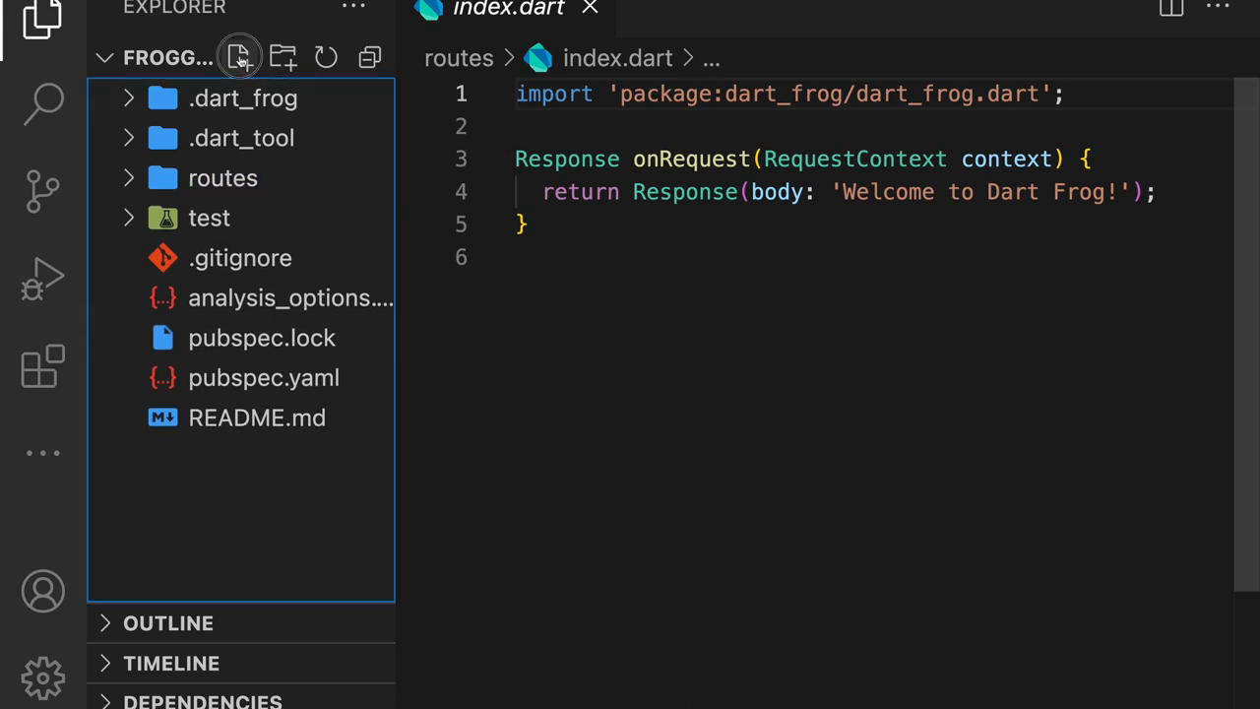
left_click(240, 57)
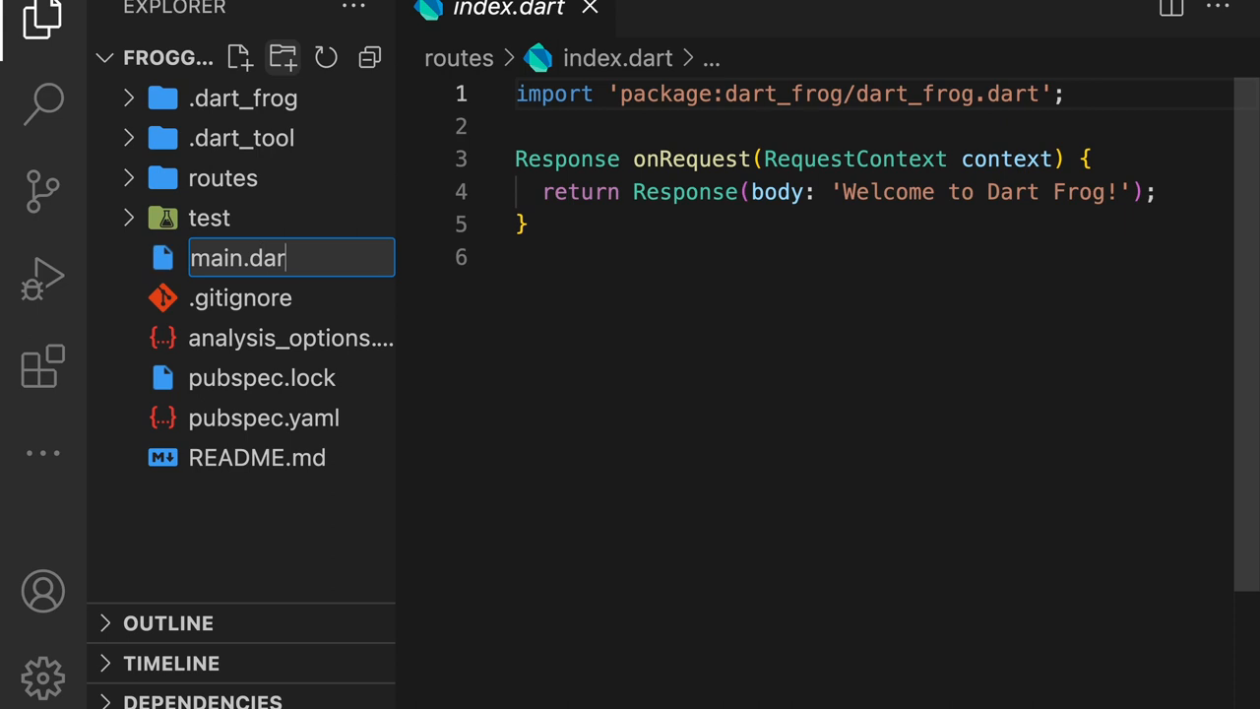
key("Enter")
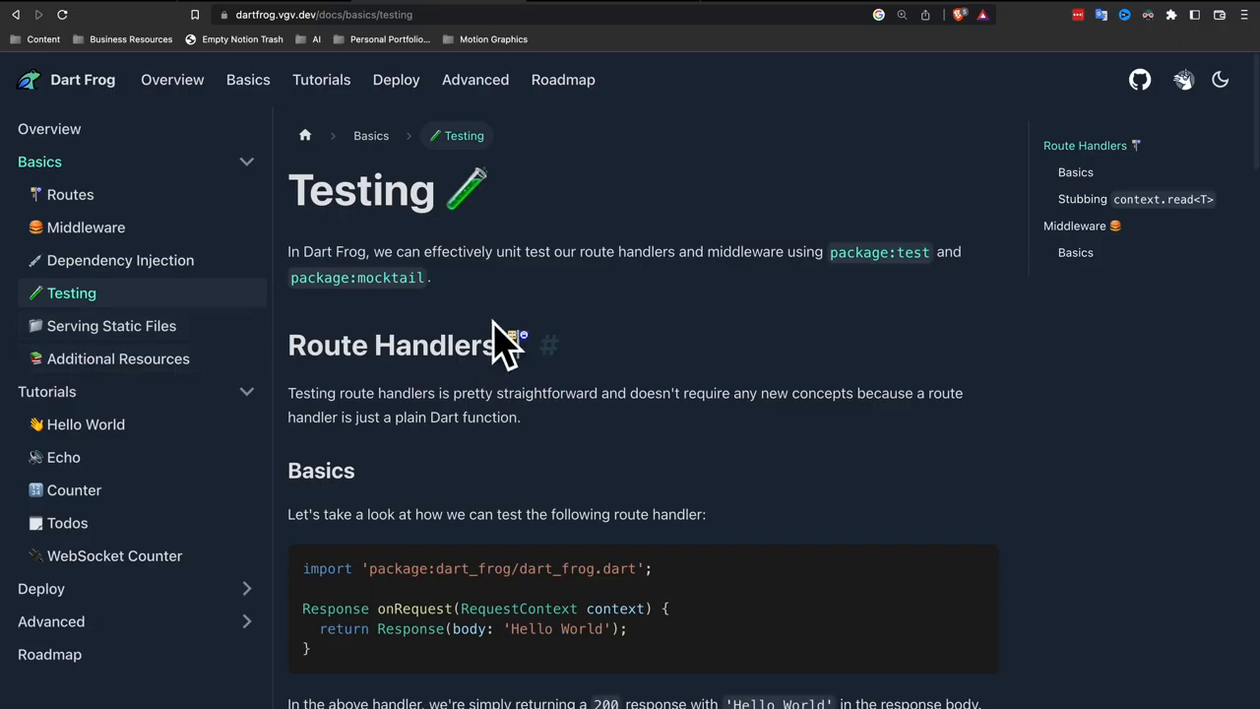
mouse_move(483, 273)
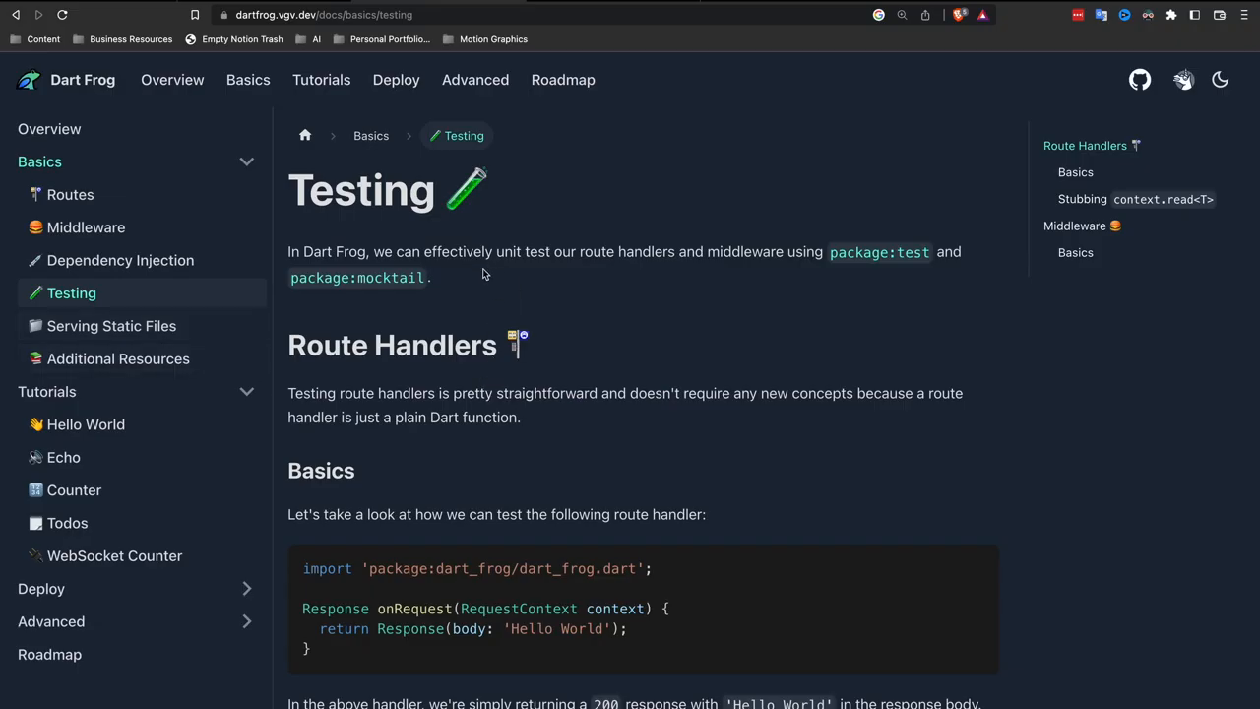
Step: Read the Testing page's route handler and context.read stubbing examples
scroll("down", 3)
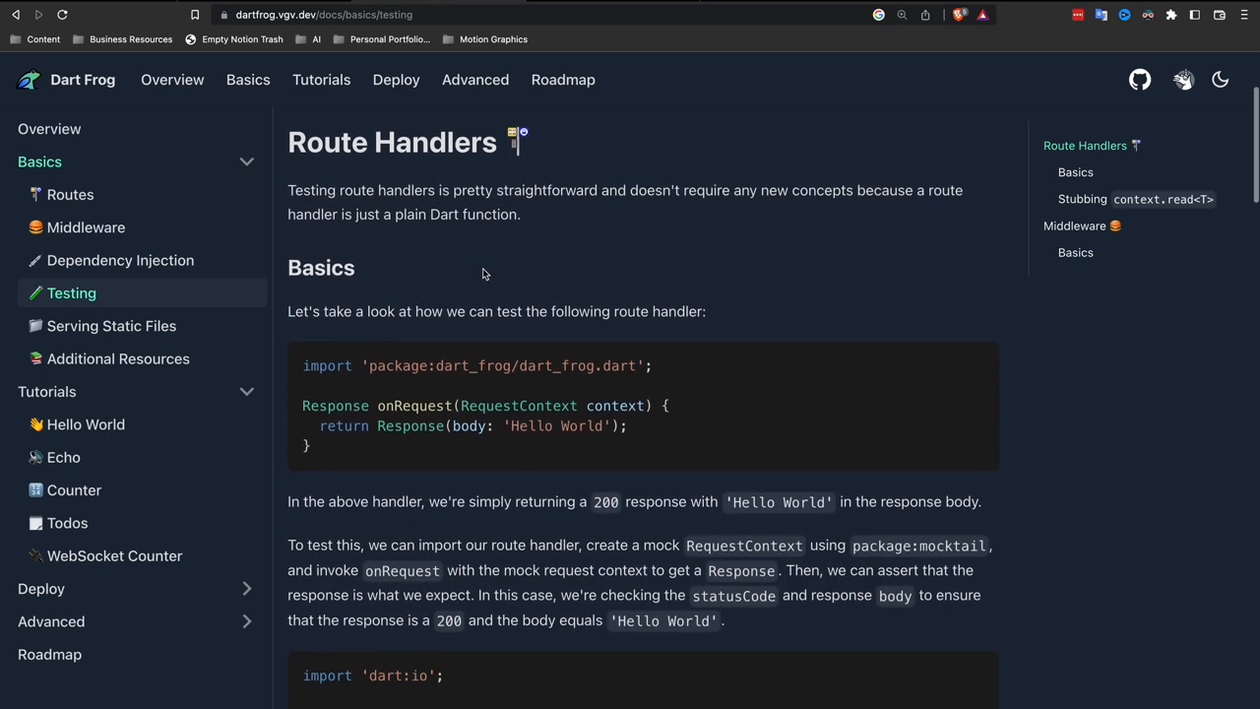
scroll("down", 3)
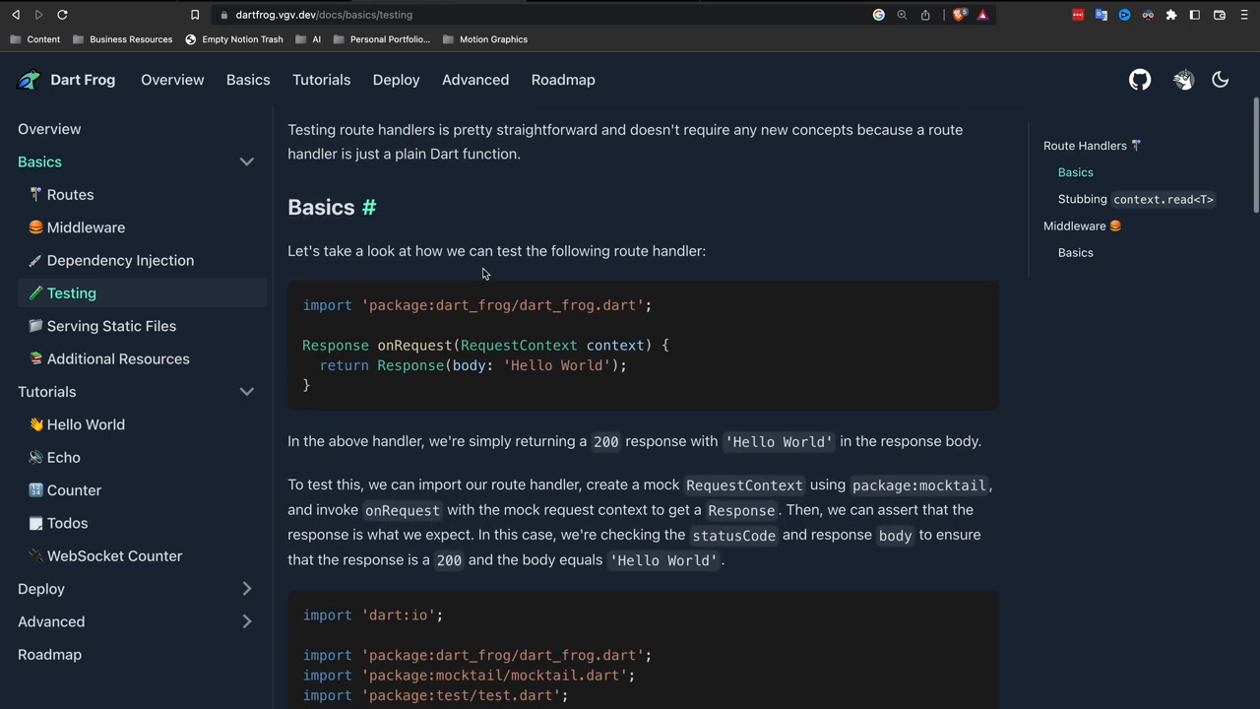
scroll("down", 3)
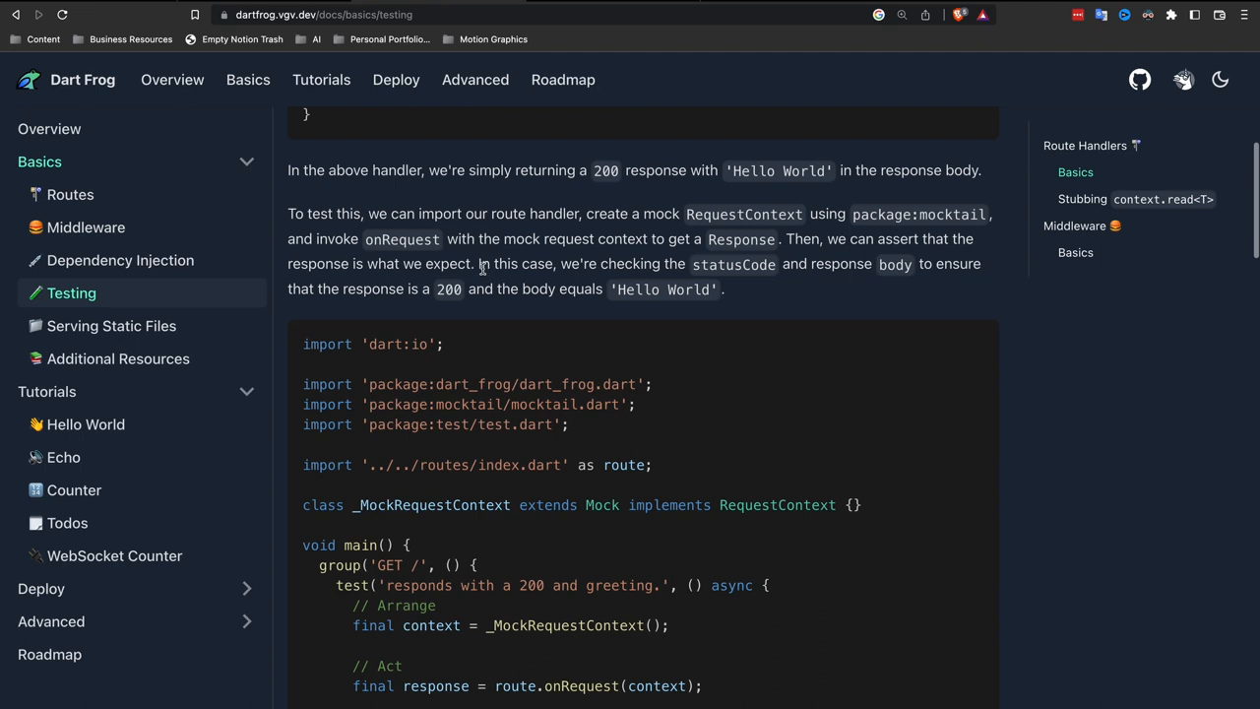
scroll("down", 3)
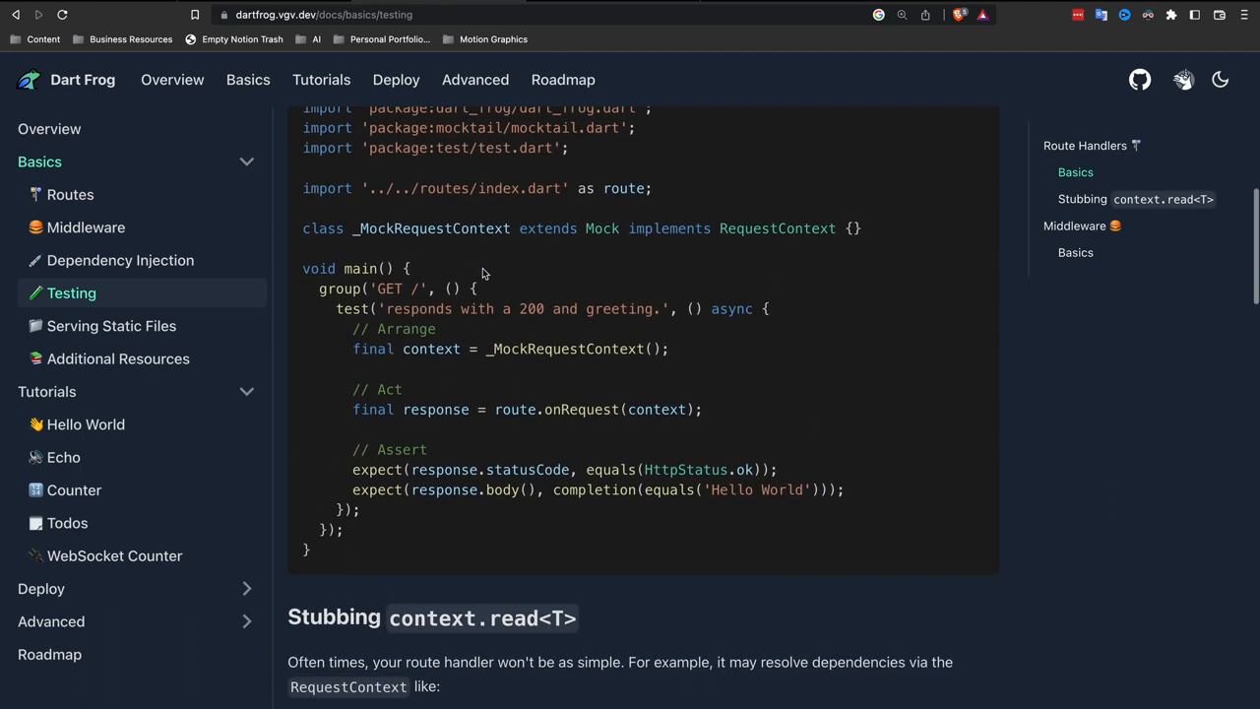
scroll("down", 3)
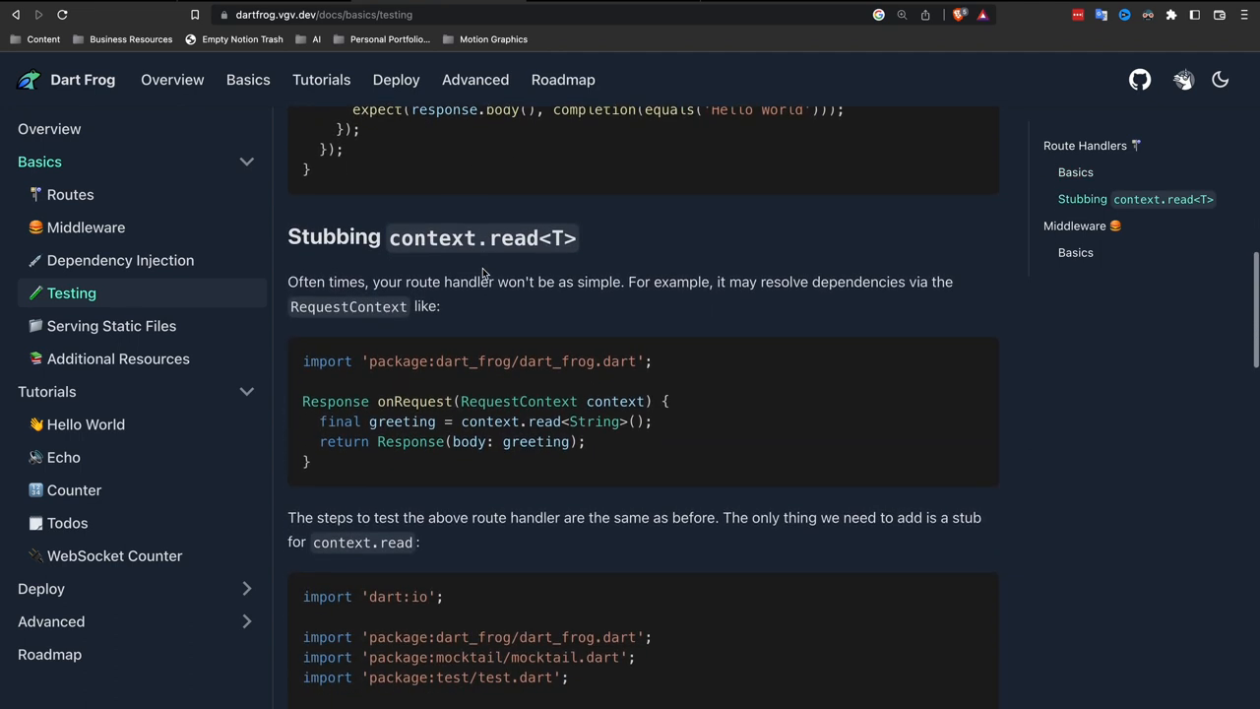
scroll("down", 3)
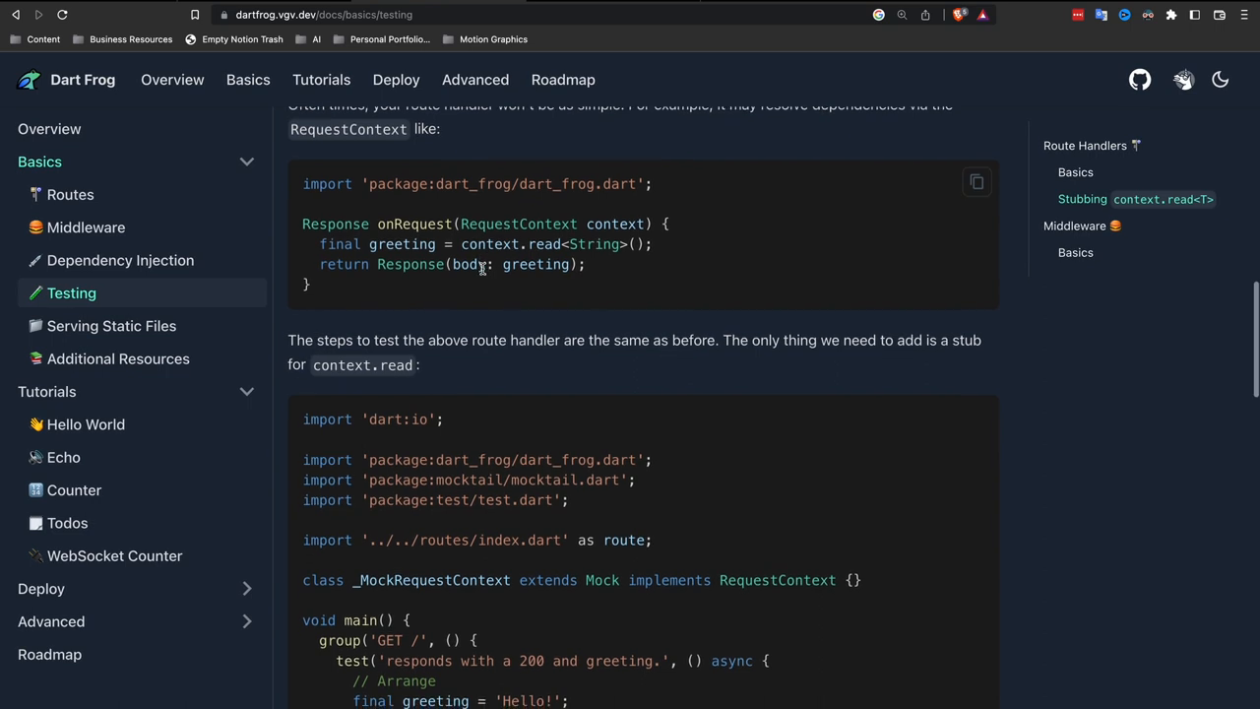
scroll("down", 3)
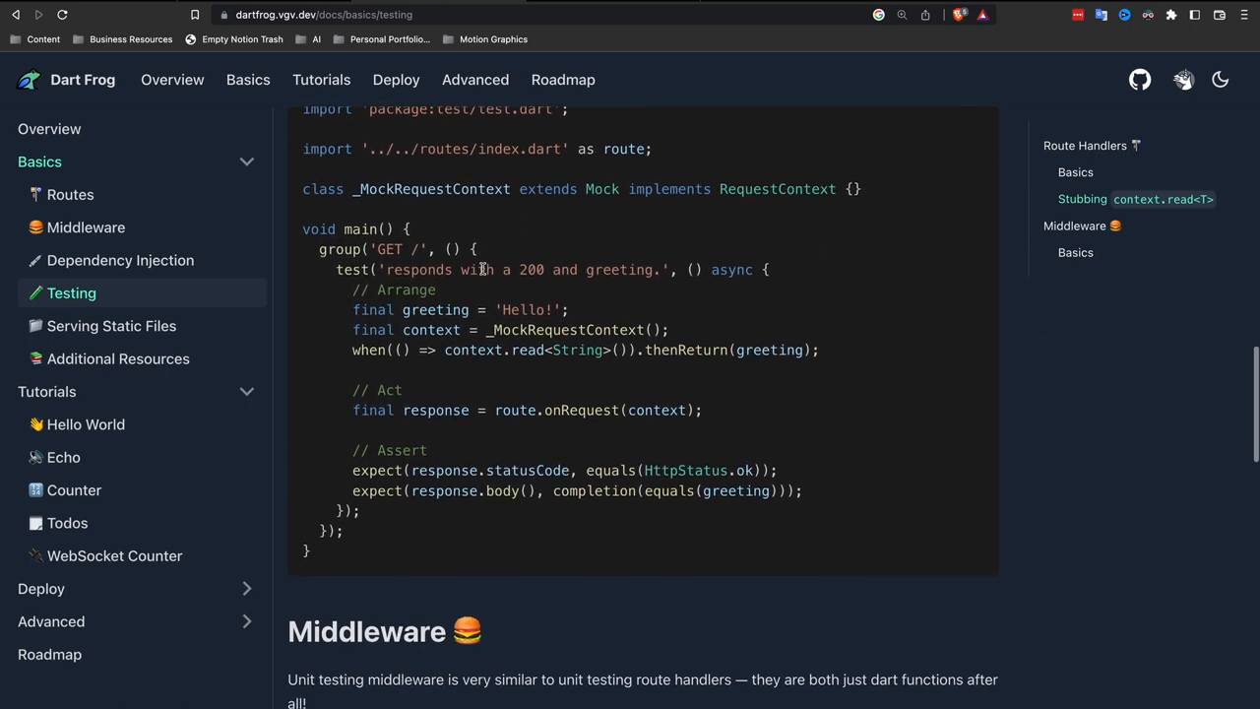
scroll("down", 3)
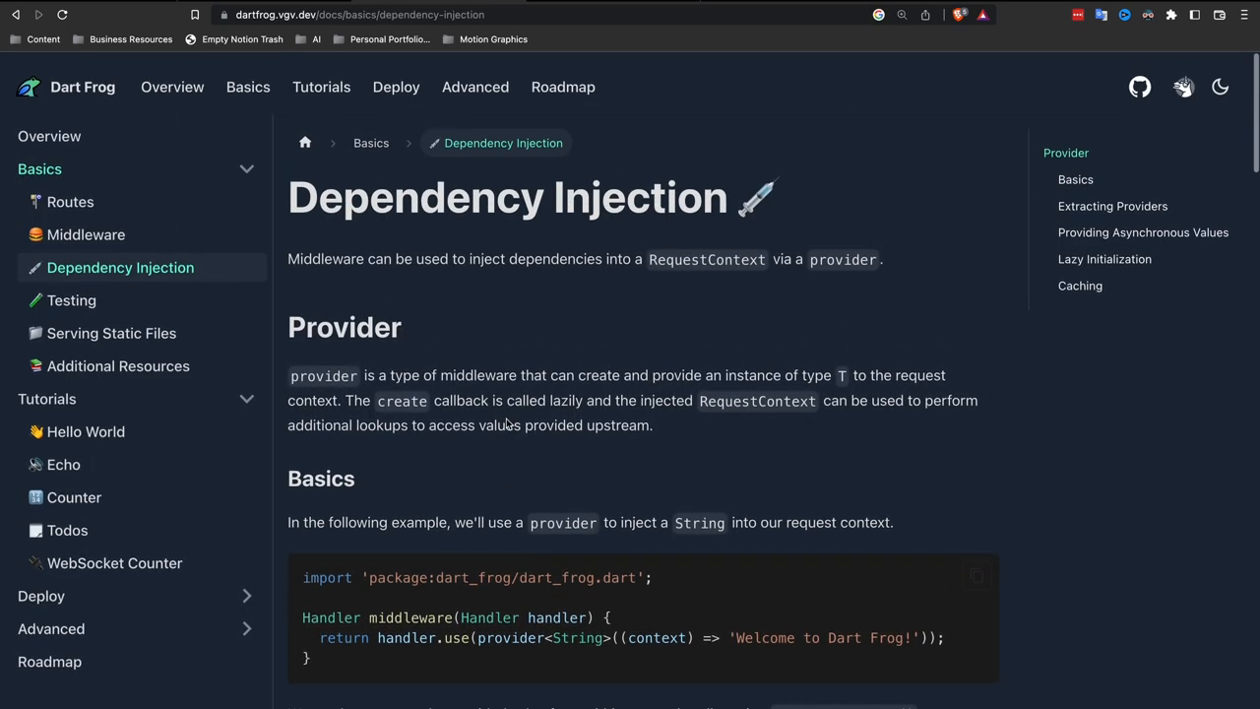
Step: Scroll the Dependency Injection page past provider basics to Extracting Providers
scroll("down", 3)
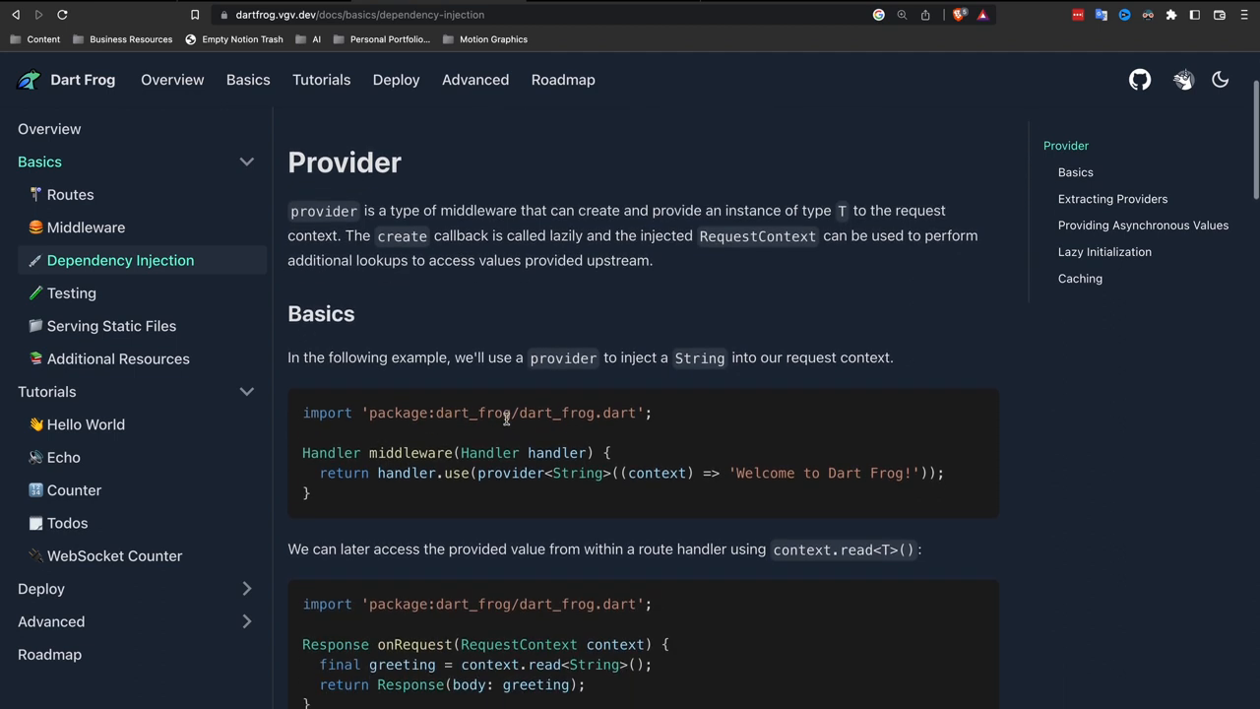
scroll("down", 3)
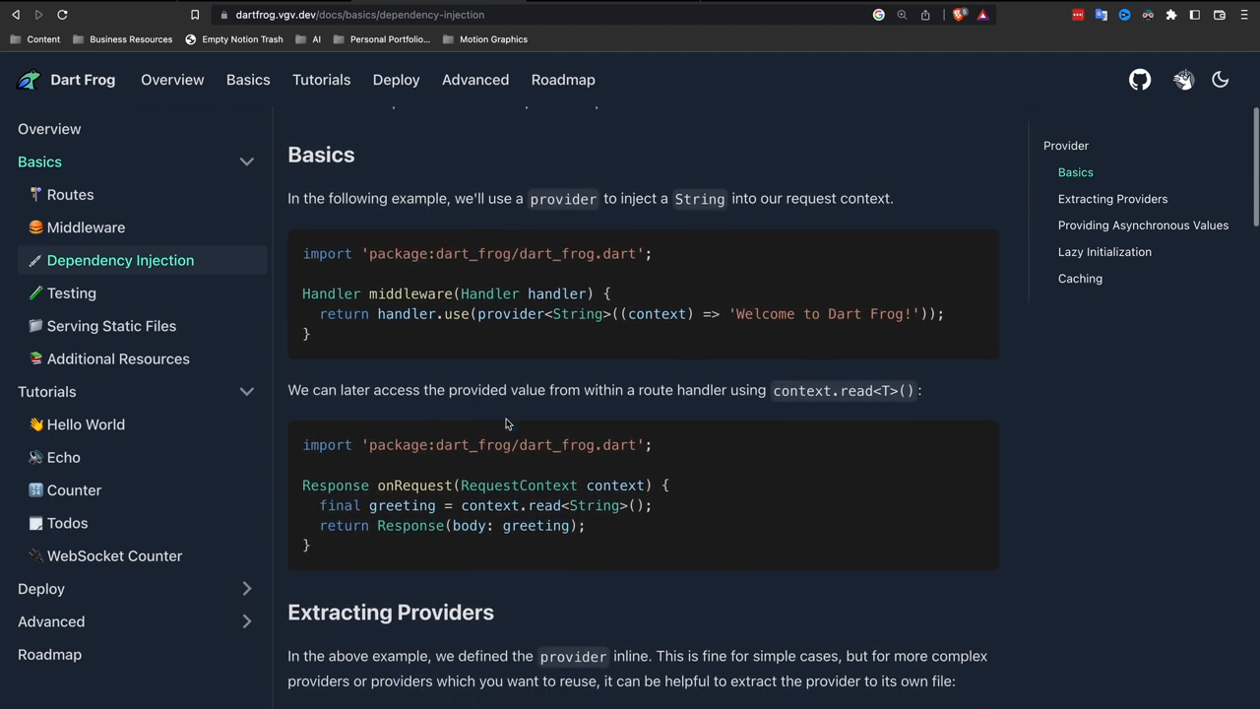
scroll("down", 3)
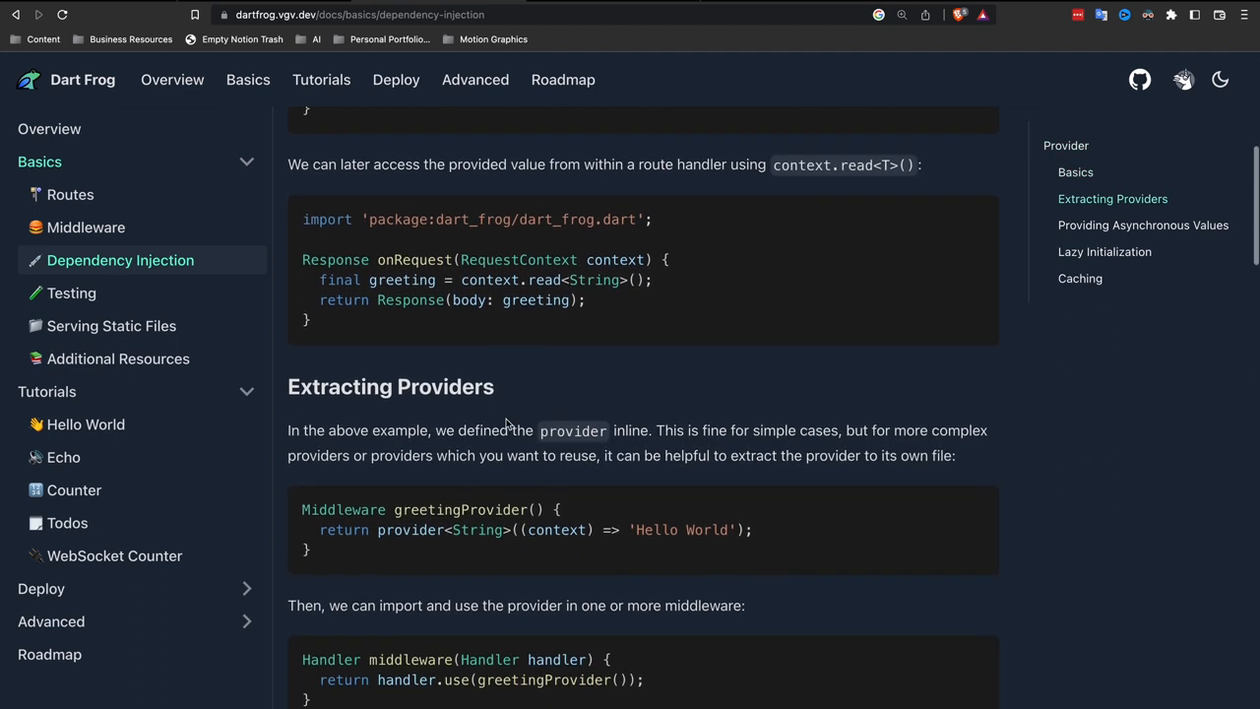
scroll("down", 3)
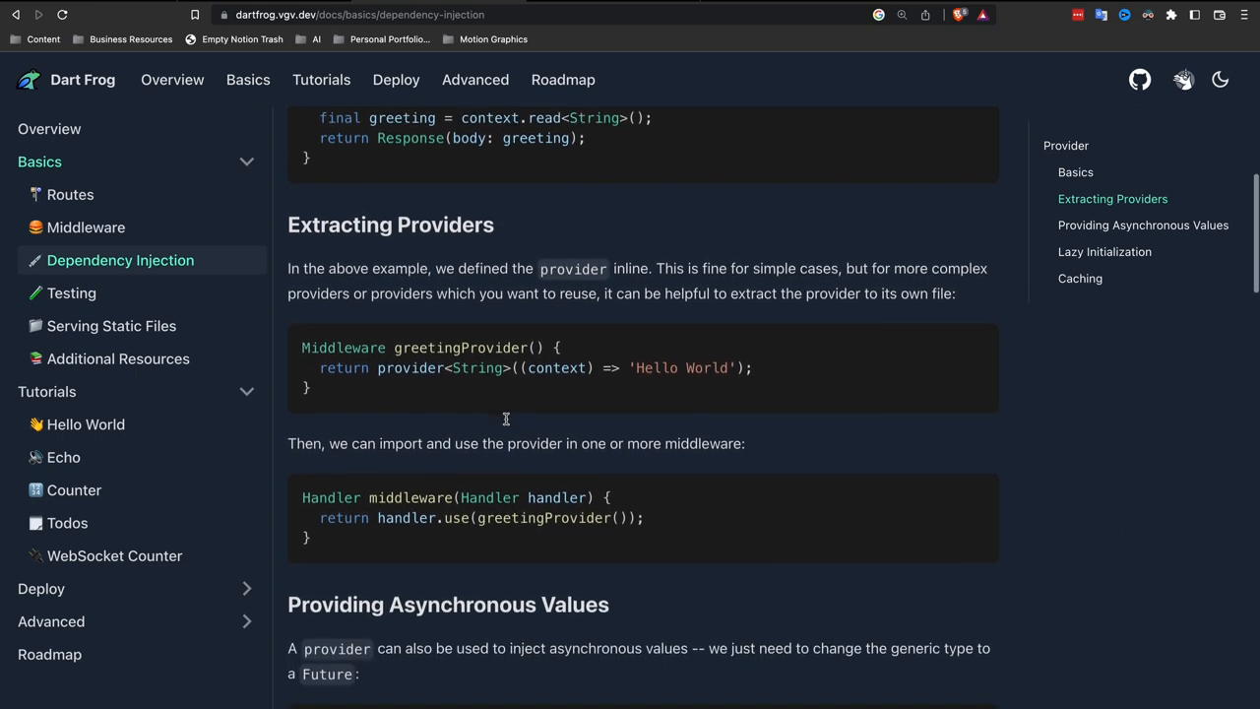
scroll("down", 3)
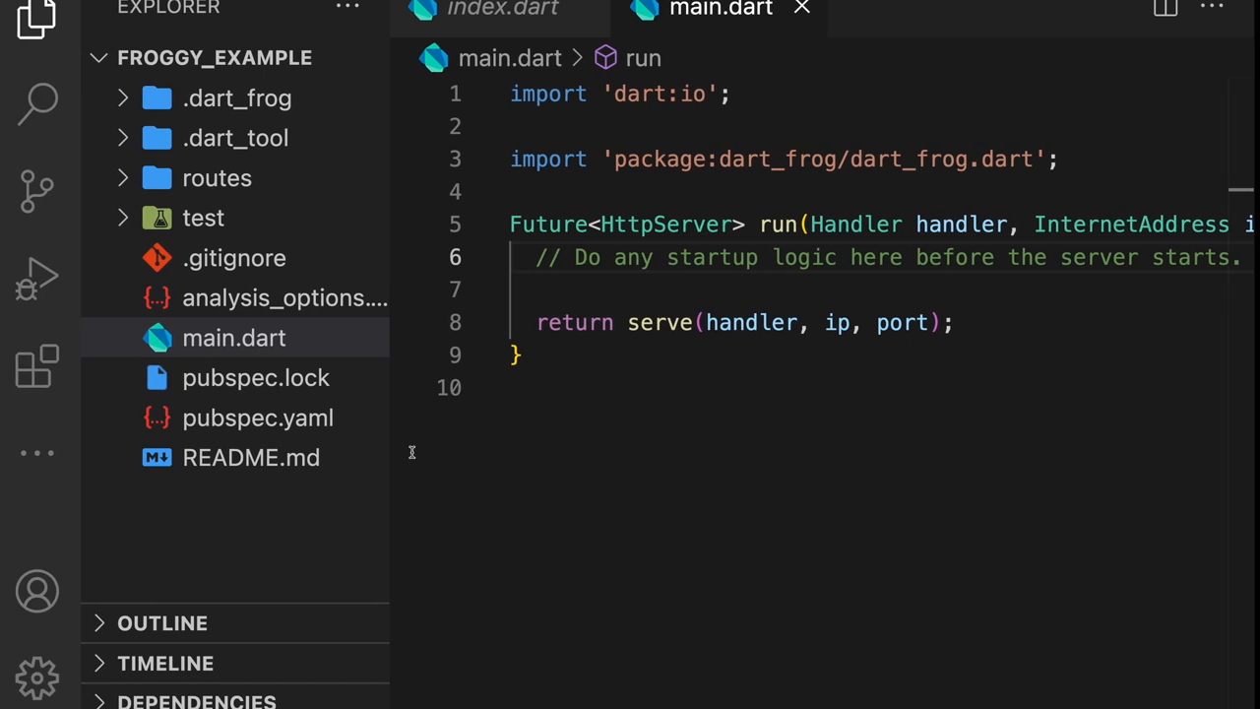
Step: Create potential_large_function.dart inside the routes folder
left_click(217, 178)
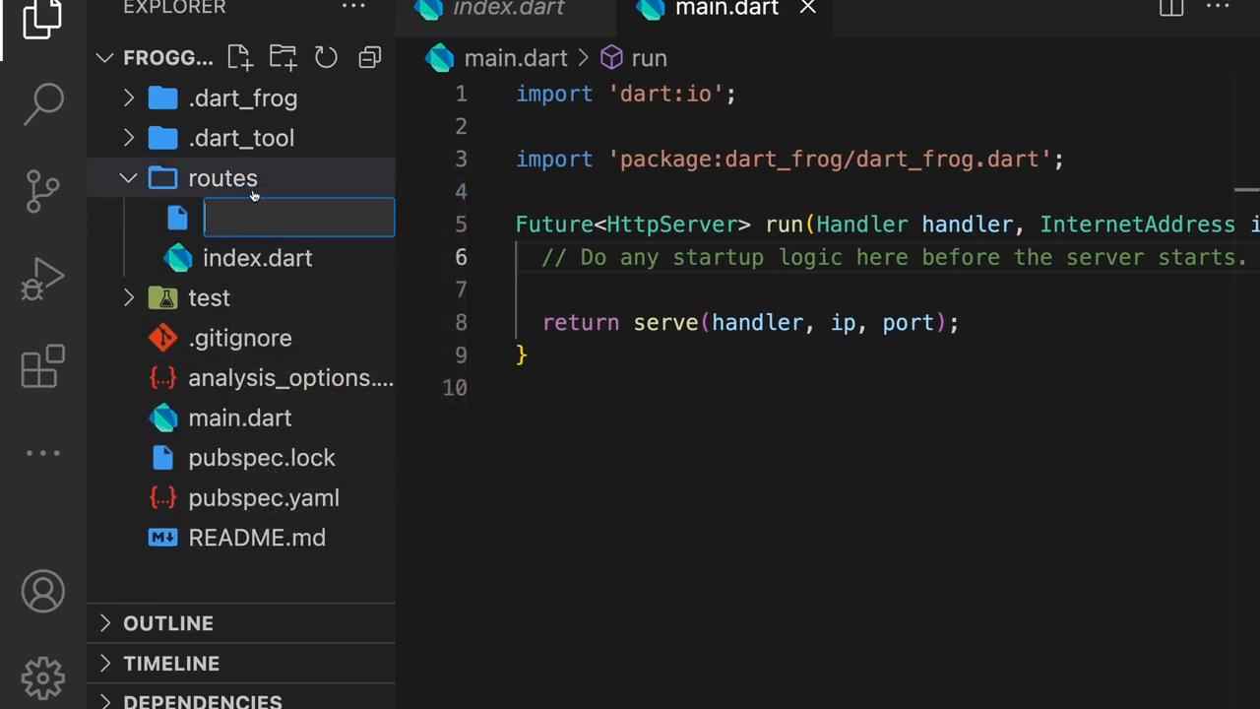
type("pote")
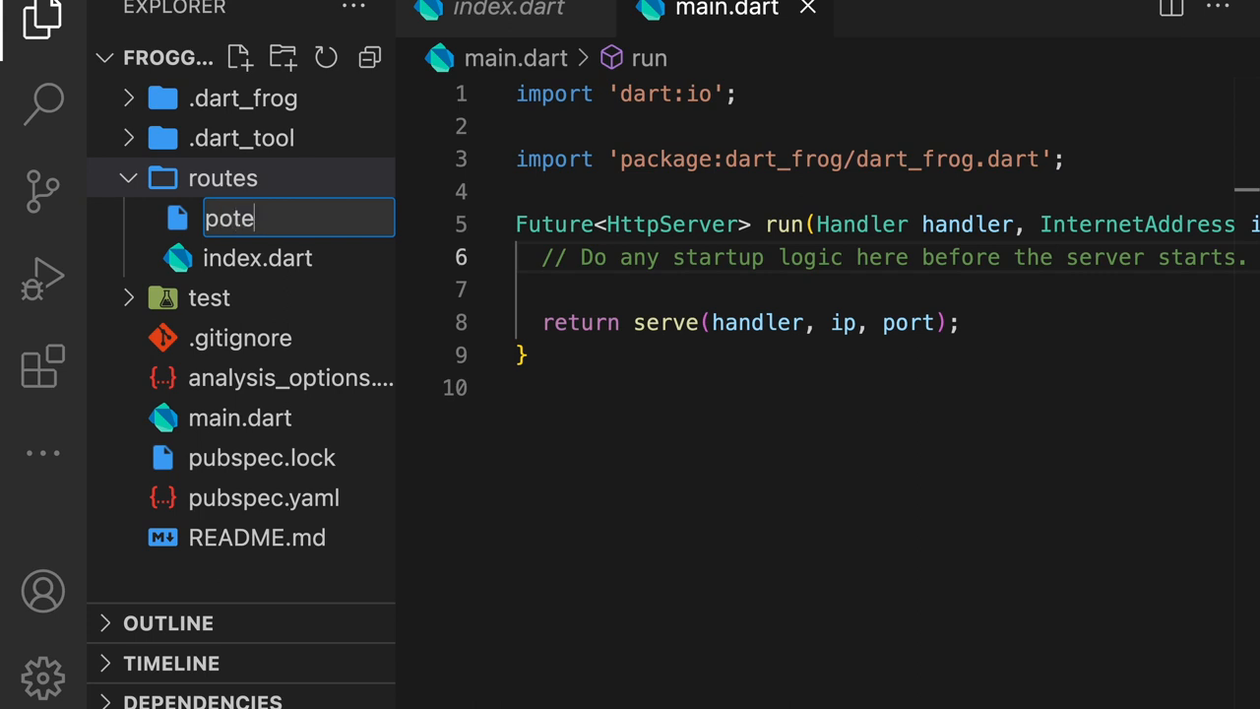
type("ntial_la")
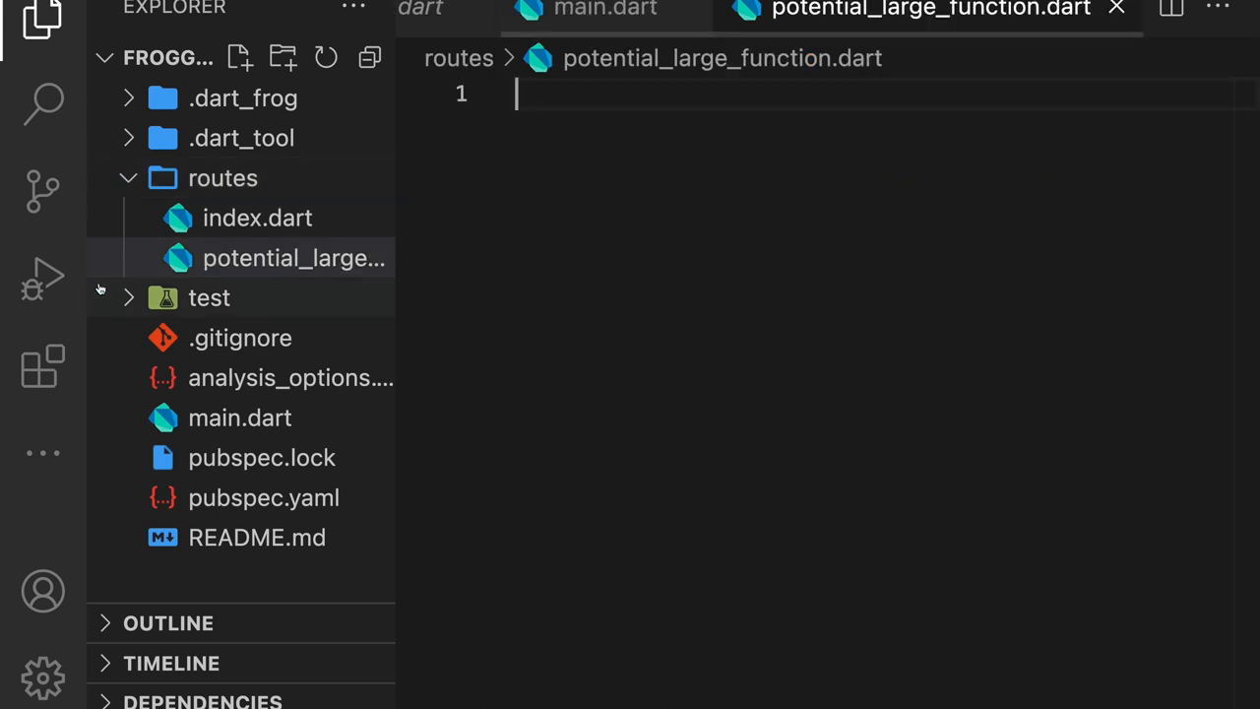
Step: Paste index.dart's handler and add a request-method switch with get, post, put, head and options cases
left_click(257, 217)
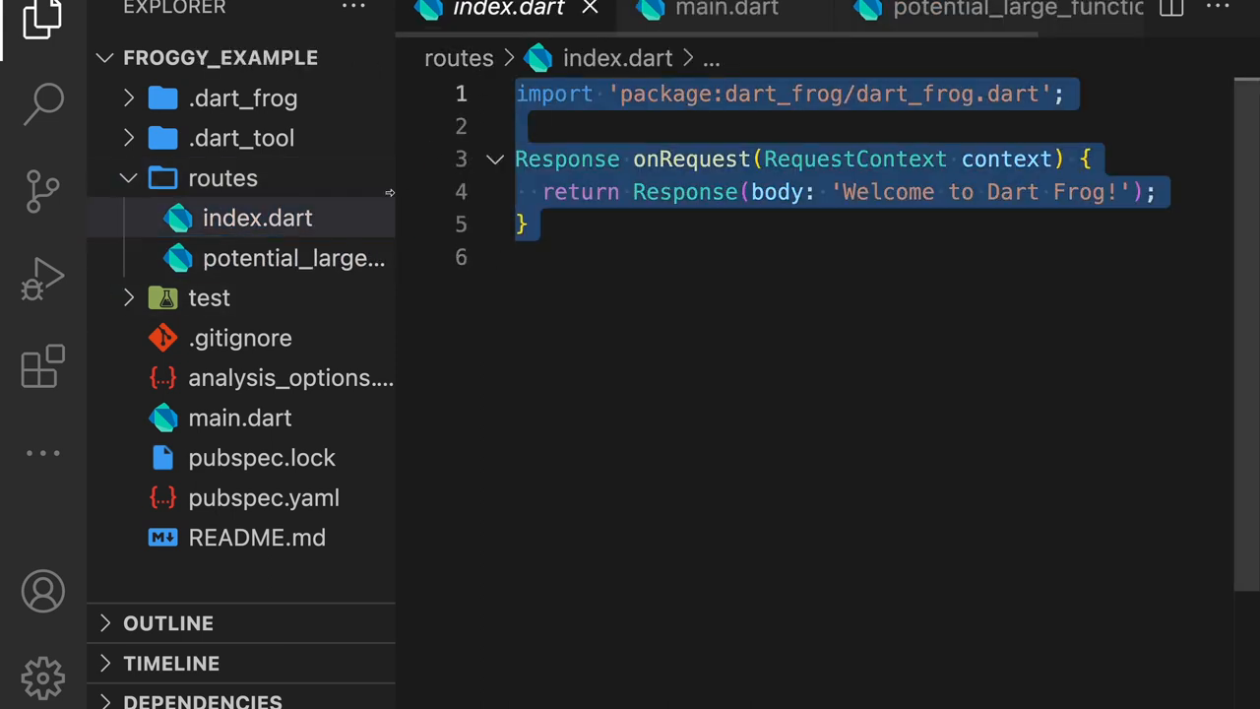
left_click(293, 258)
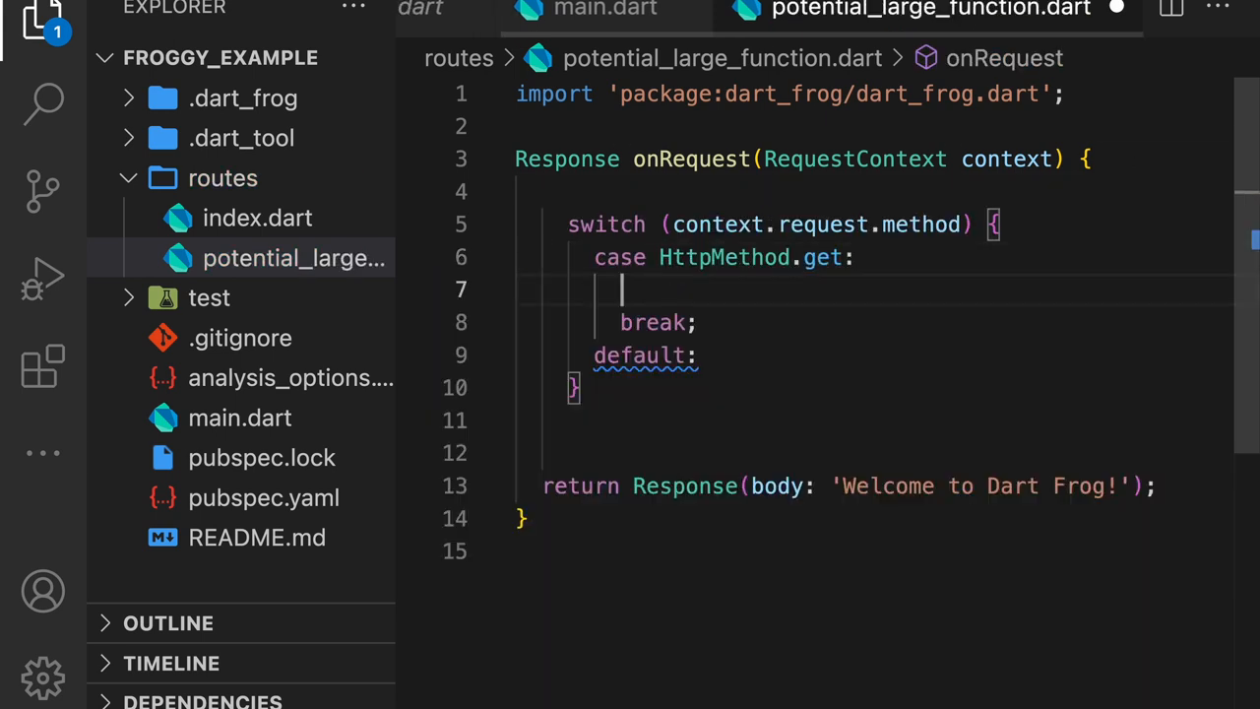
type("// Bunch of")
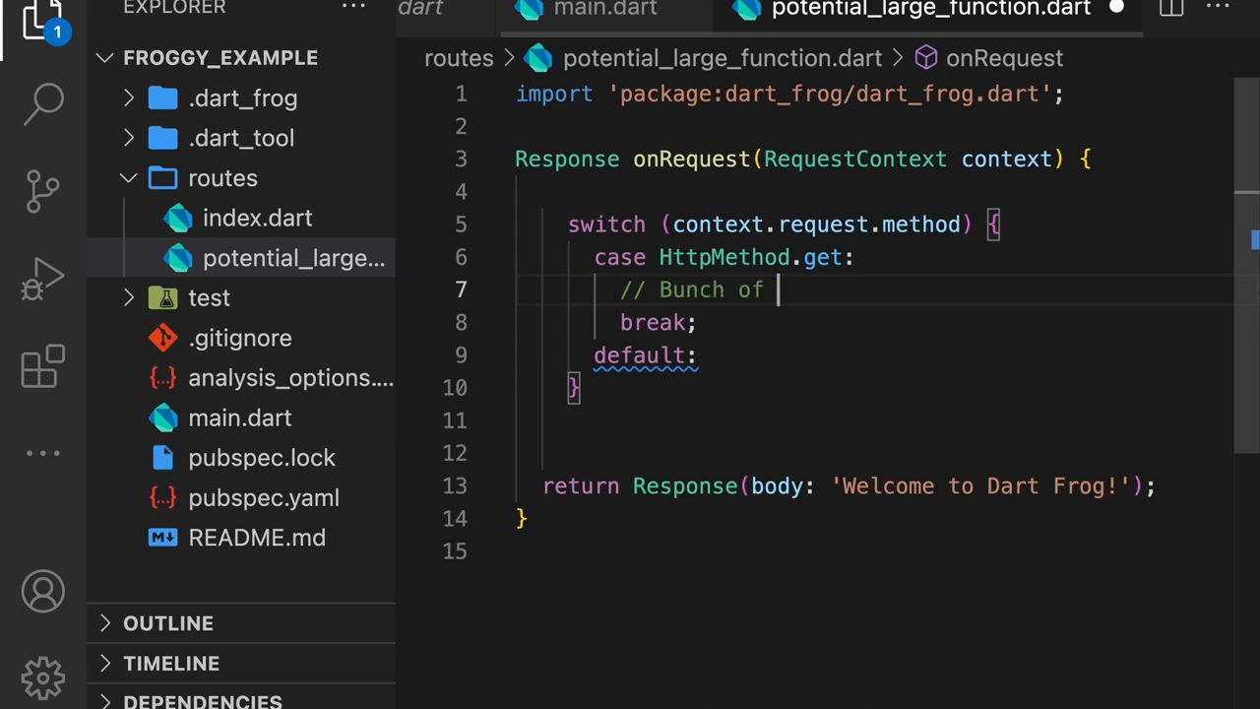
type("code here to")
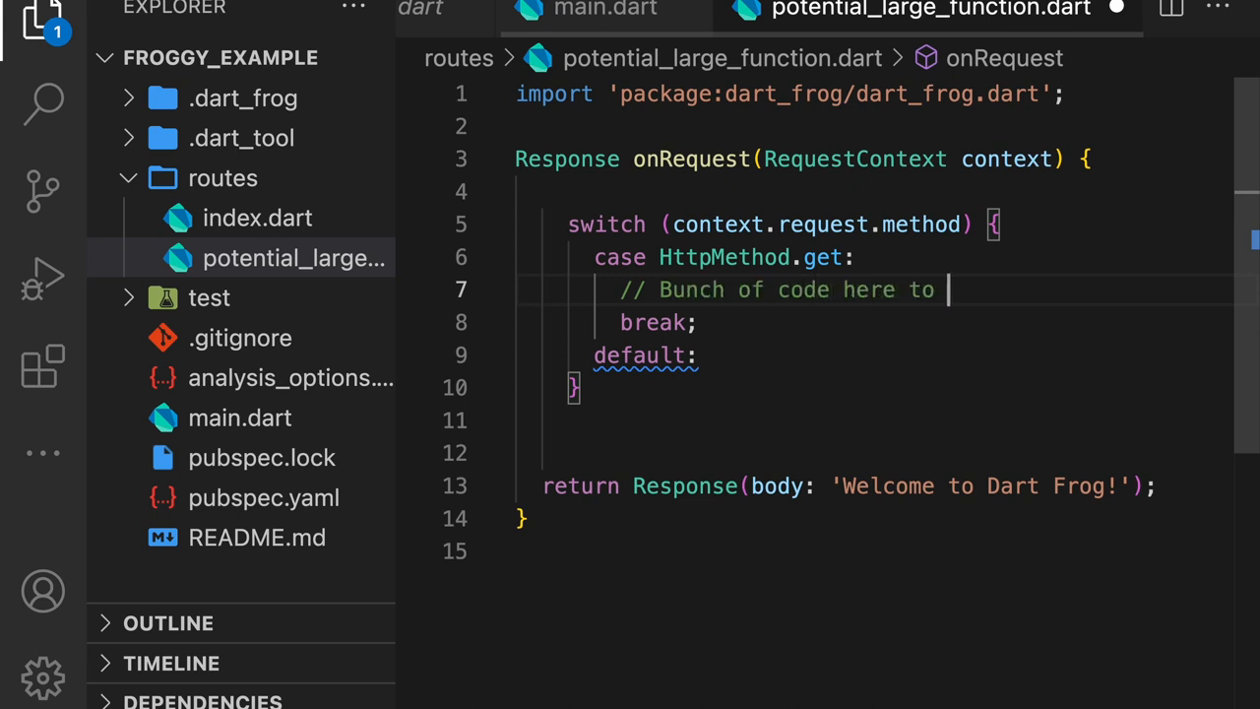
type("handle the get")
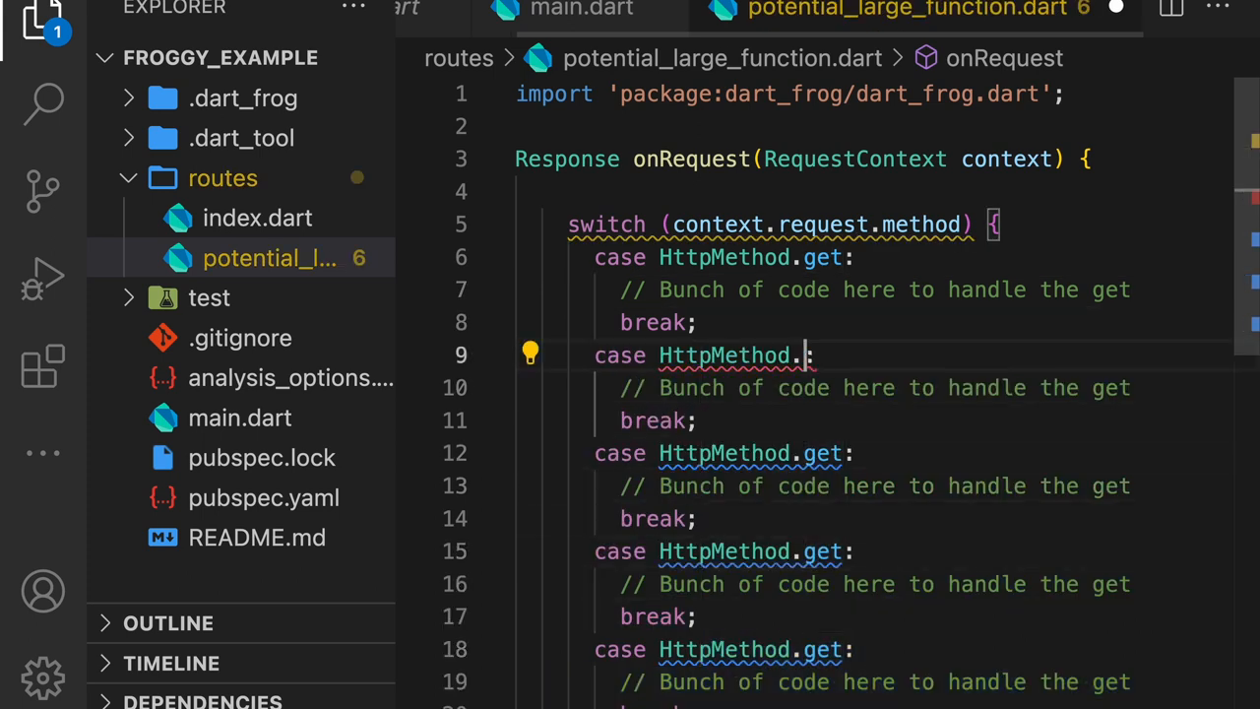
type("post")
left_click(866, 453)
type("pu")
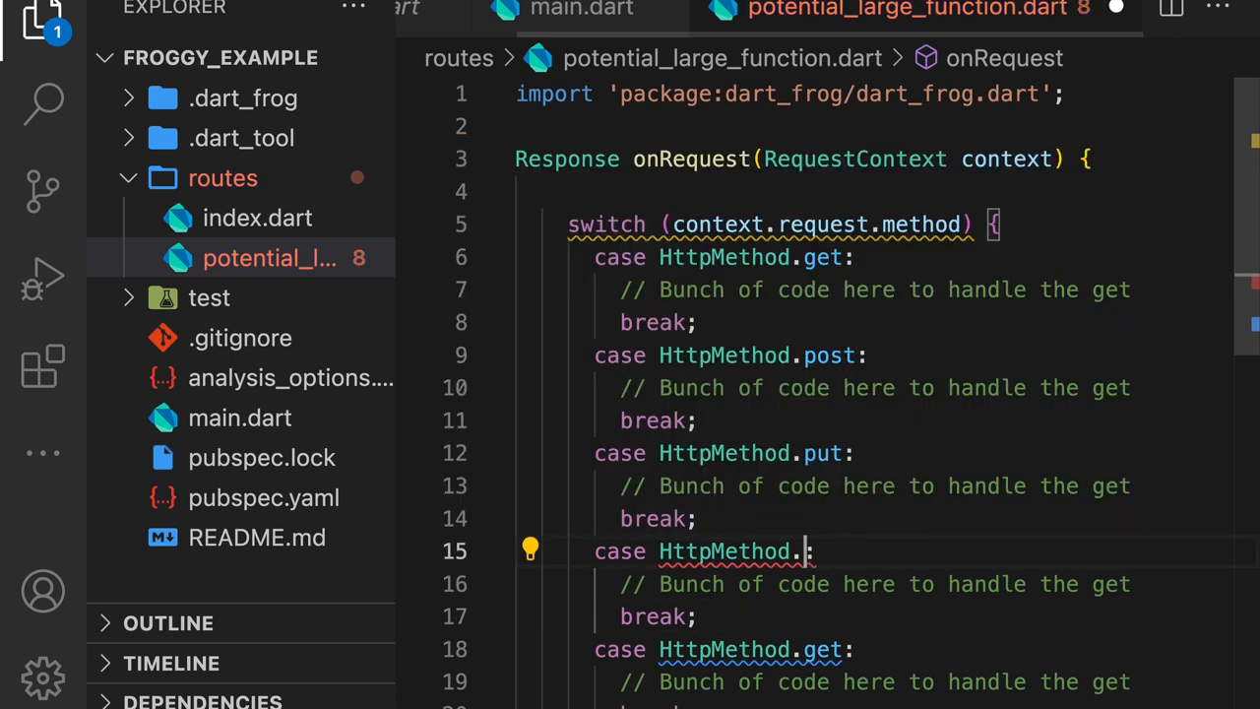
type("head")
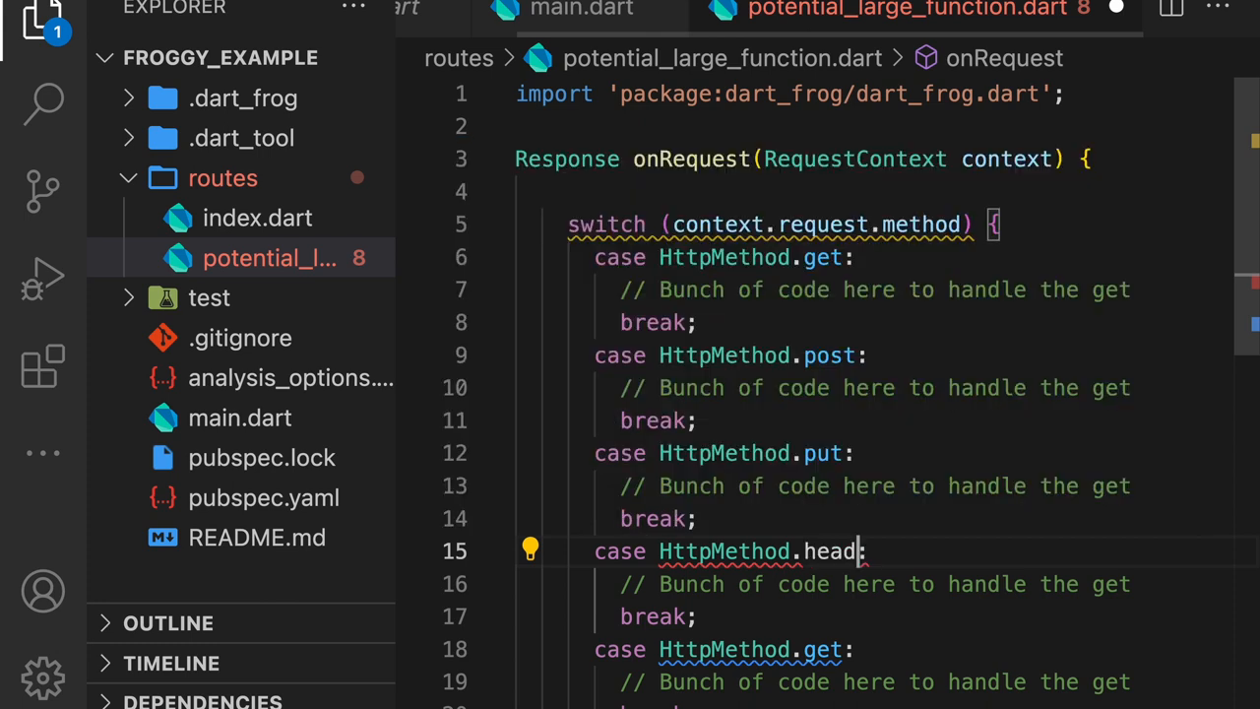
type("options")
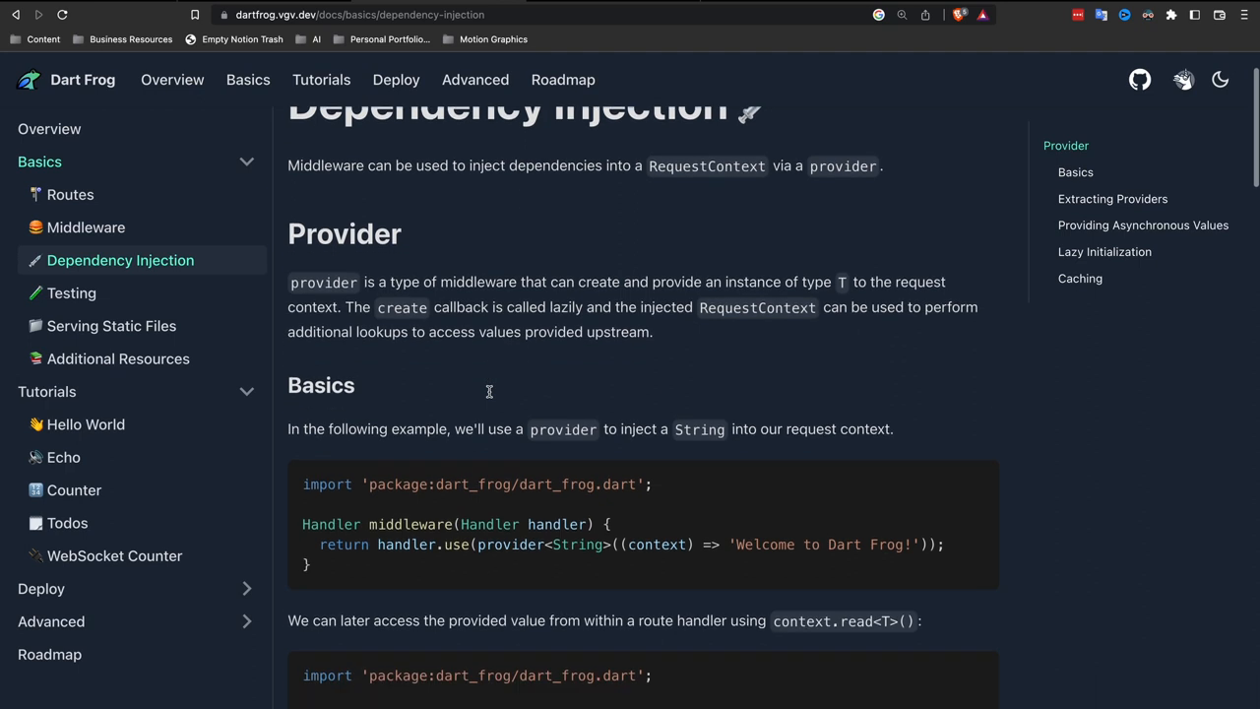
Step: Read Dependency Injection through lazy initialization and caching, then Routes down to HTTP Method
scroll("down", 3)
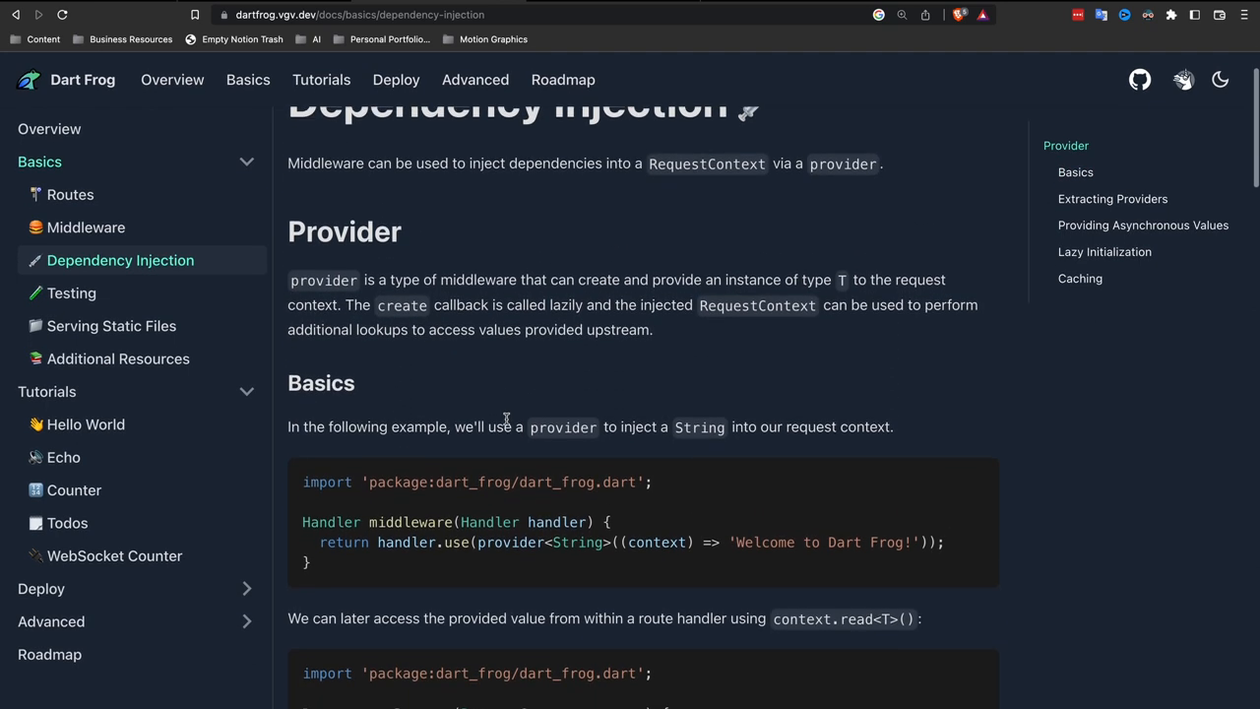
scroll("down", 3)
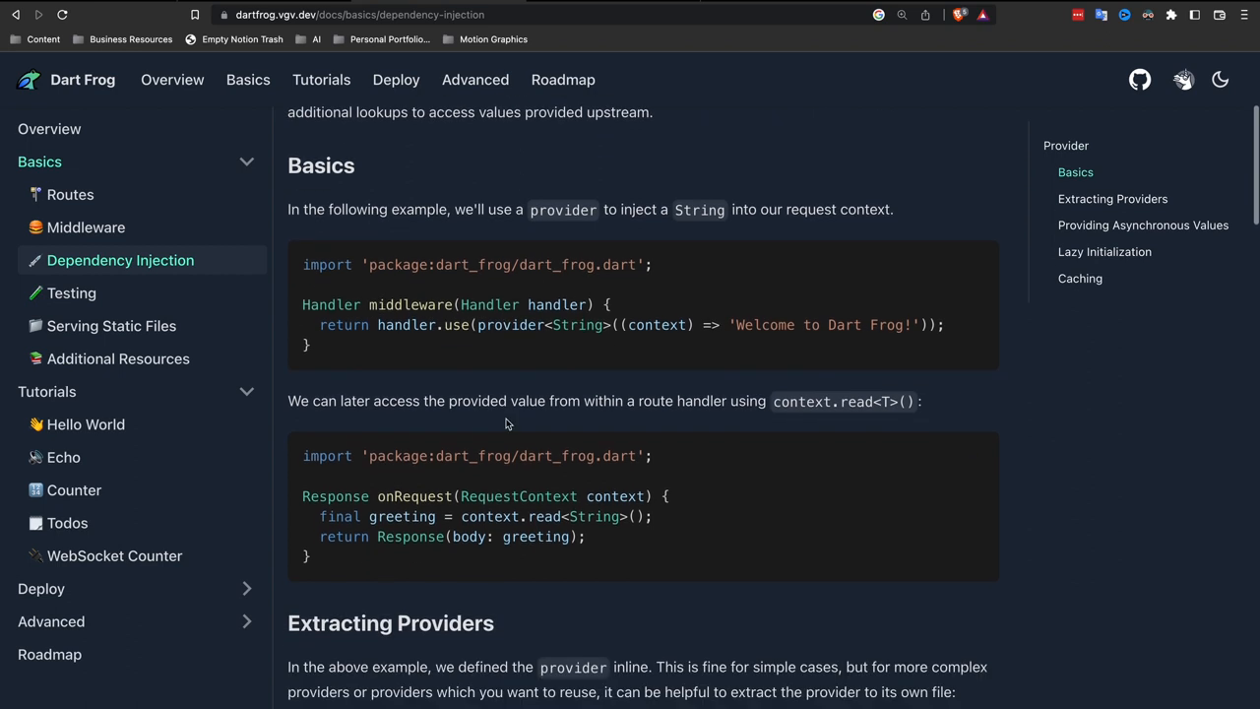
scroll("down", 3)
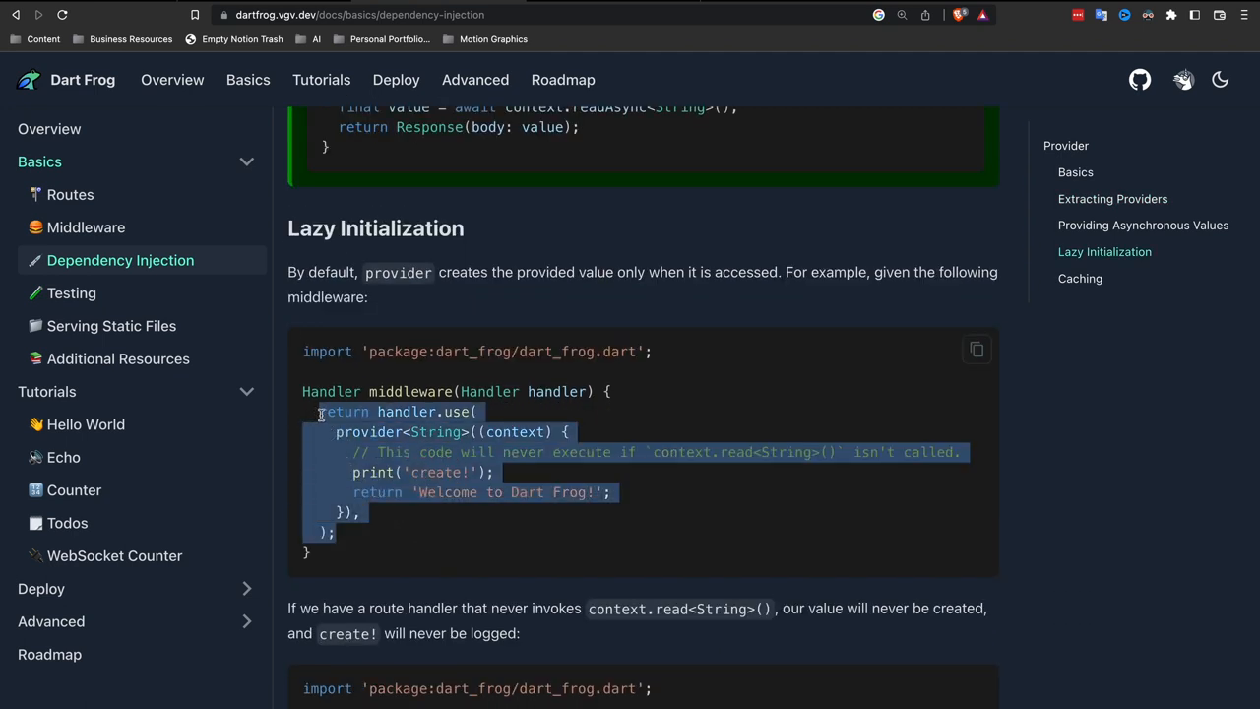
scroll("down", 3)
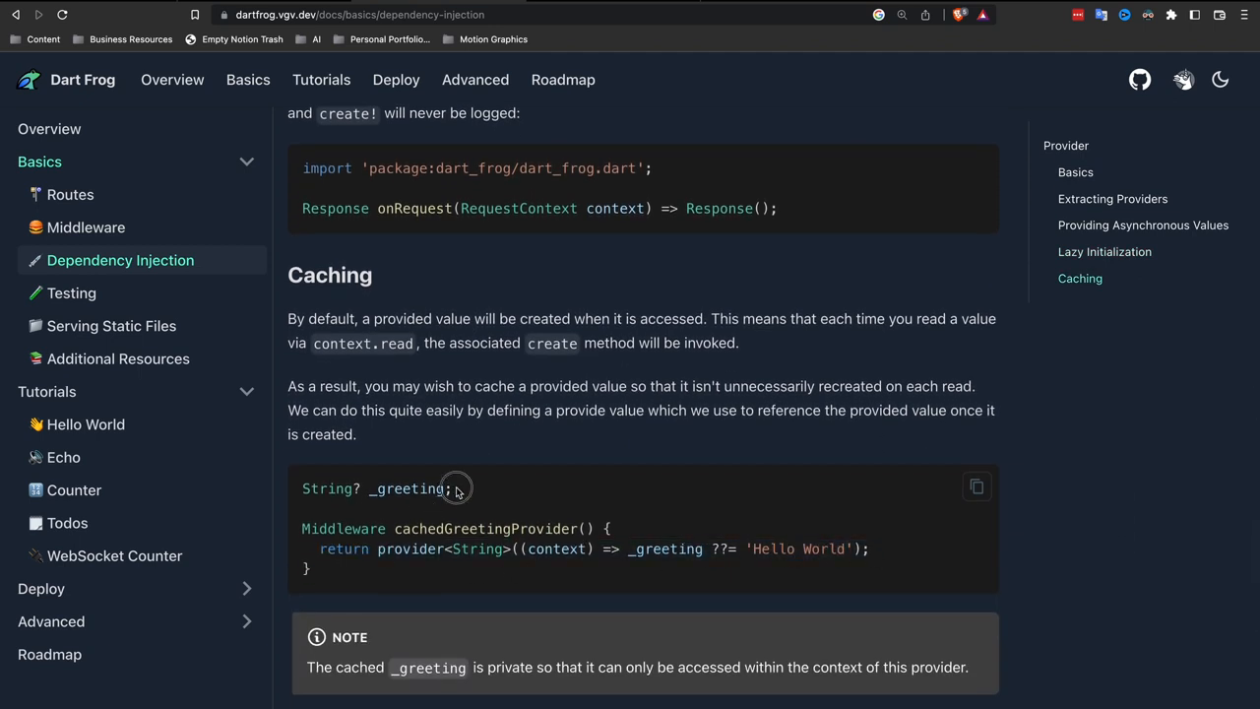
scroll("down", 3)
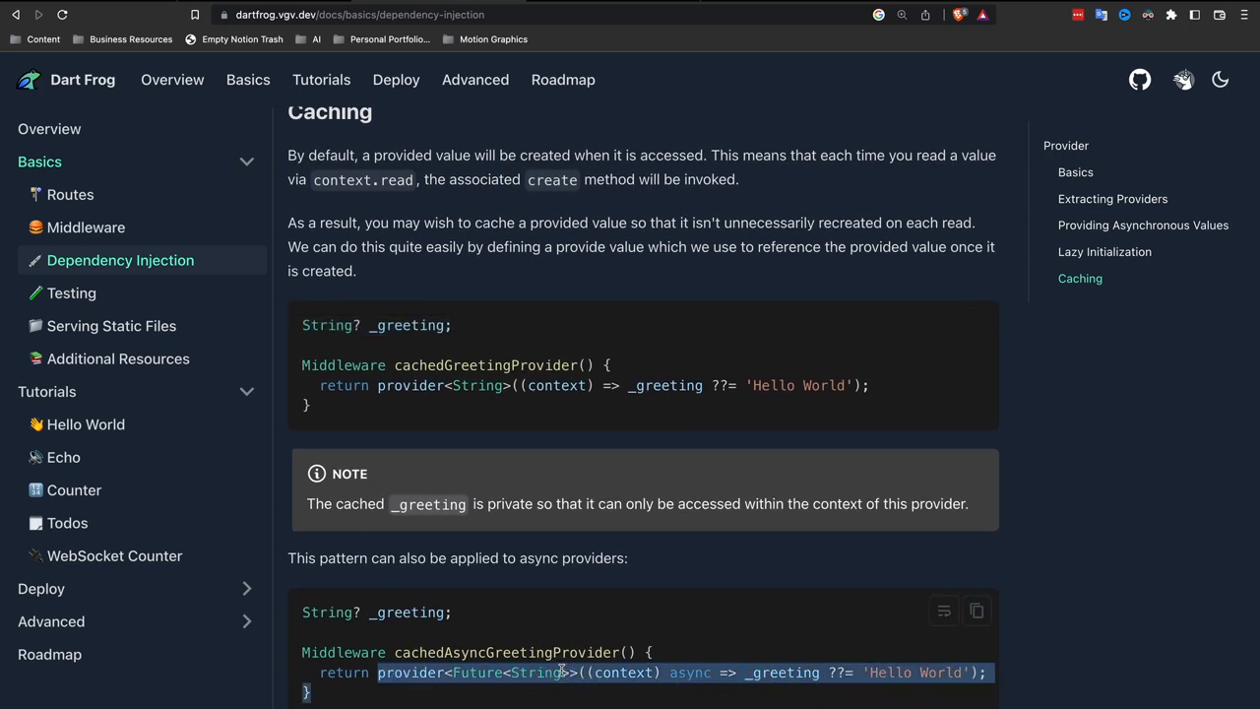
scroll("down", 3)
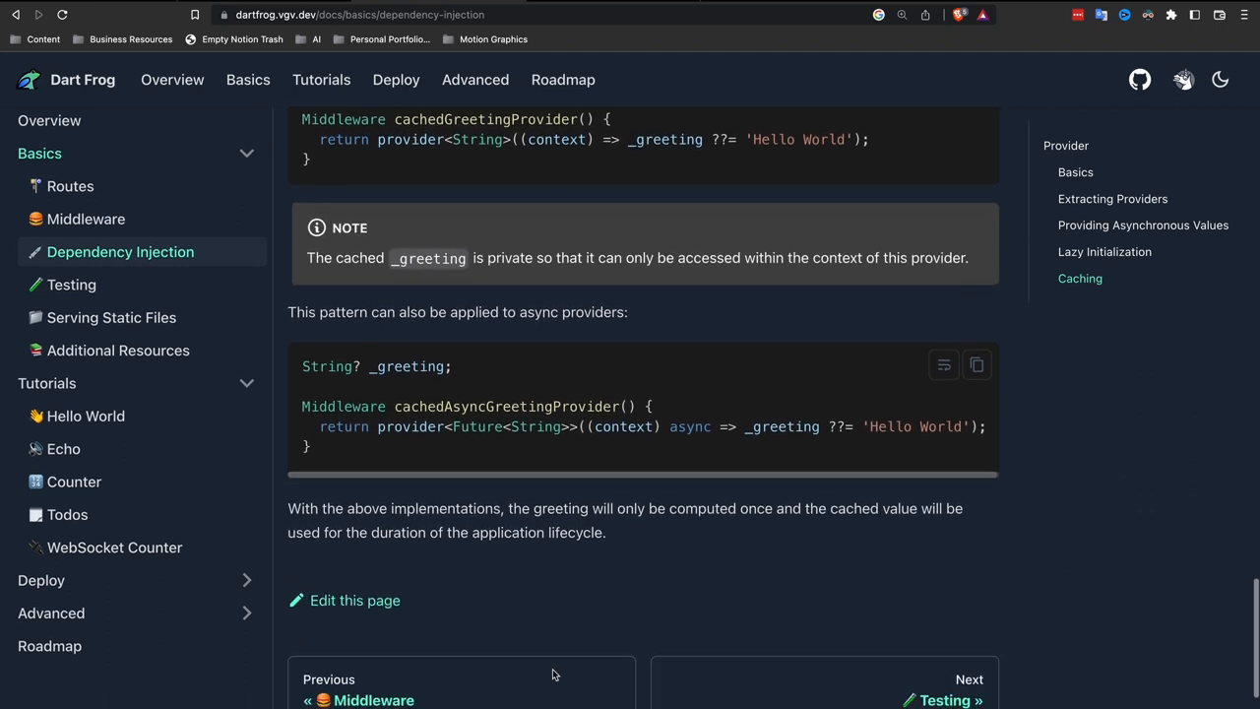
scroll("down", 3)
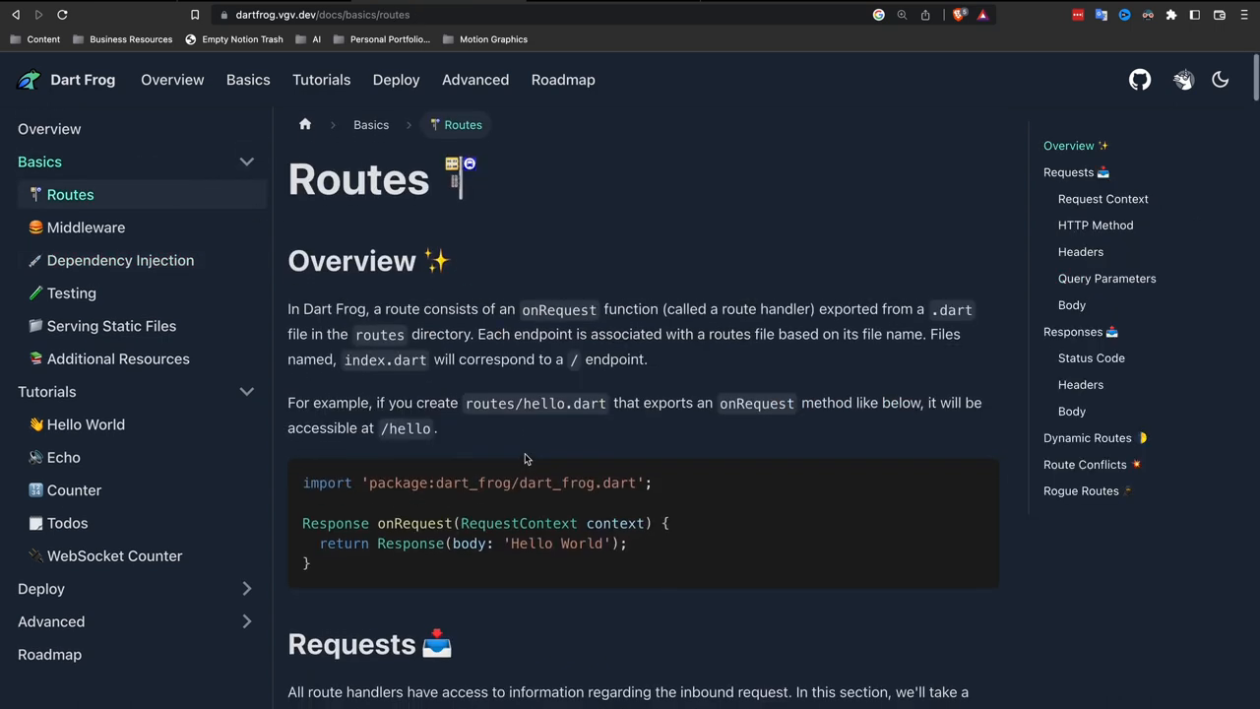
scroll("down", 3)
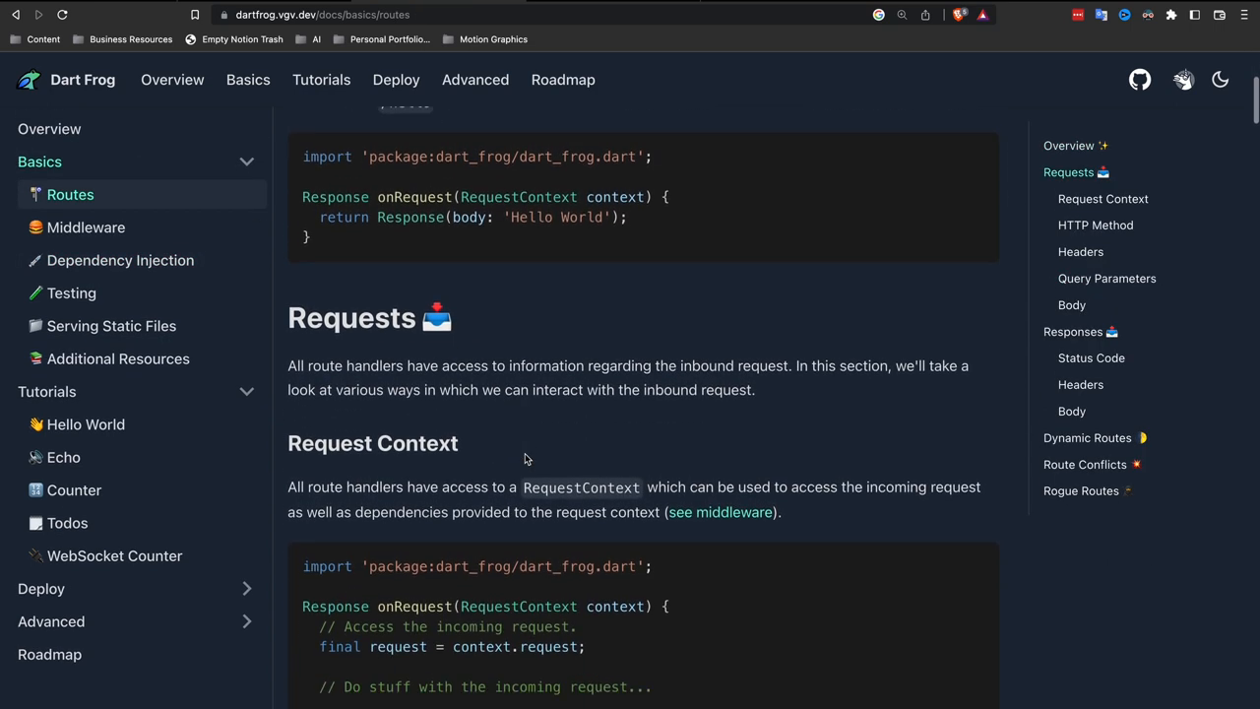
scroll("down", 3)
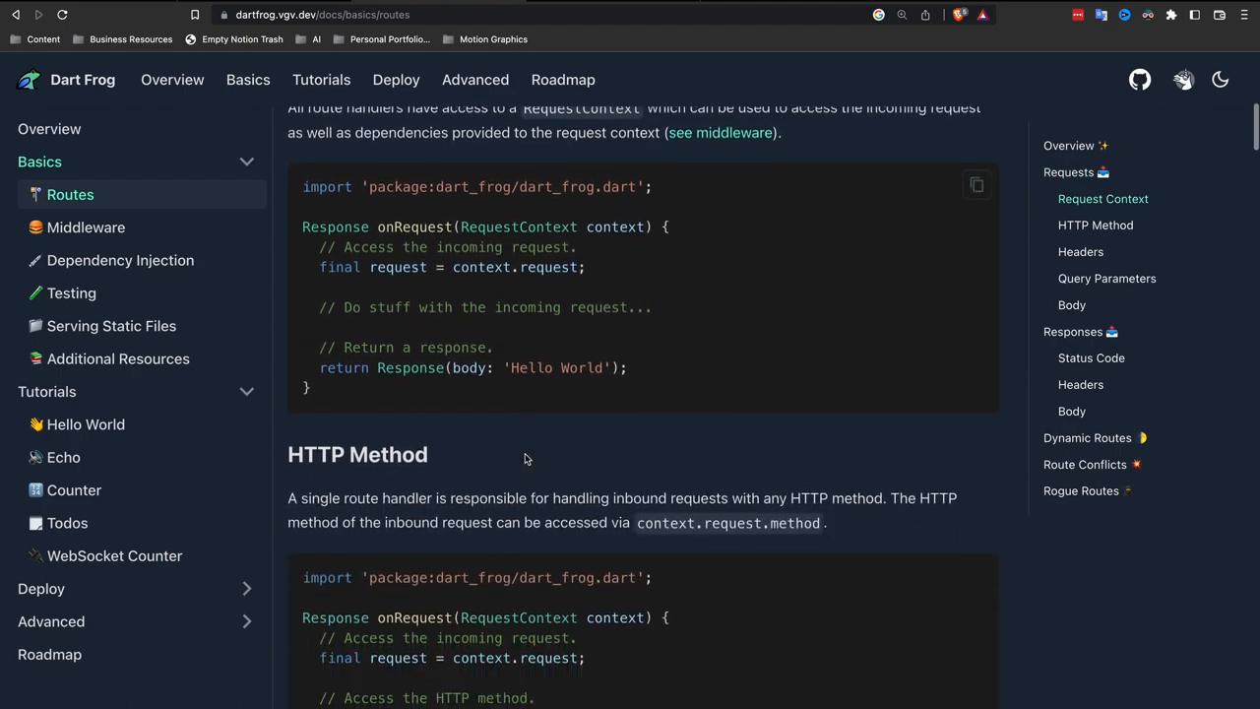